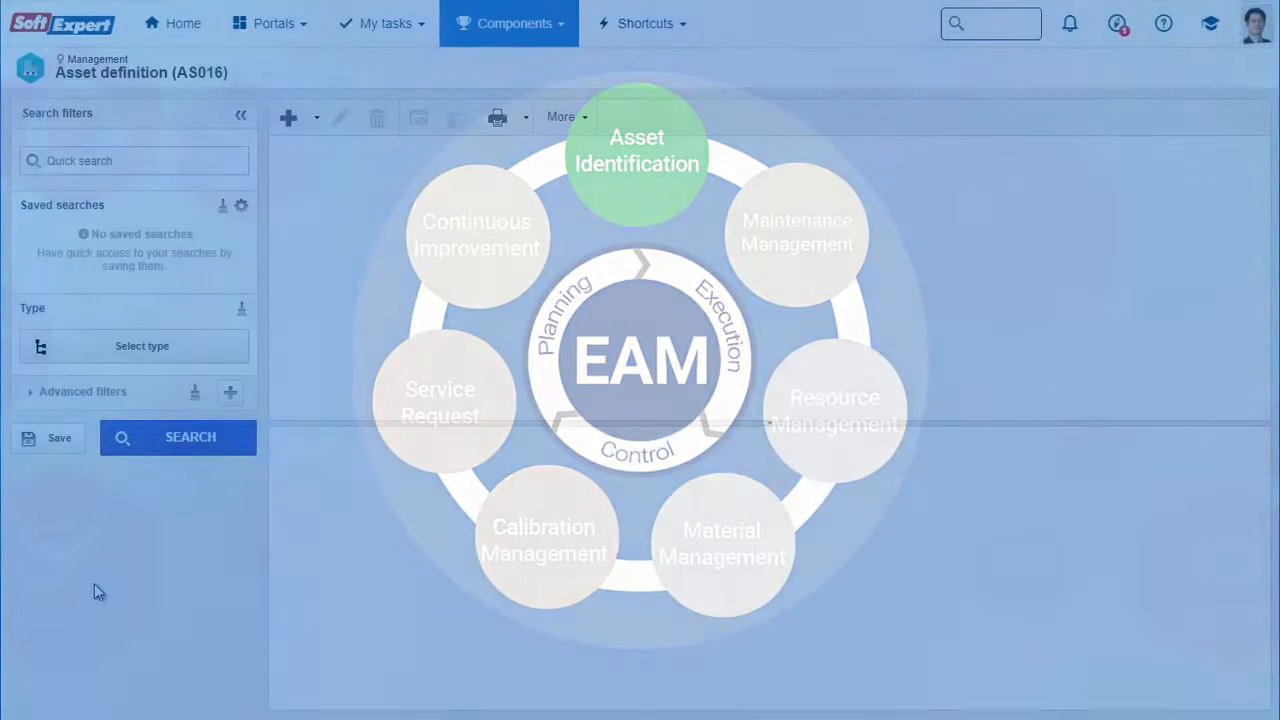
- Expand the Machines category in the asset type picker down to the CNC machine subtypes
left_click(142, 344)
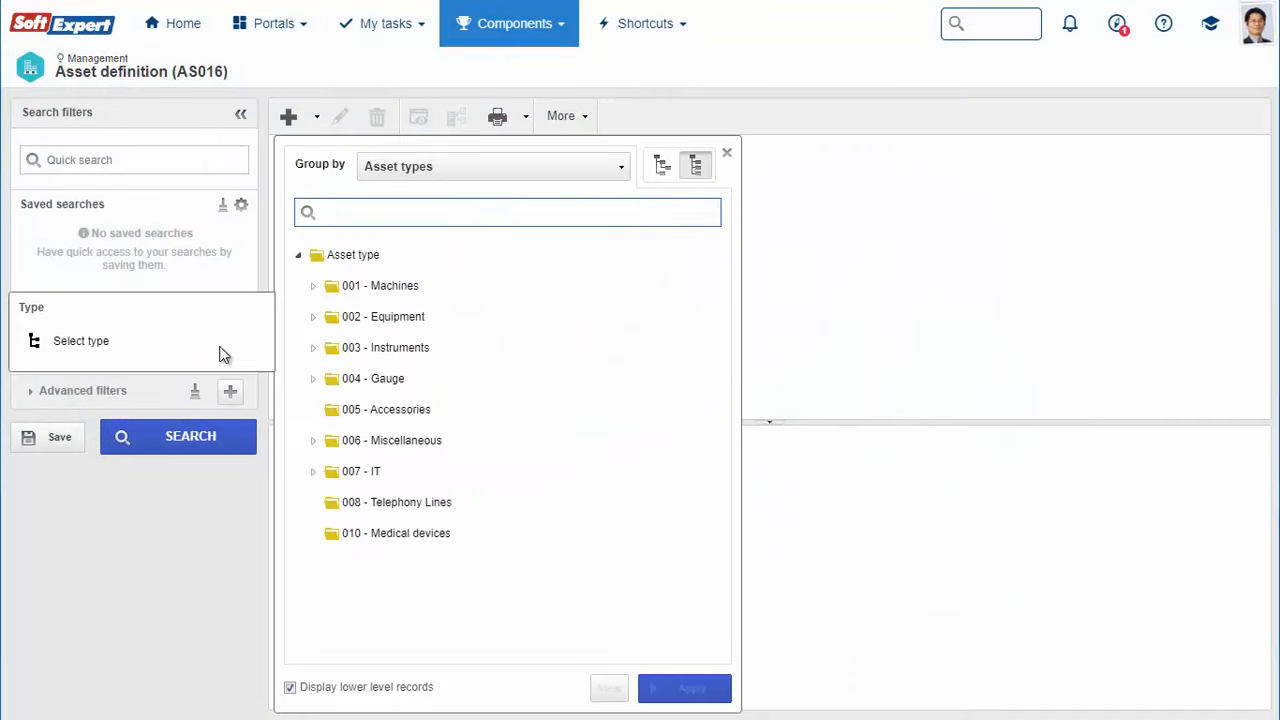
left_click(508, 212)
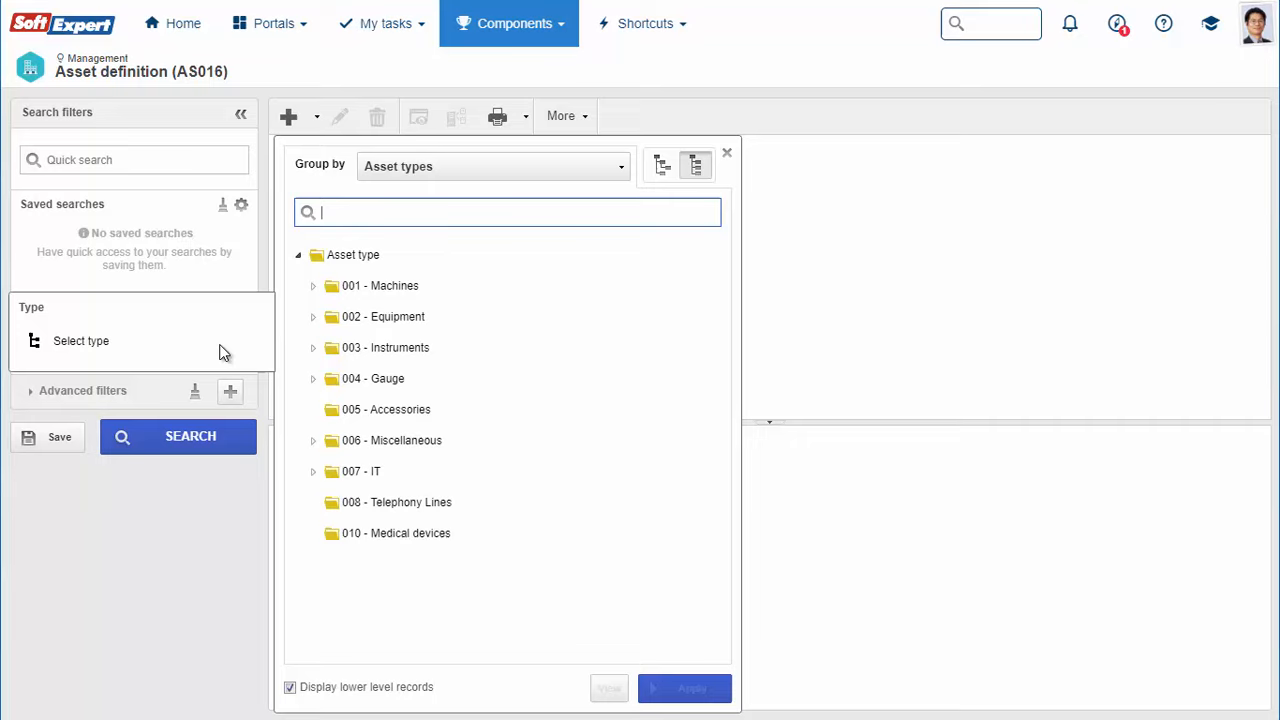
left_click(662, 166)
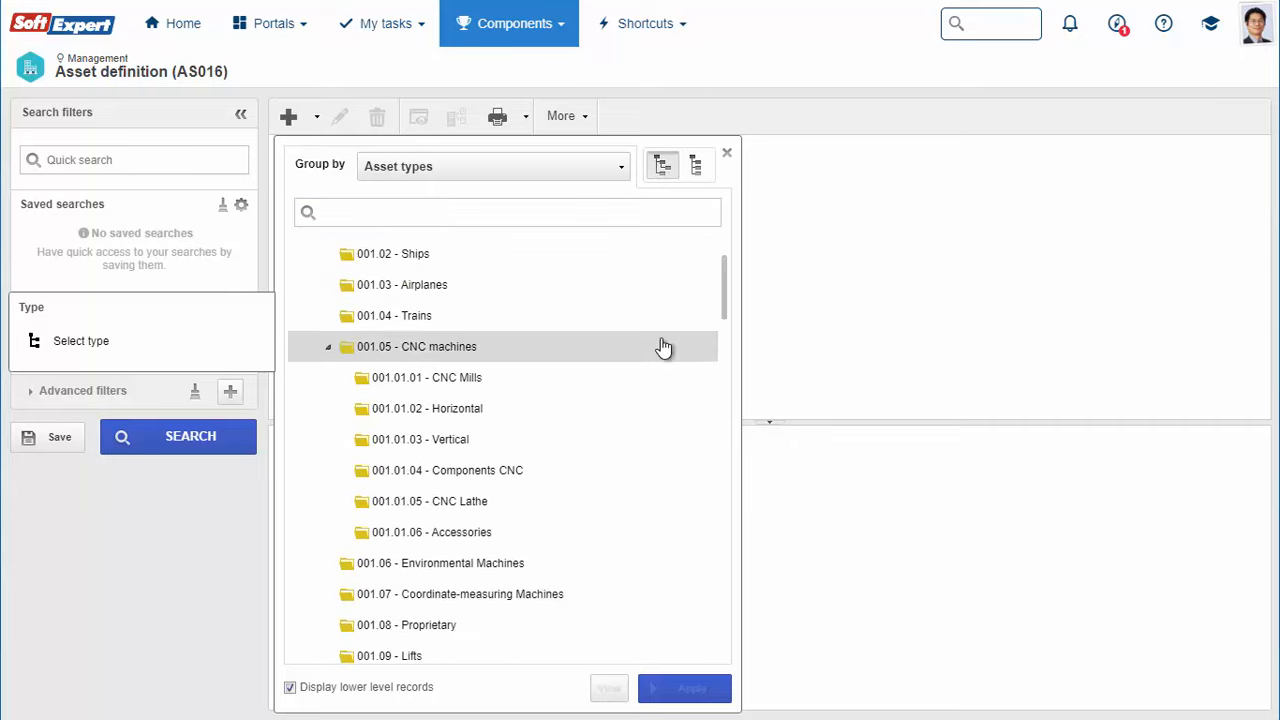
mouse_move(668, 470)
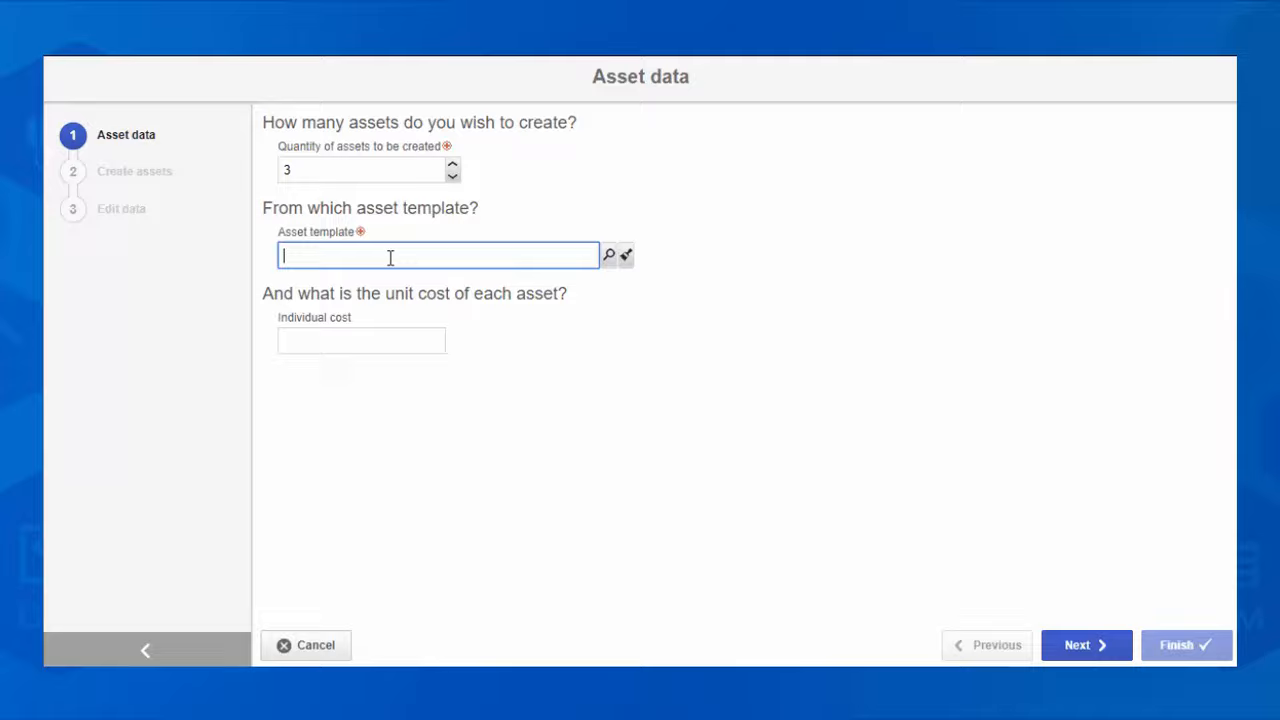
type("caliper")
left_click(362, 340)
type("25")
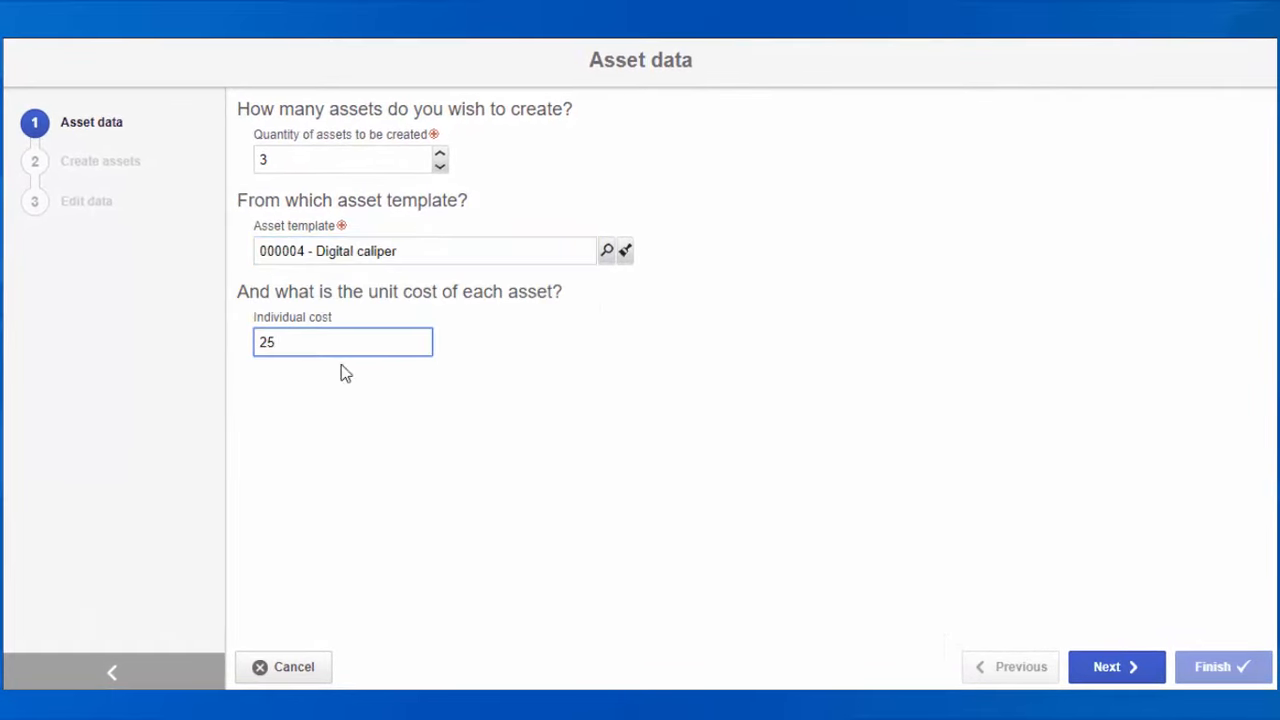
left_click(1116, 666)
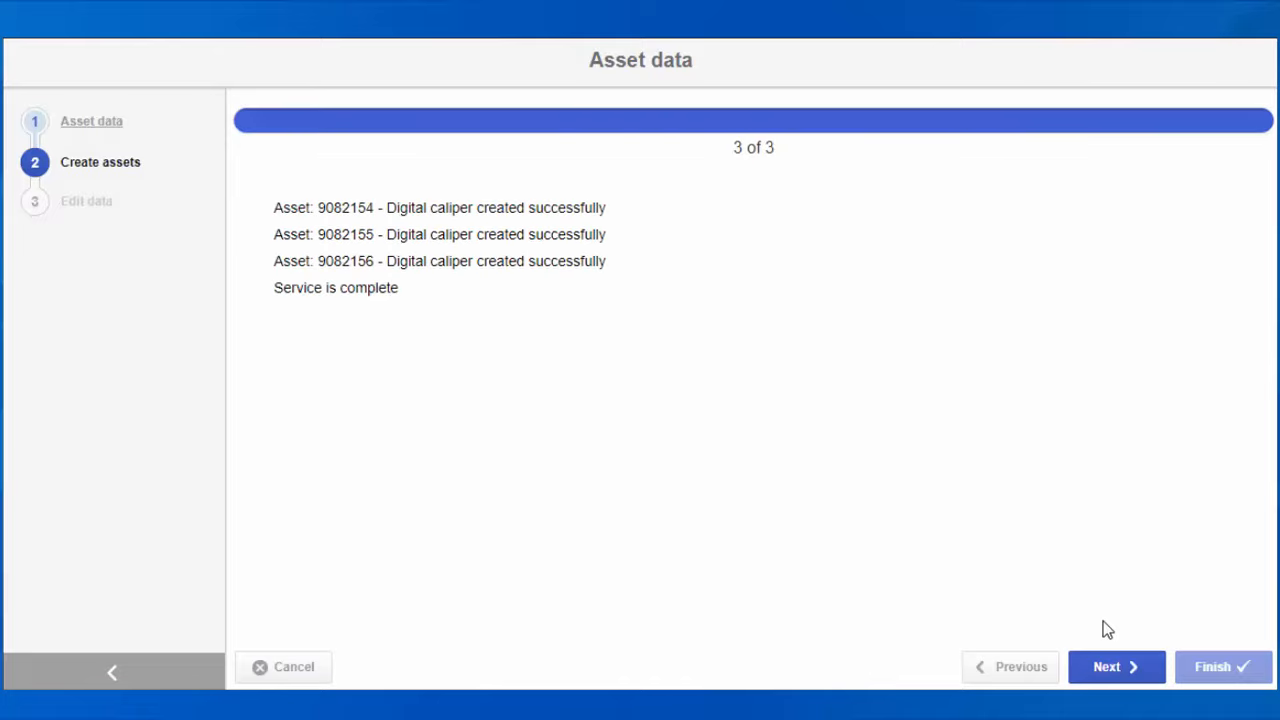
left_click(1116, 668)
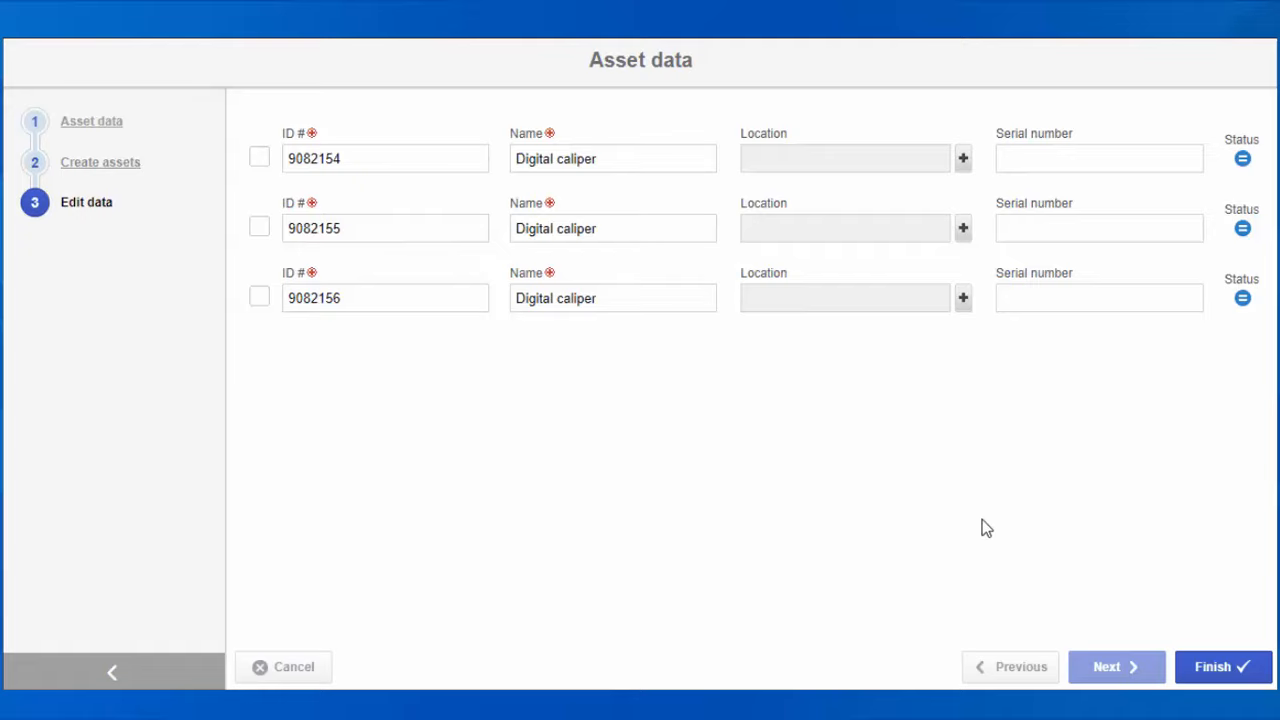
left_click(1222, 666)
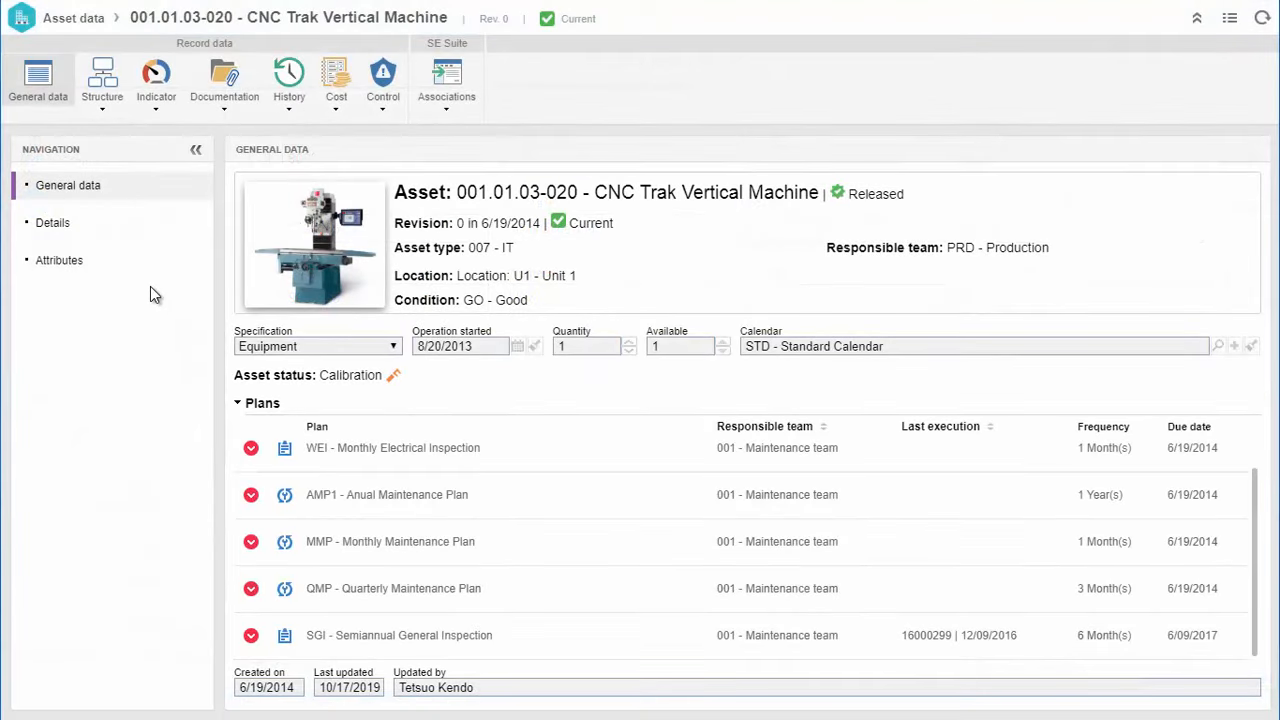
- Review the CNC Trak Vertical Machine's warranty details and its Composed of component structure
left_click(52, 222)
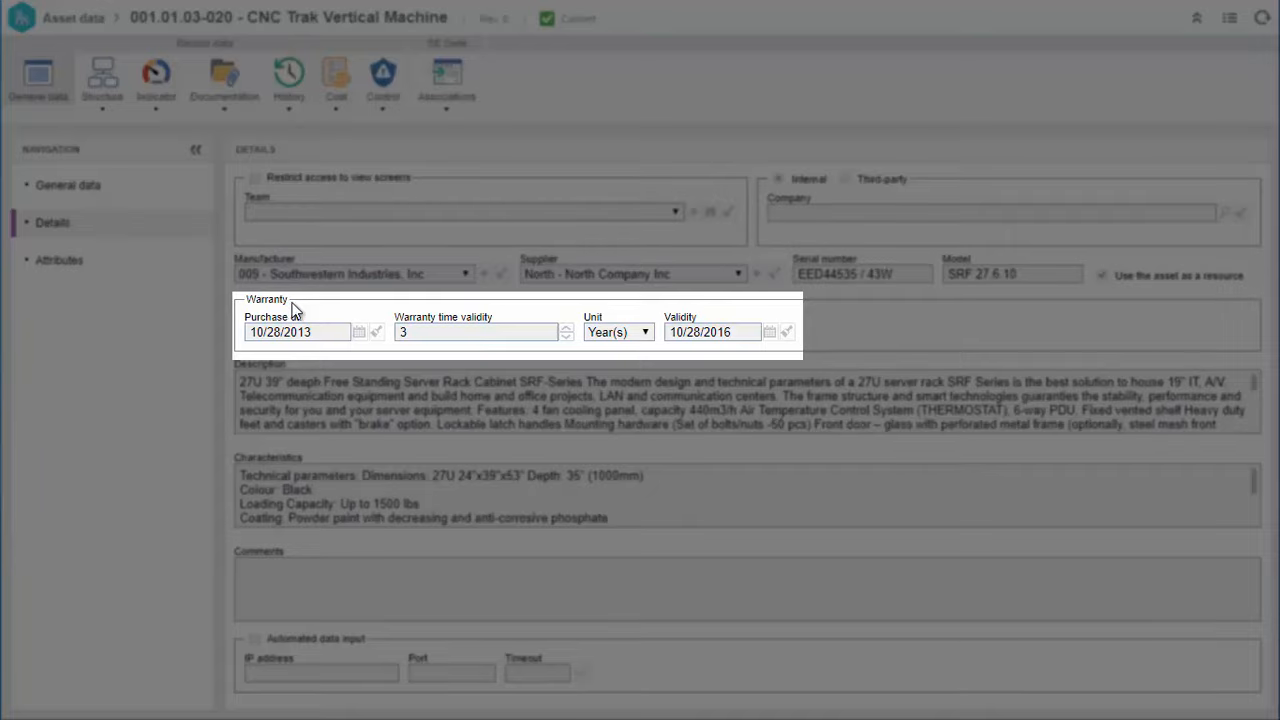
mouse_move(848, 356)
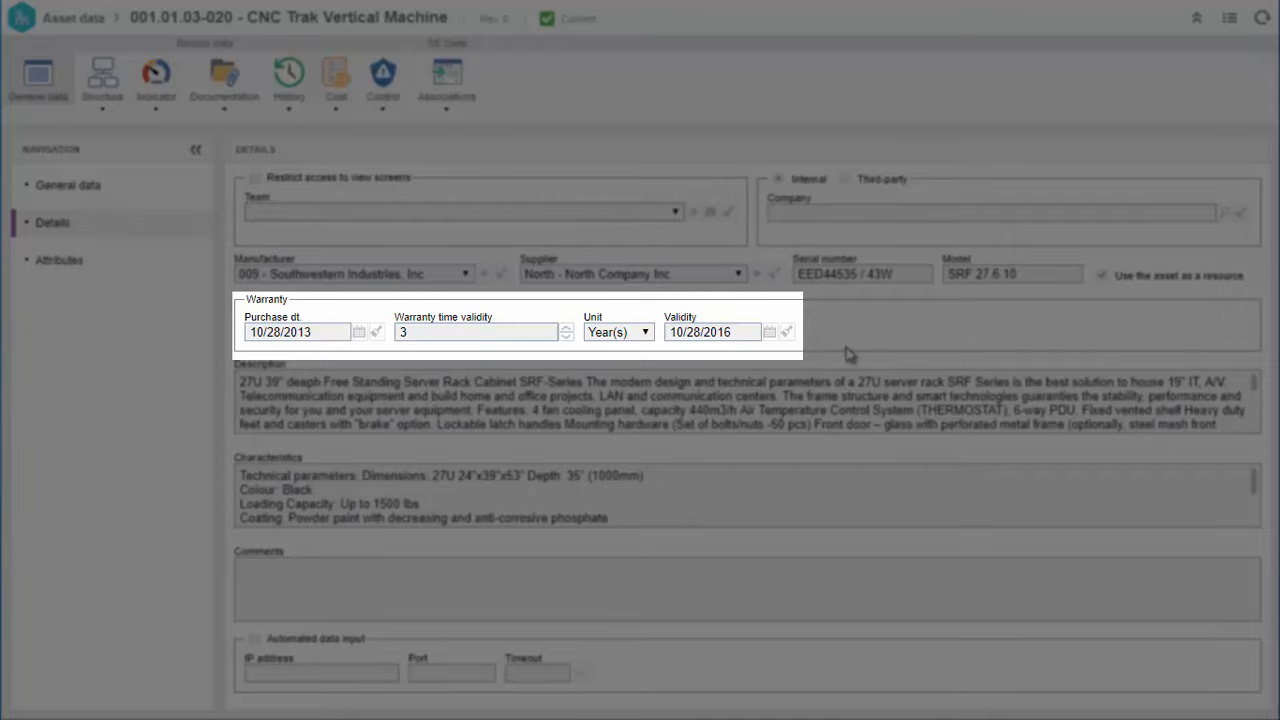
left_click(100, 80)
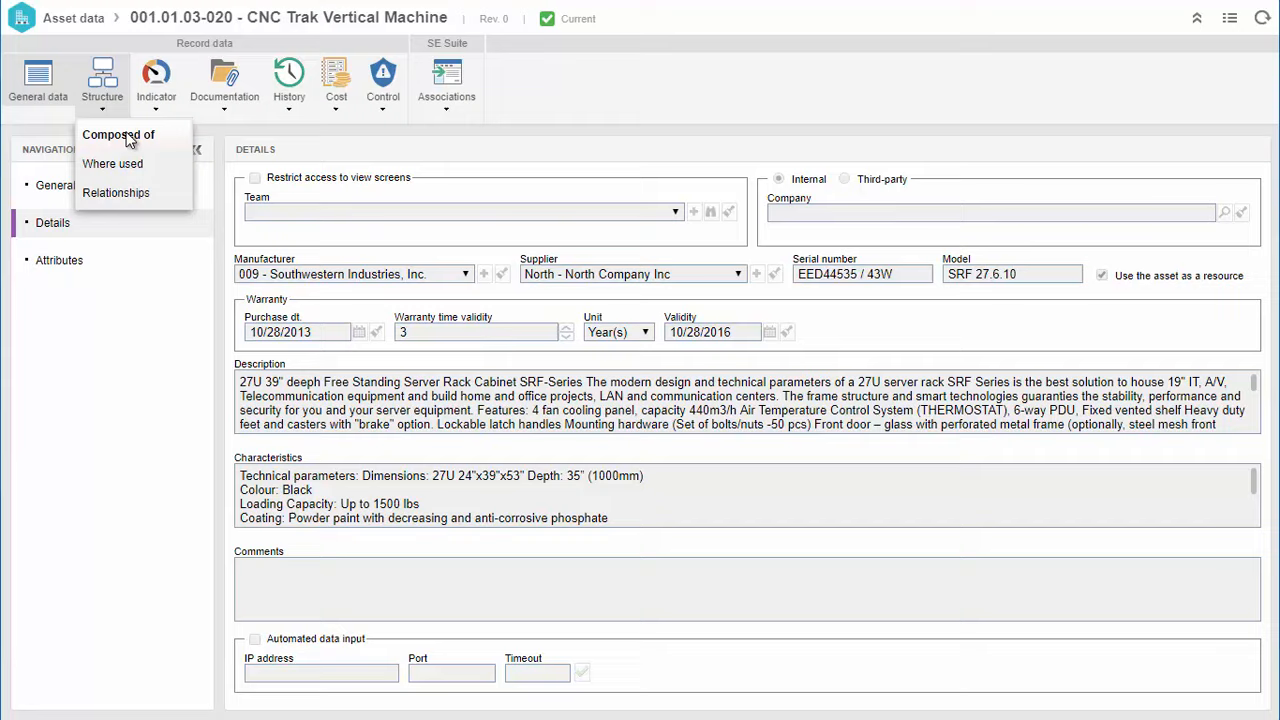
left_click(118, 134)
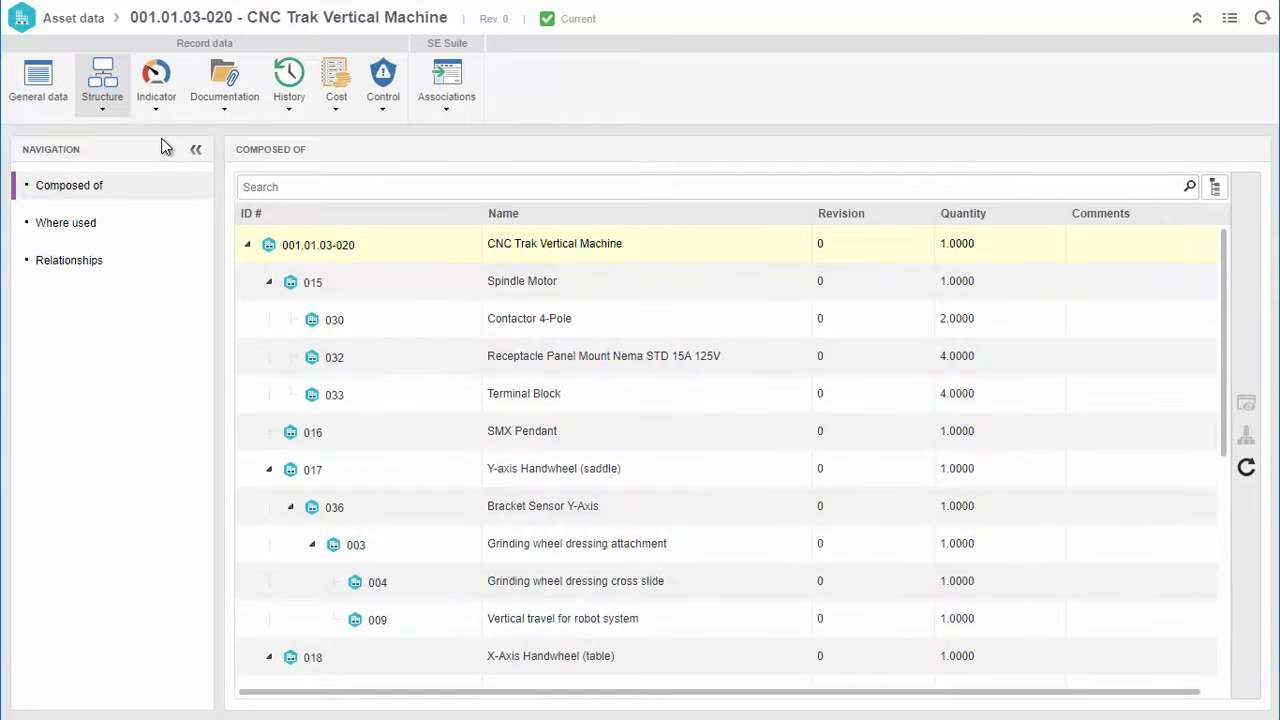
- Show the machine's performance indicator gauges and its attached documents
left_click(156, 84)
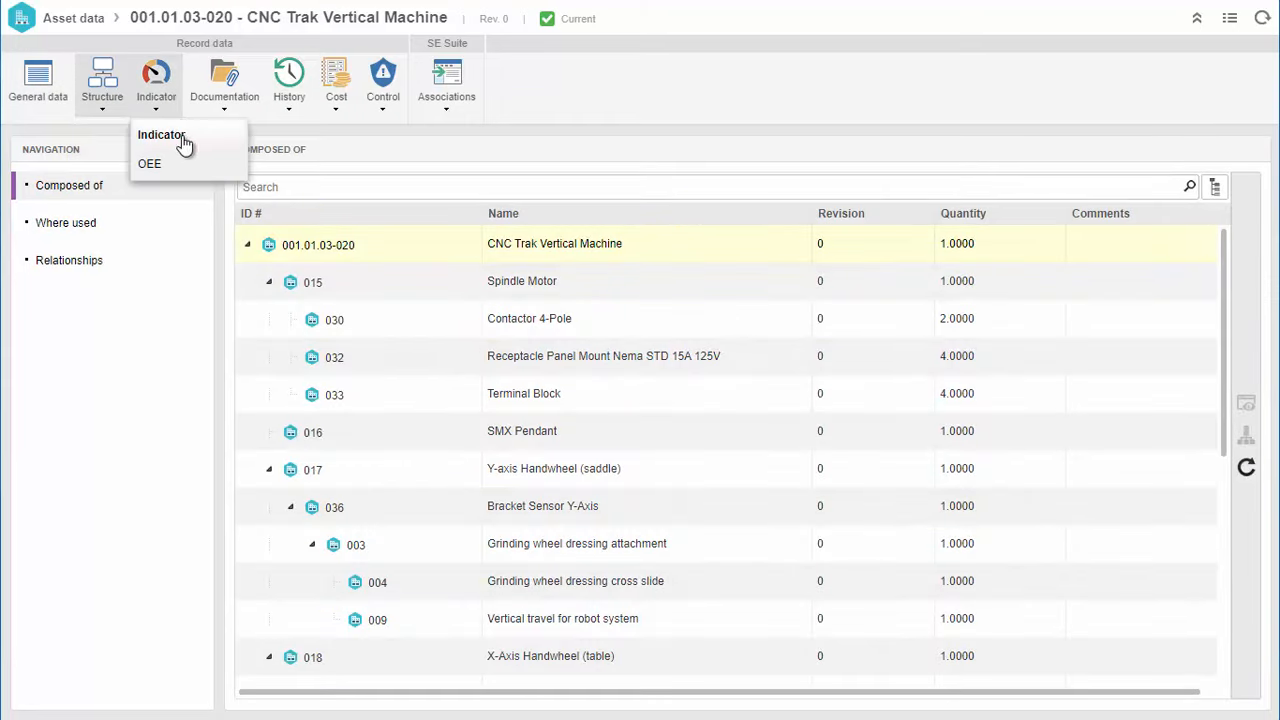
left_click(160, 136)
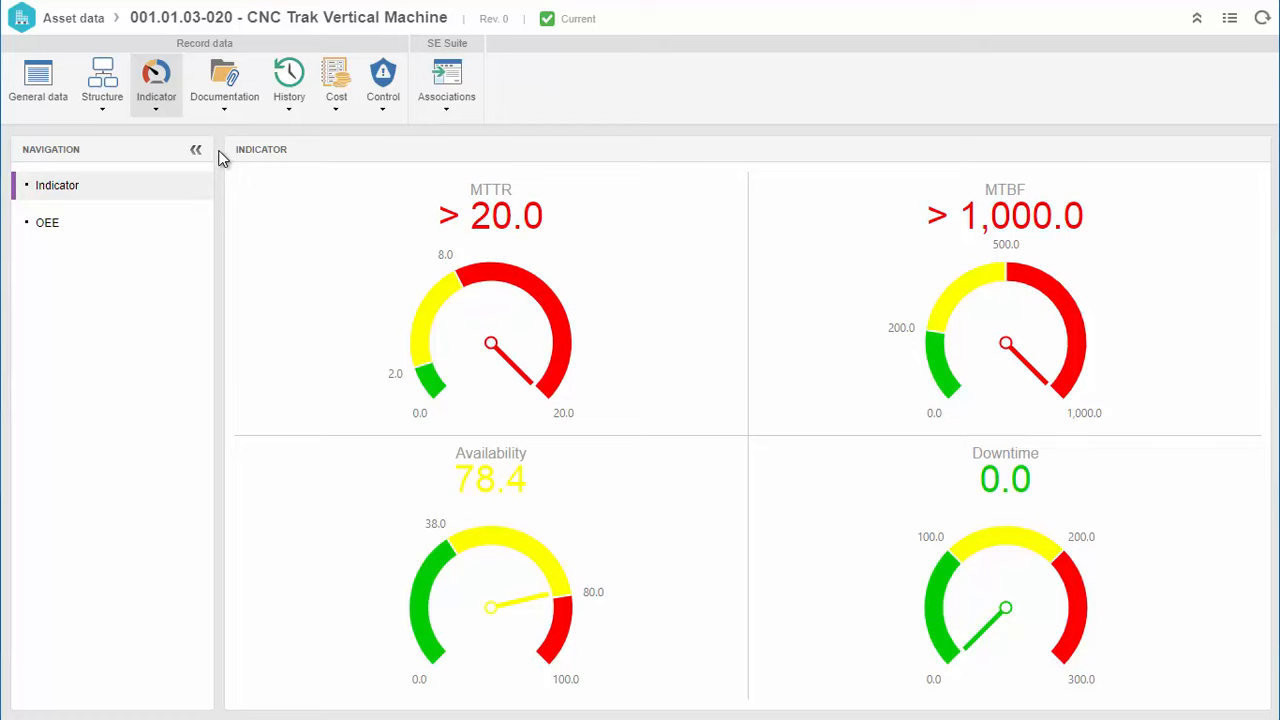
left_click(224, 82)
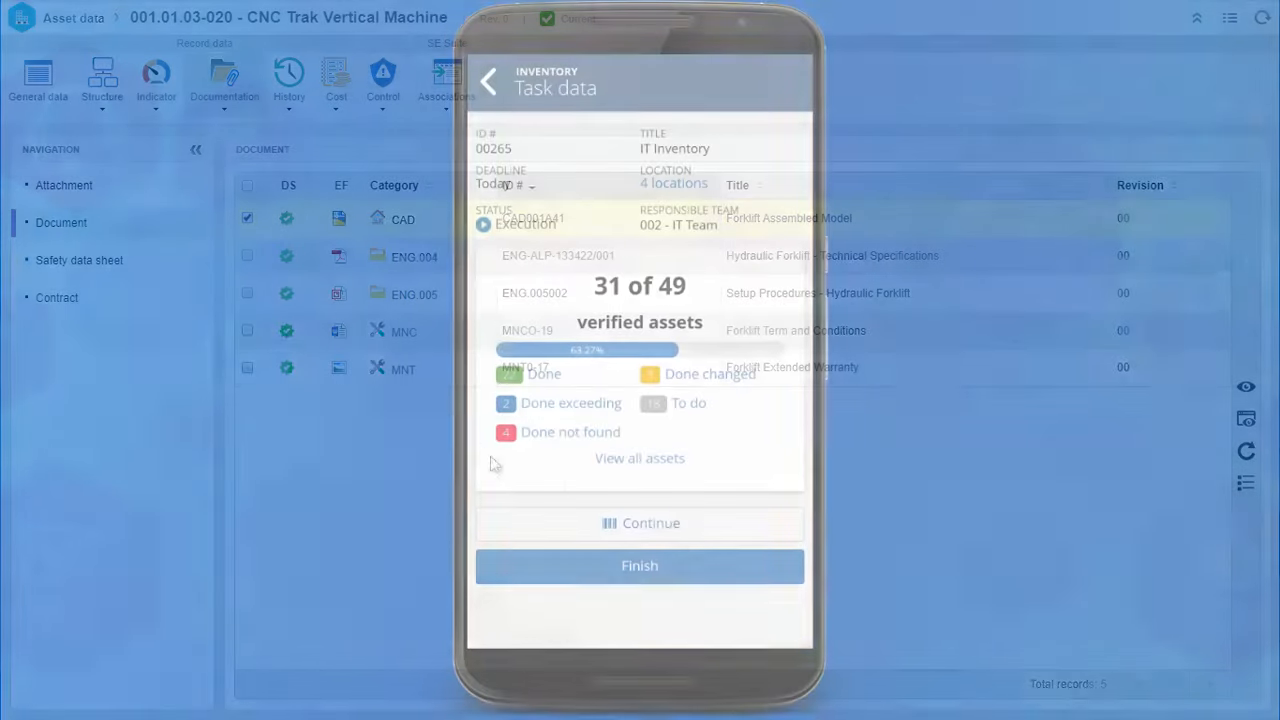
- Display the Activity Costs (Planned vs Real) chart across maintenance activities
left_click(640, 524)
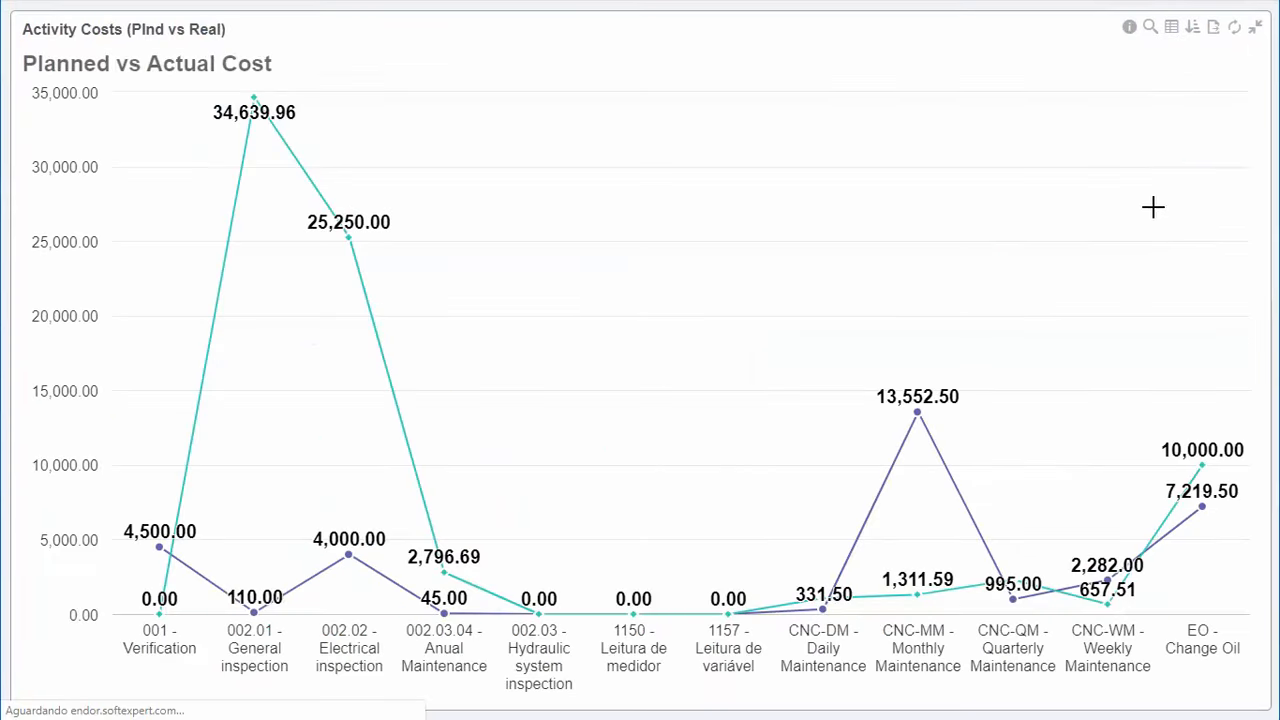
mouse_move(916, 412)
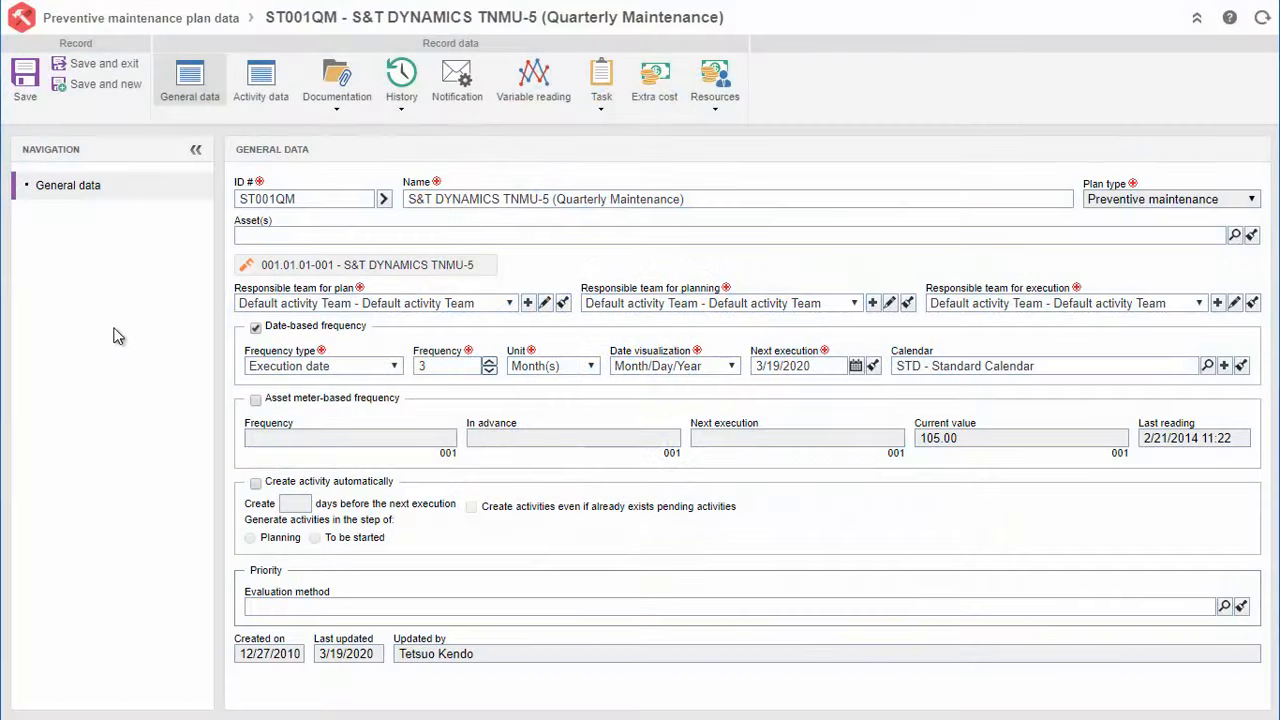
- Have plan ST001QM create activities automatically 5 days ahead, even with pending ones, at To be started
left_click(256, 482)
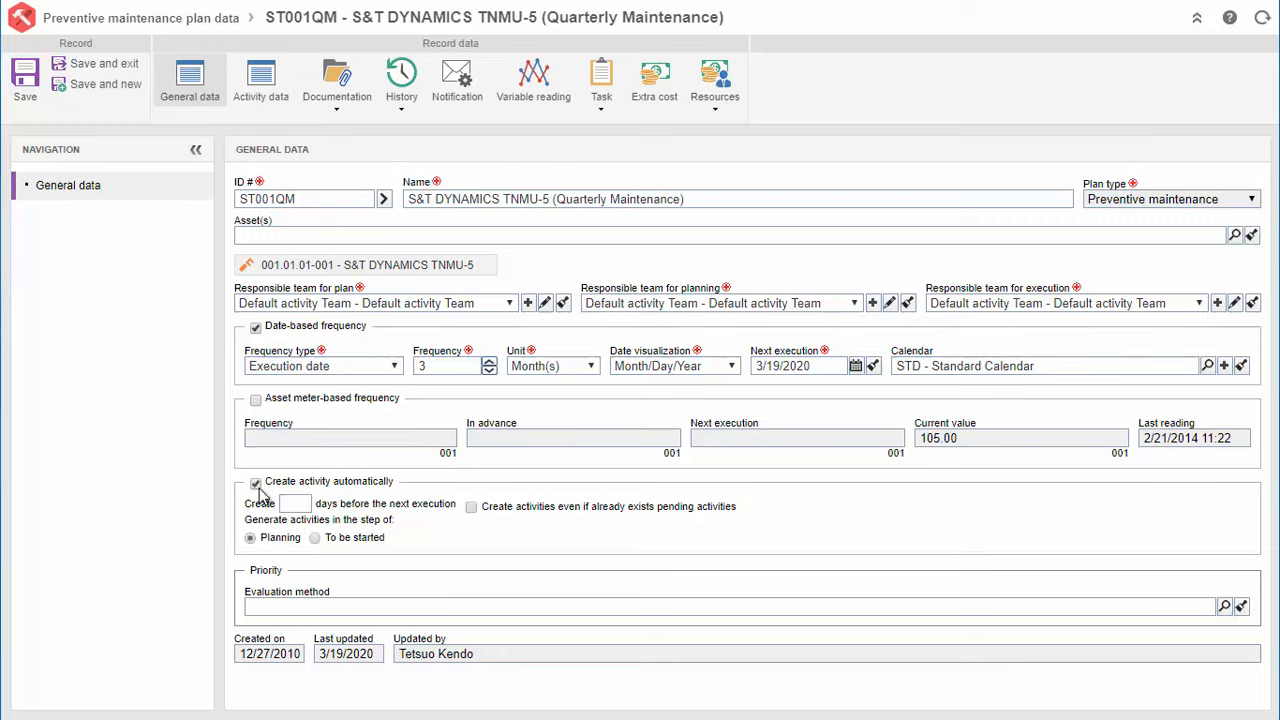
left_click(296, 504)
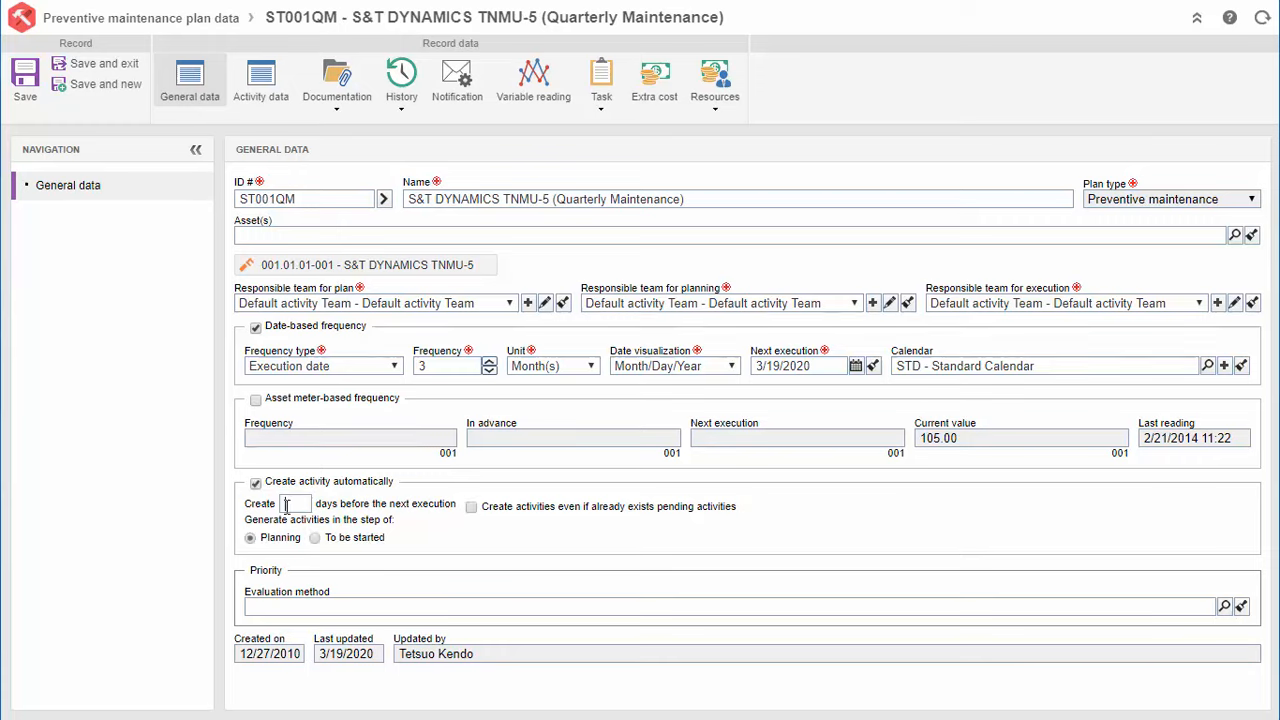
left_click(472, 506)
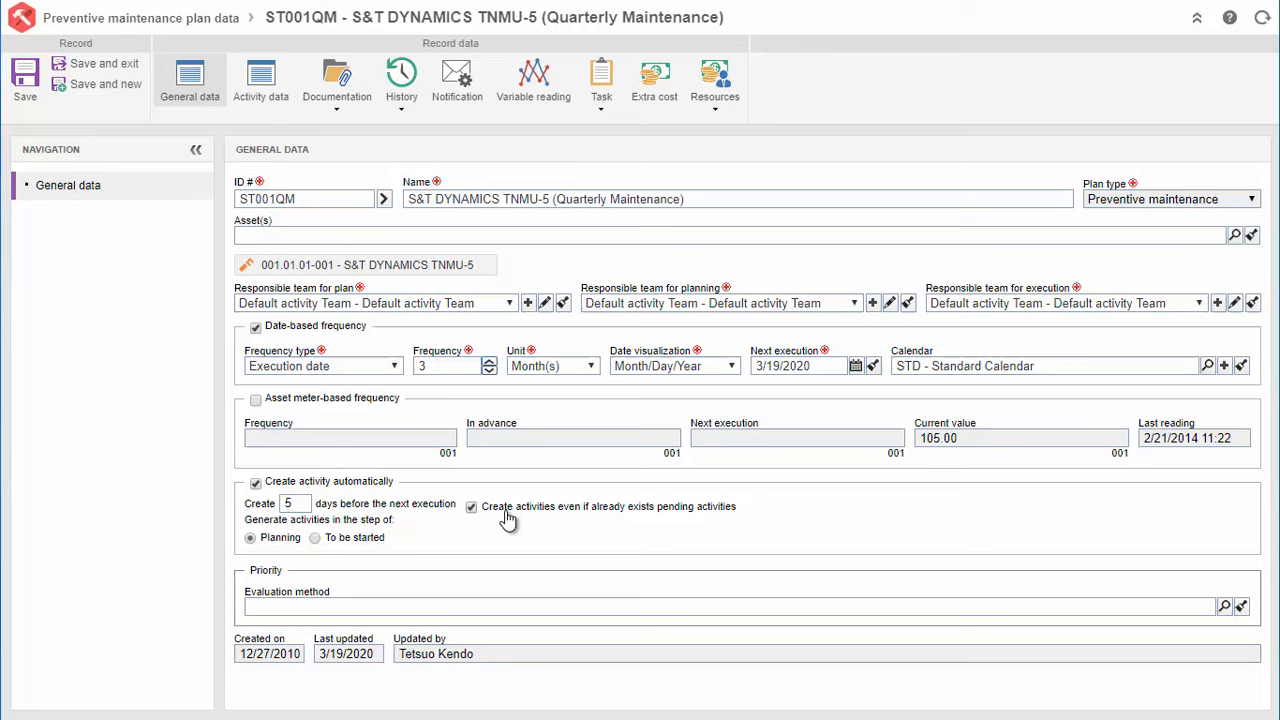
left_click(316, 536)
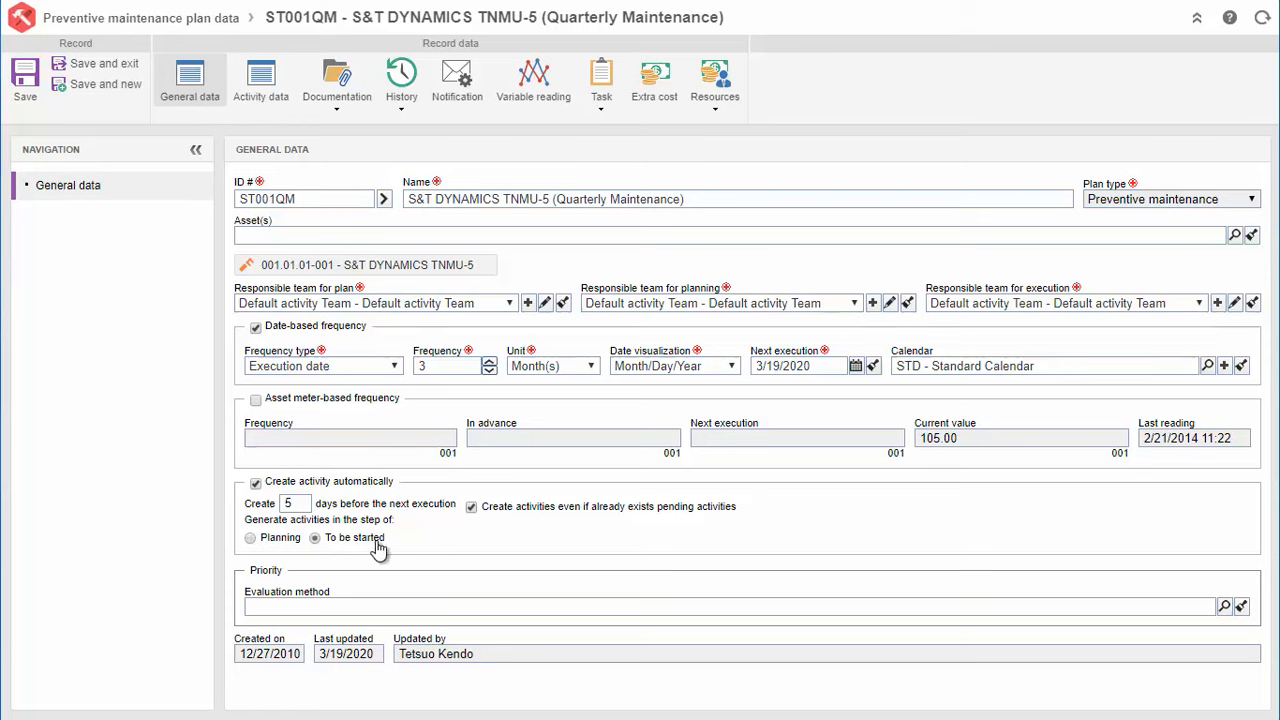
mouse_move(438, 558)
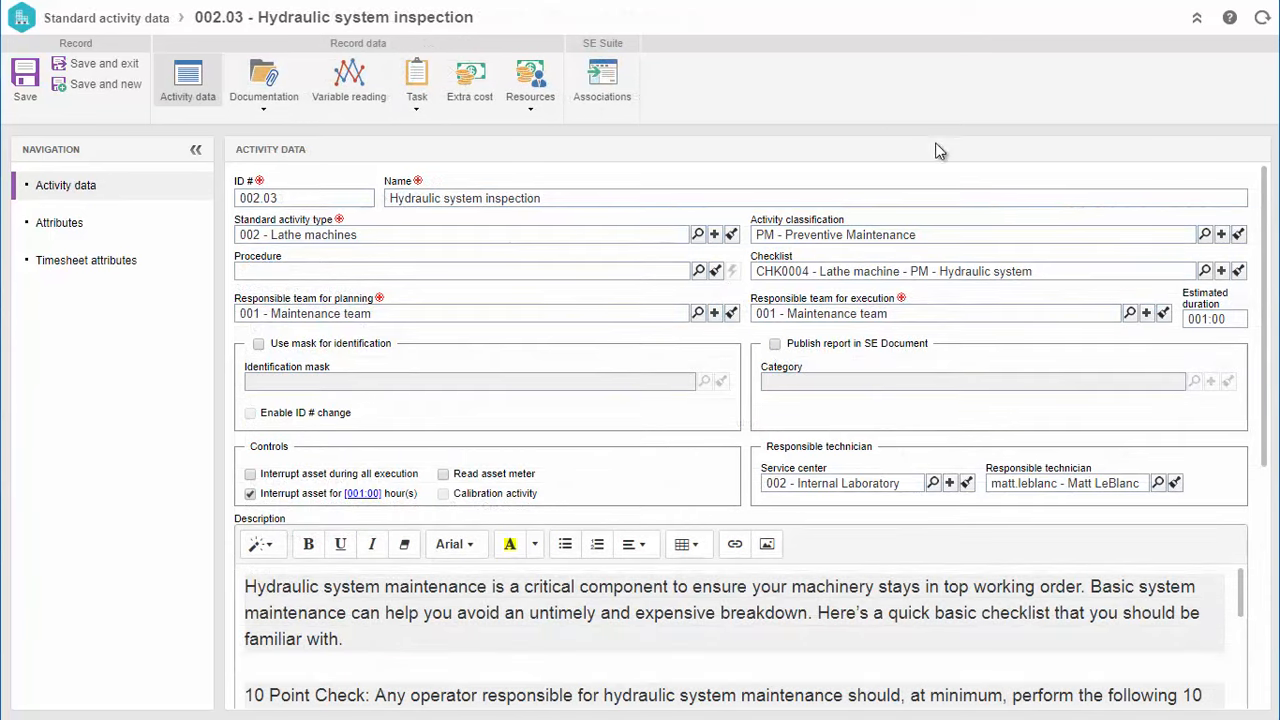
- Require programming approval for Hydraulic system inspection, routed to the Maintenance Team
scroll("down", 3)
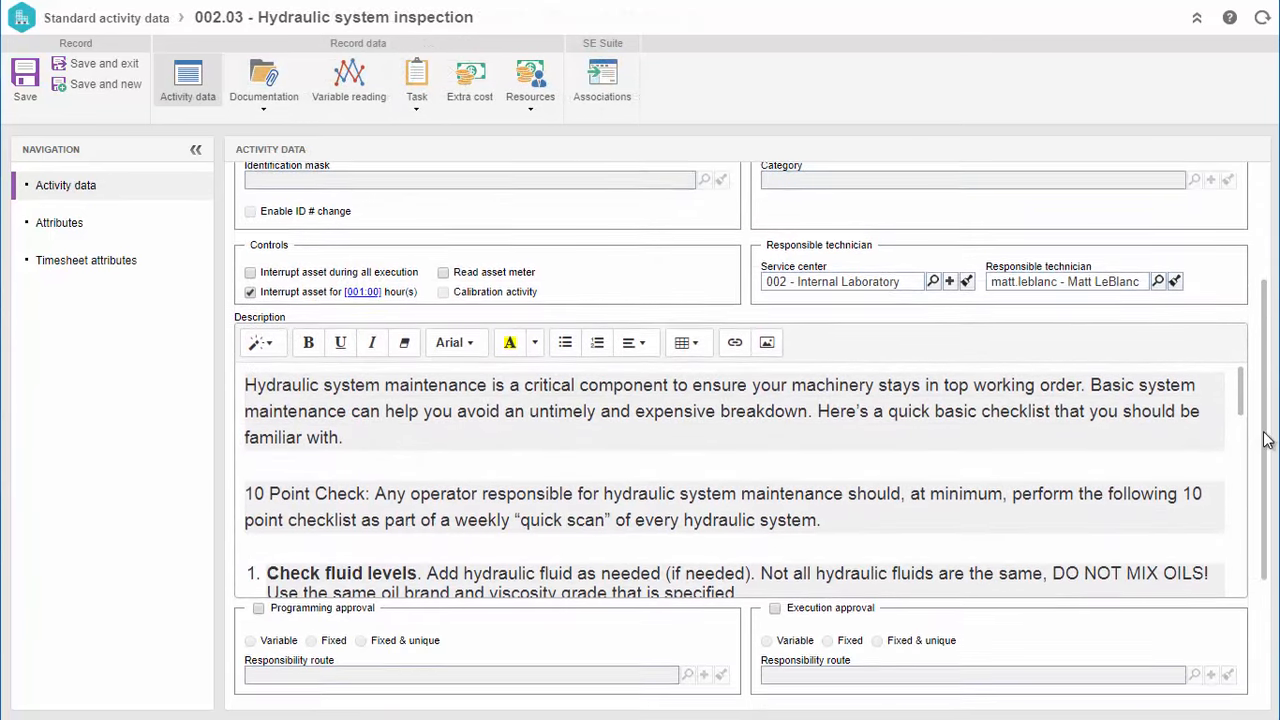
scroll("down", 3)
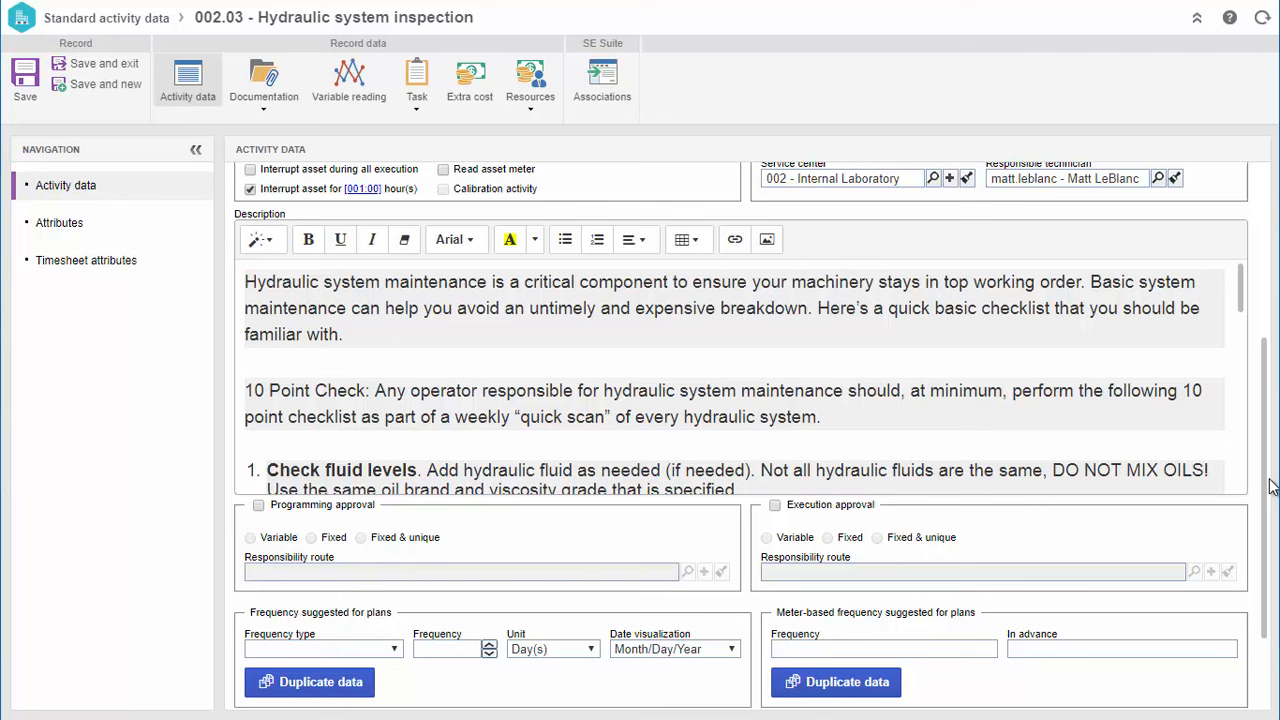
scroll("down", 3)
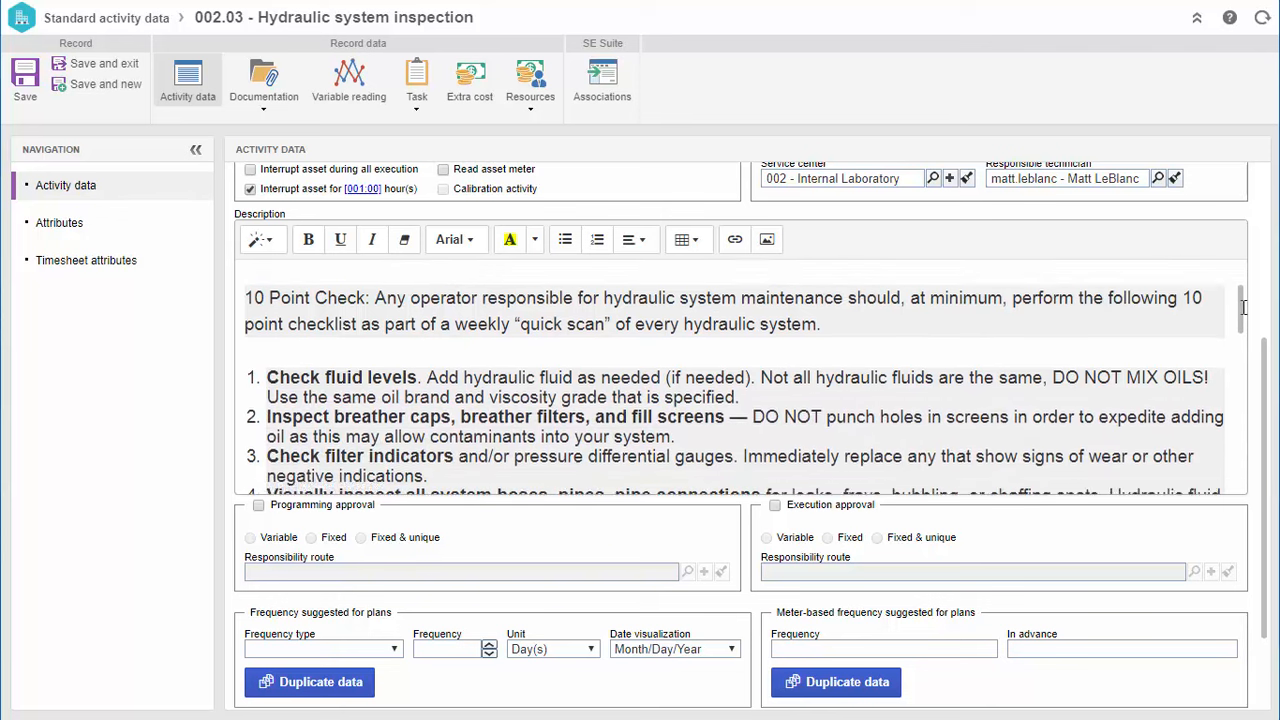
scroll("down", 3)
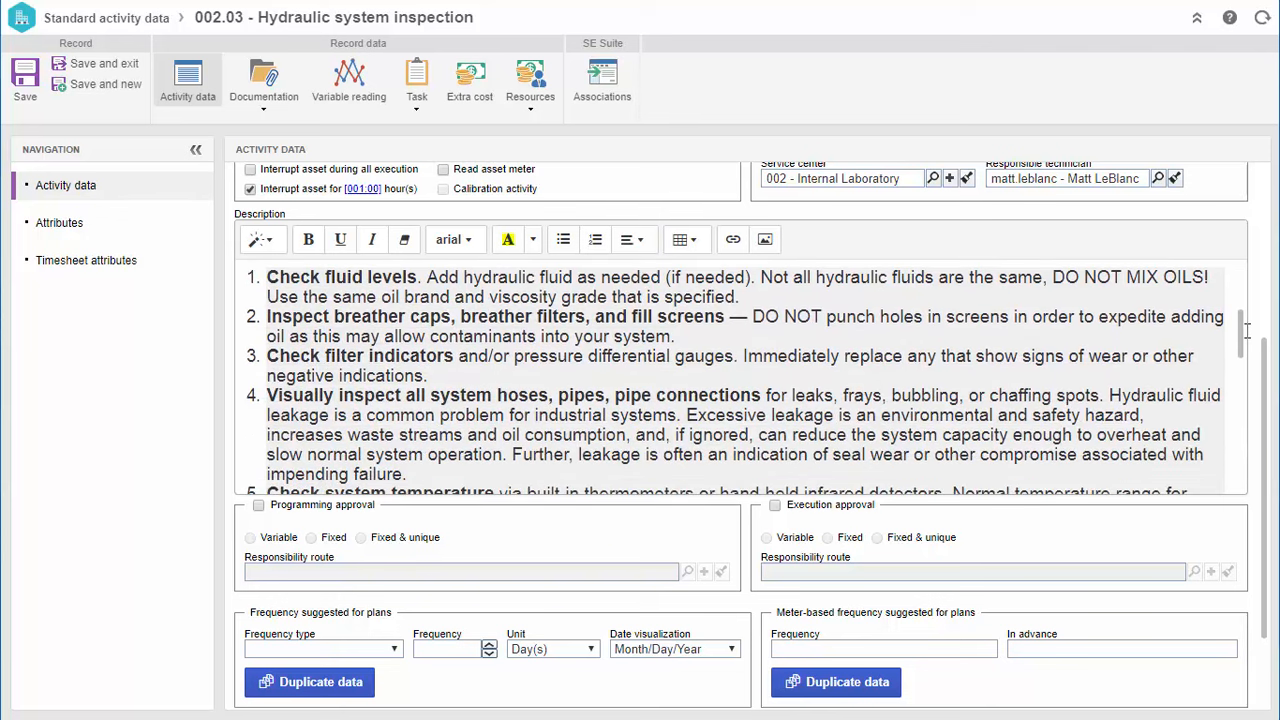
left_click(260, 504)
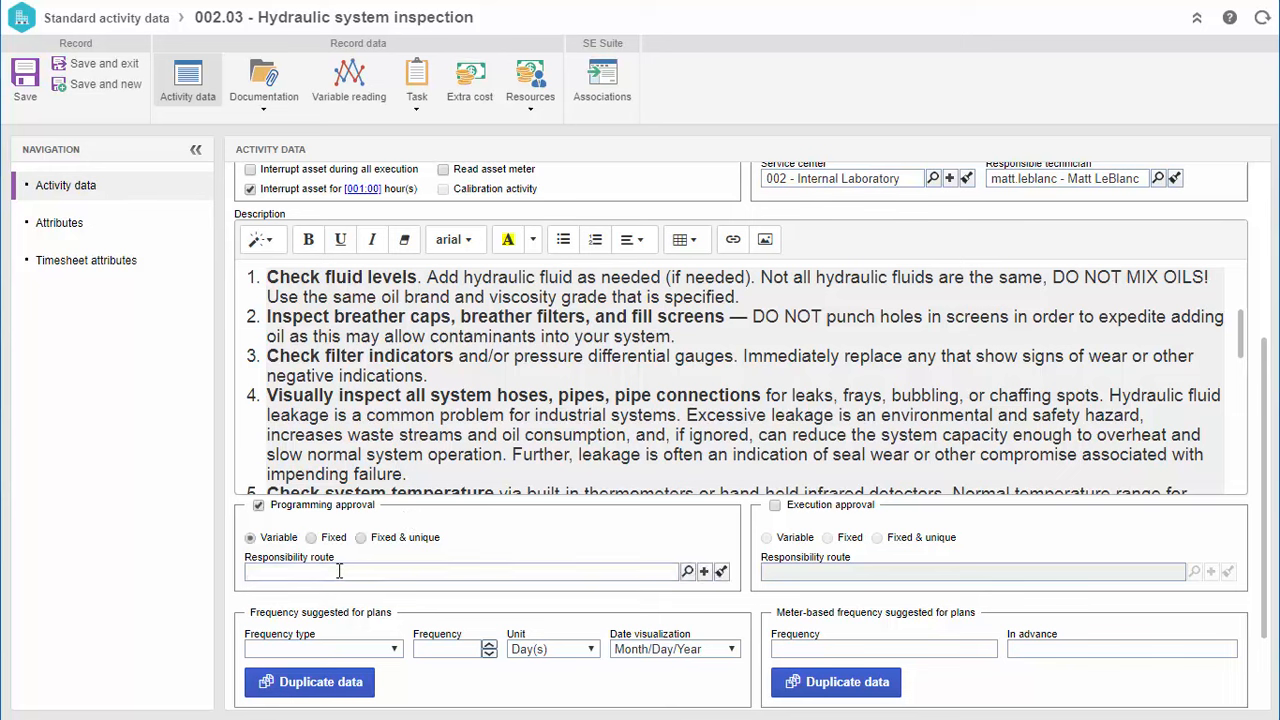
type("mainte")
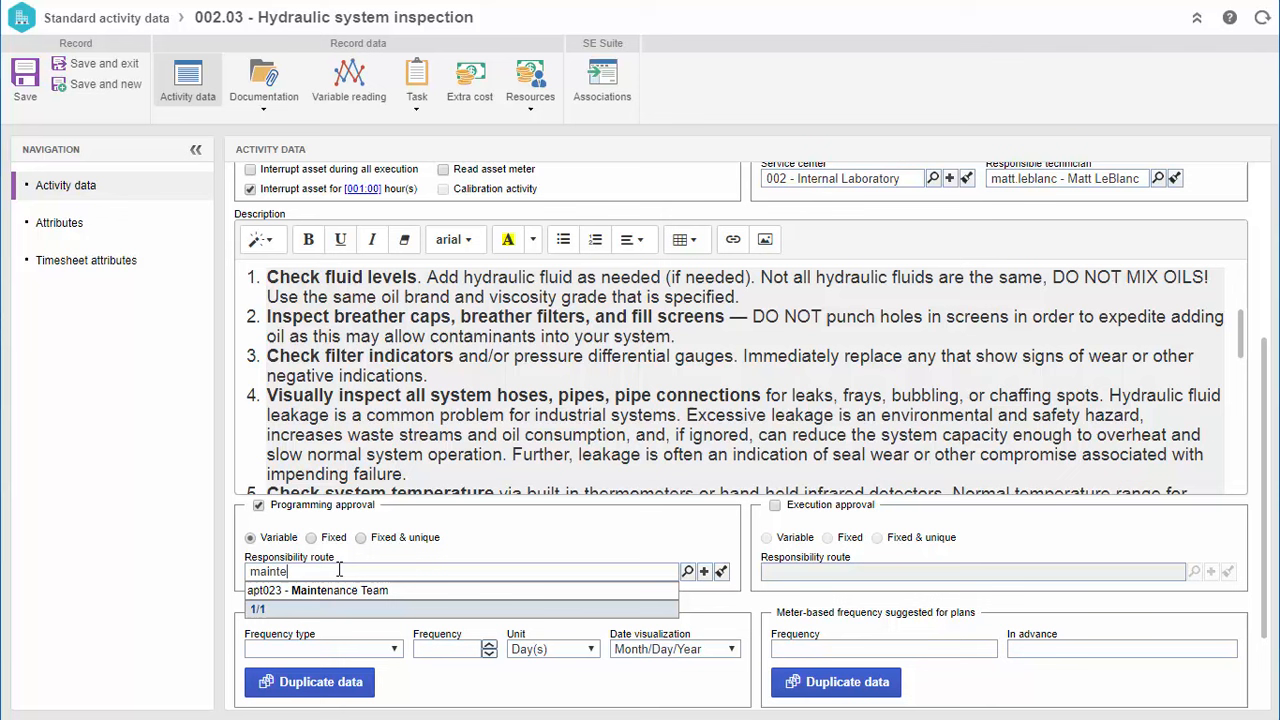
left_click(316, 590)
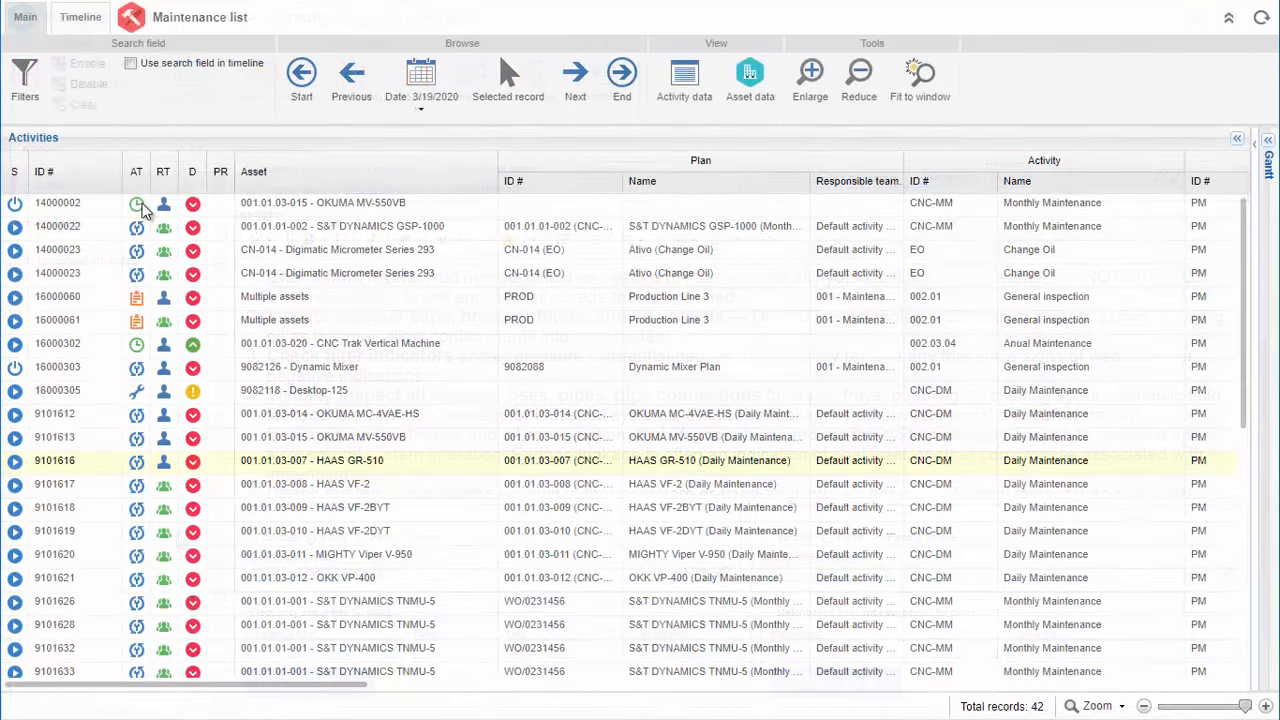
mouse_move(136, 204)
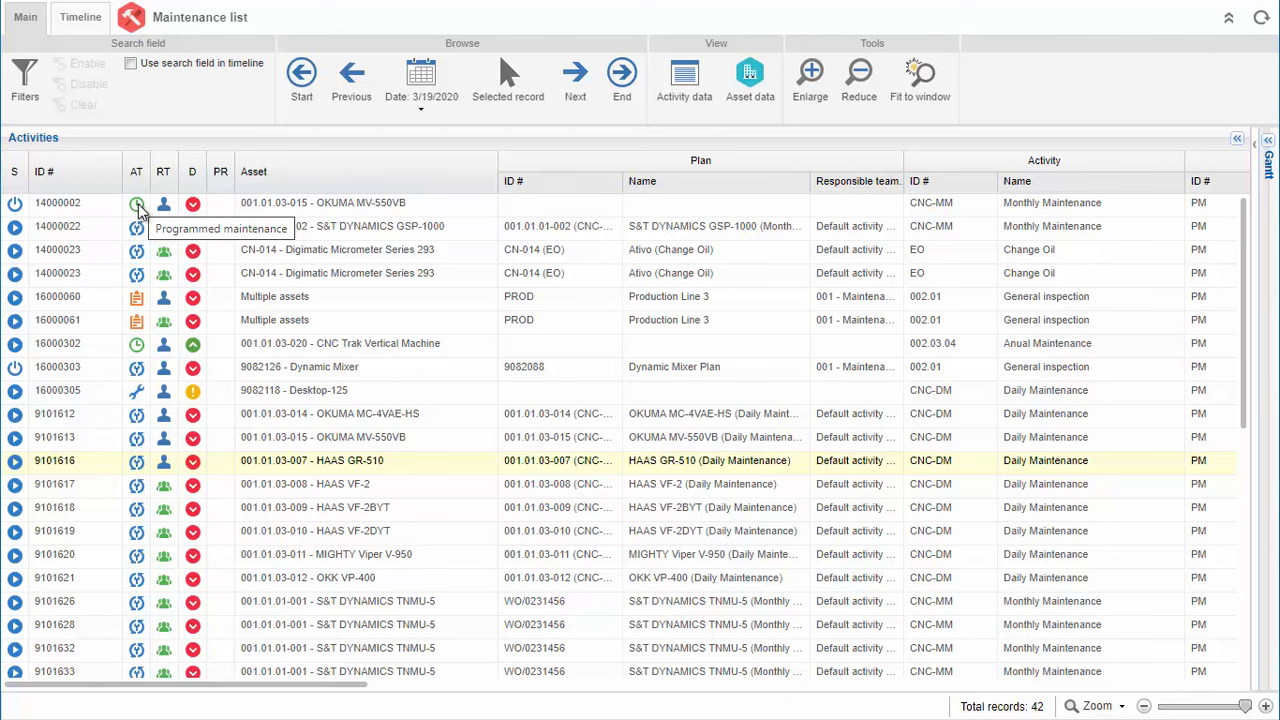
mouse_move(136, 250)
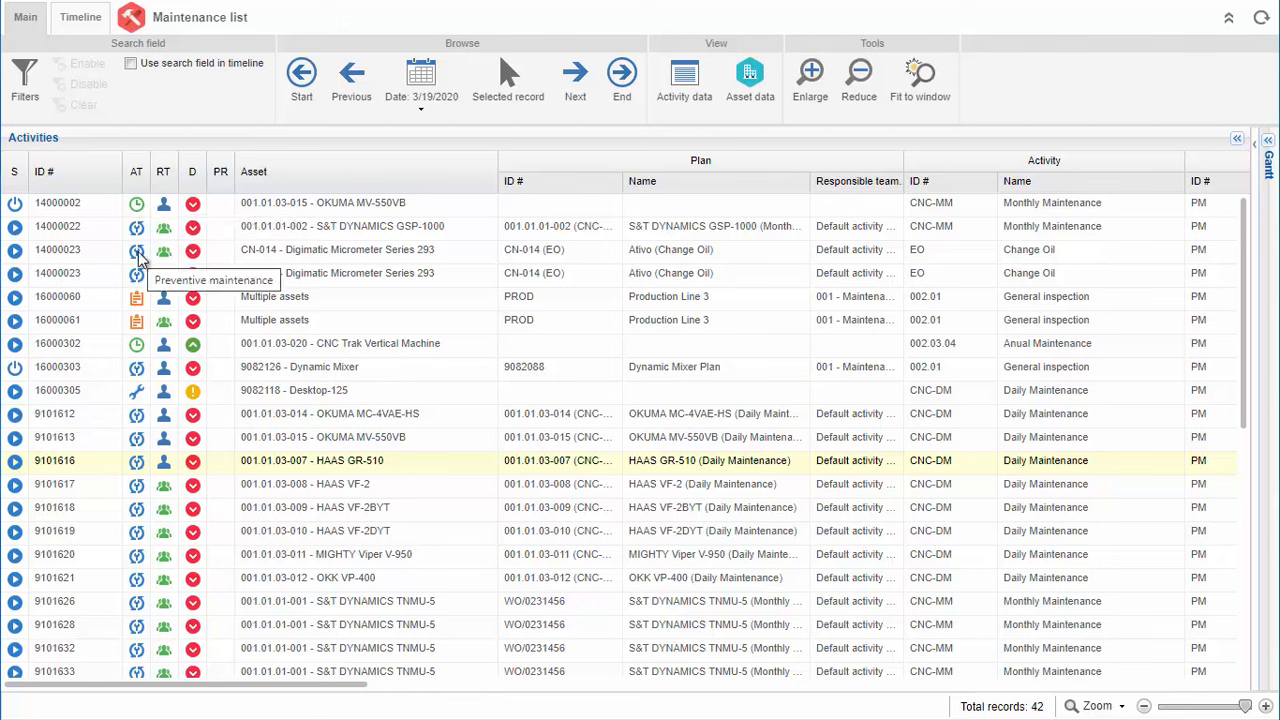
mouse_move(136, 296)
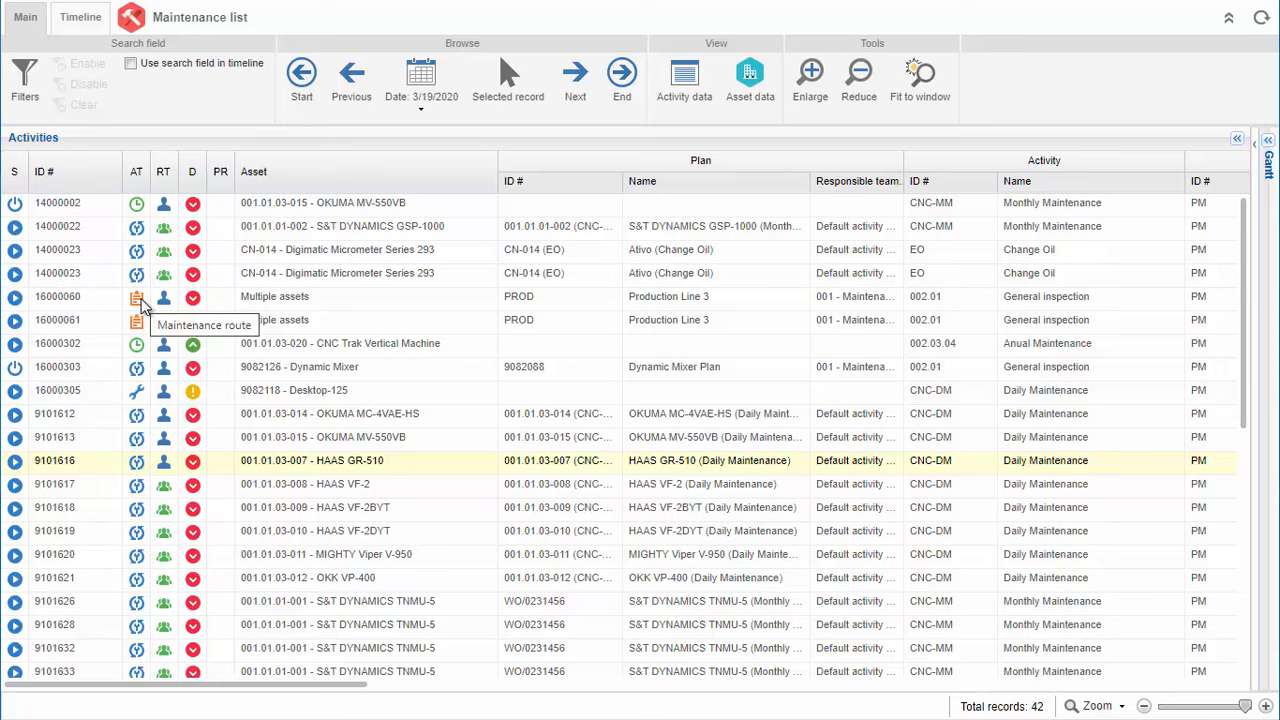
- Open maintenance order OS-289 for the KITAMURA H300 from the Gantt timeline view
scroll("down", 3)
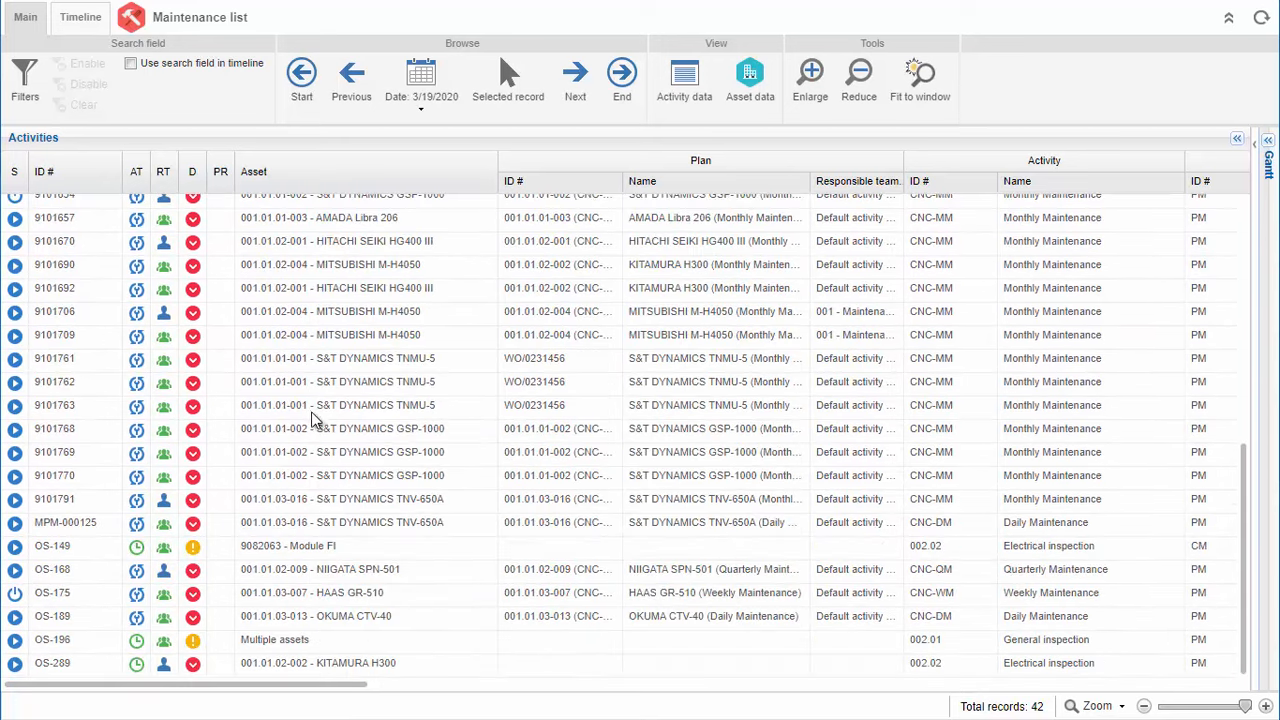
left_click(1268, 138)
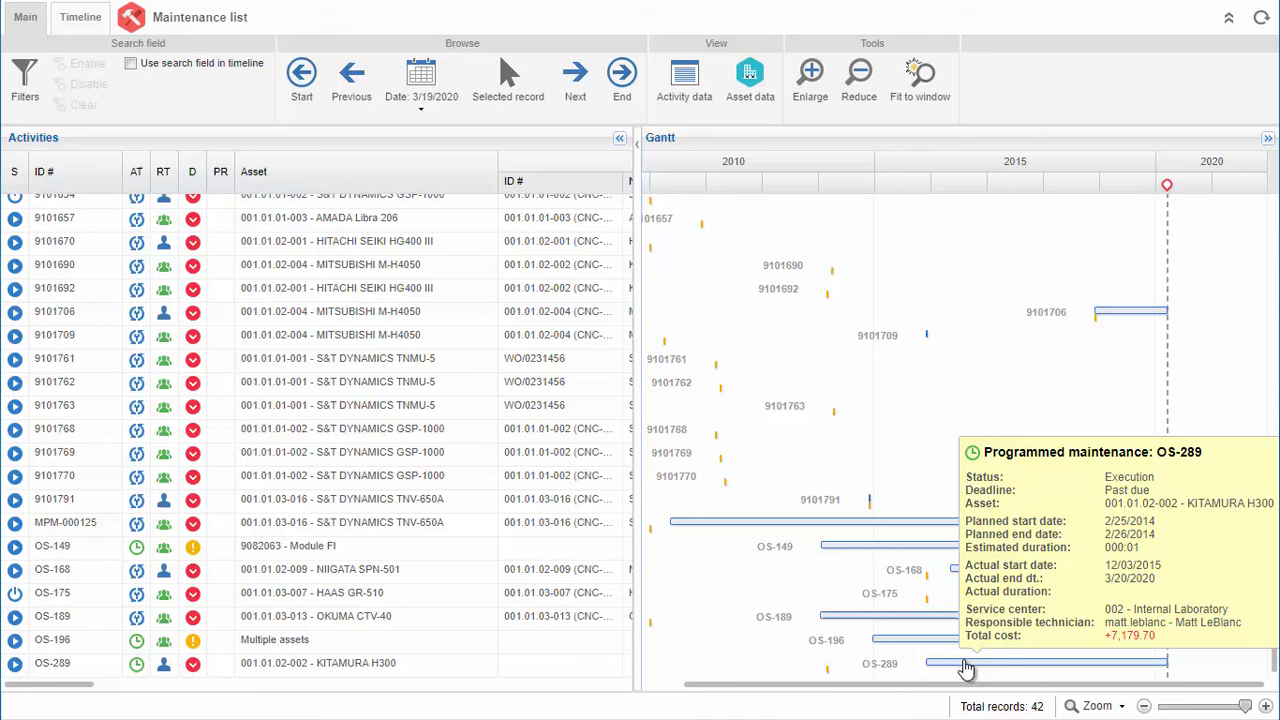
double_click(964, 664)
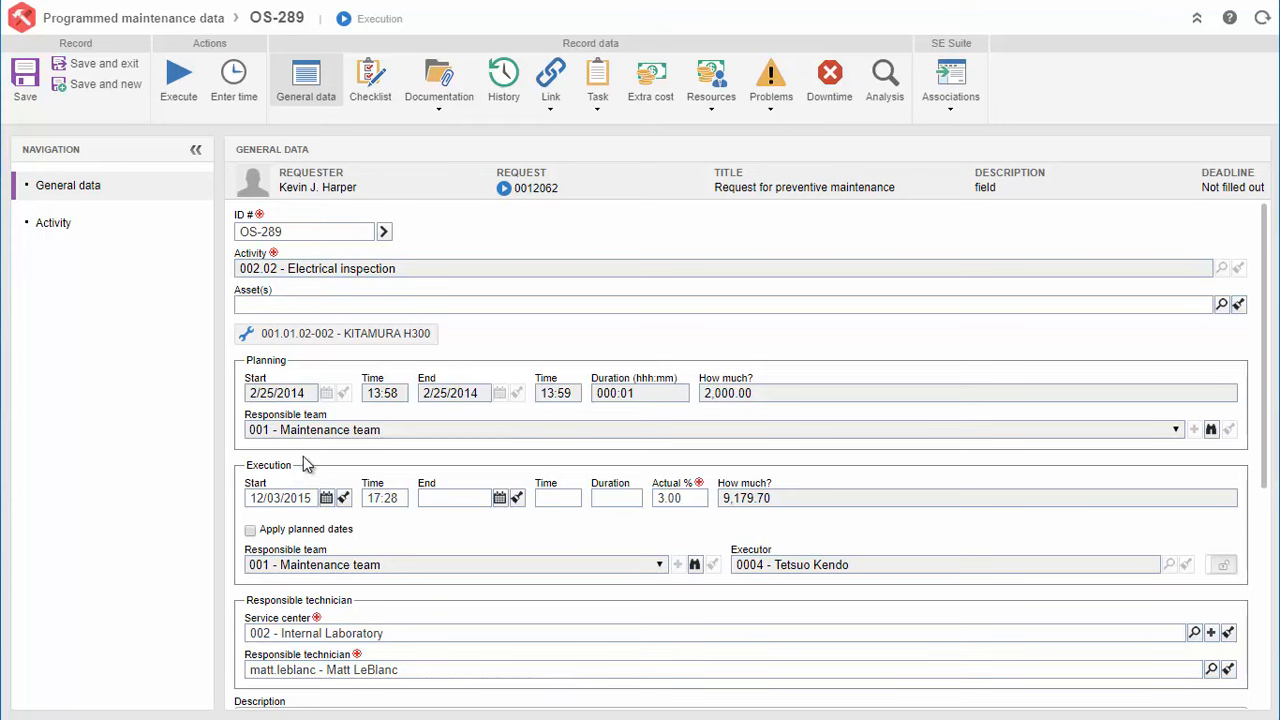
- Answer the OS-289 checklist Yes for cabinet connections and cooling fans, then move to the Preparation task
left_click(370, 80)
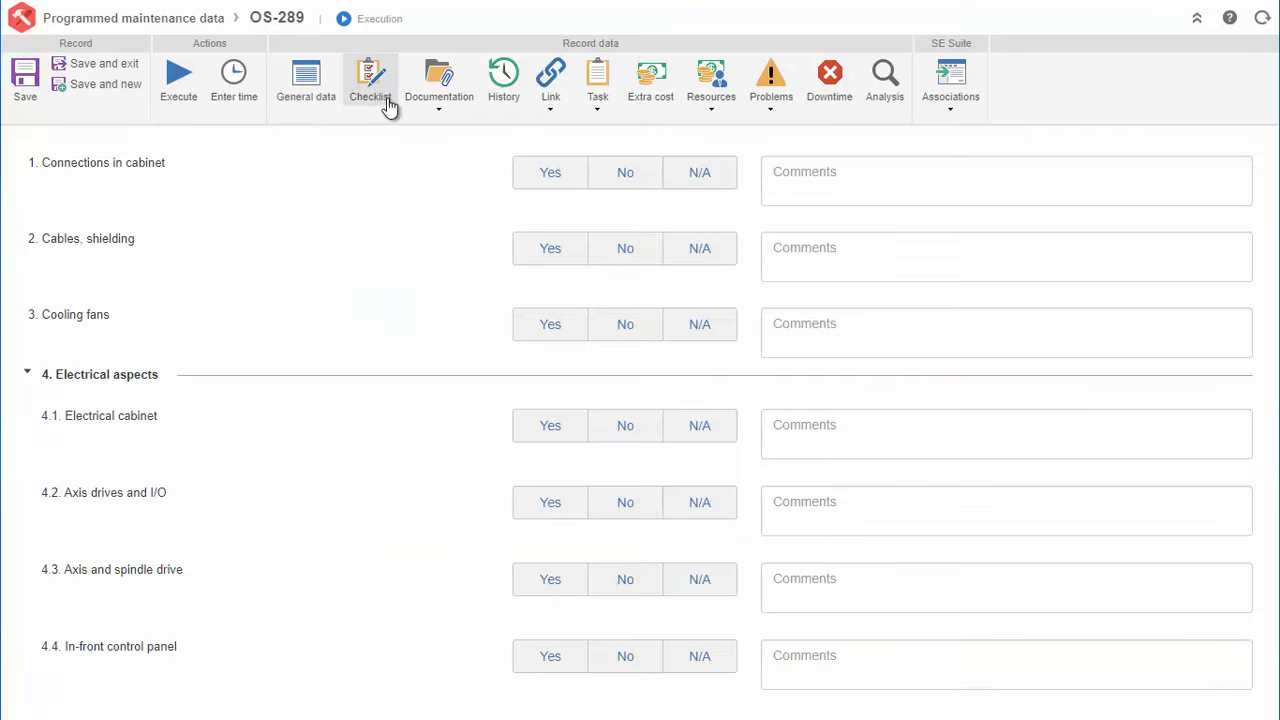
left_click(548, 172)
type("Cable was disconnected.")
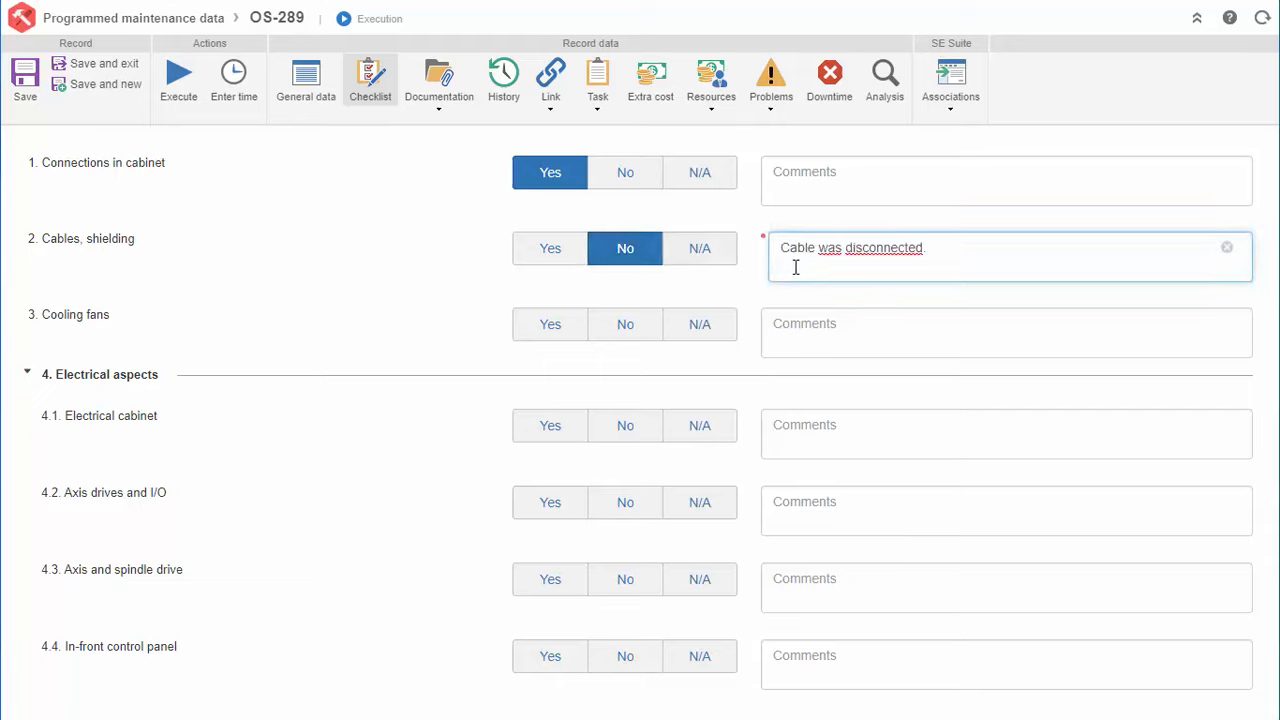
left_click(550, 324)
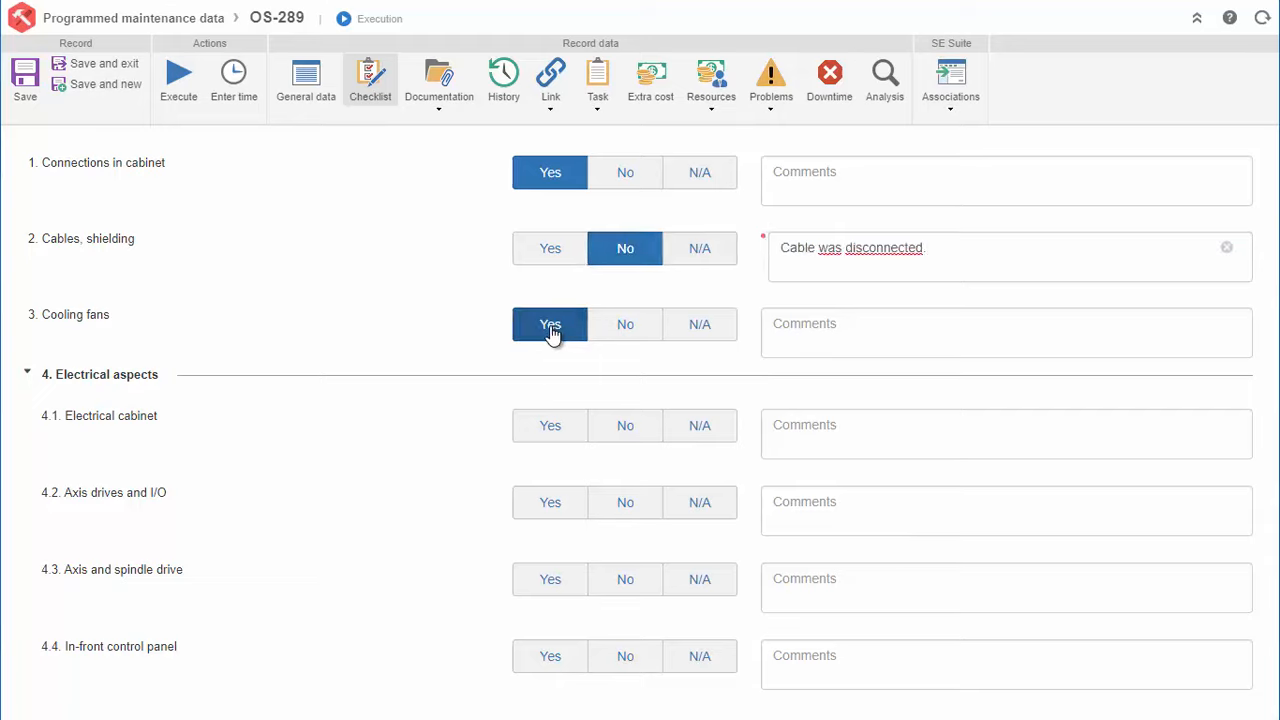
left_click(596, 80)
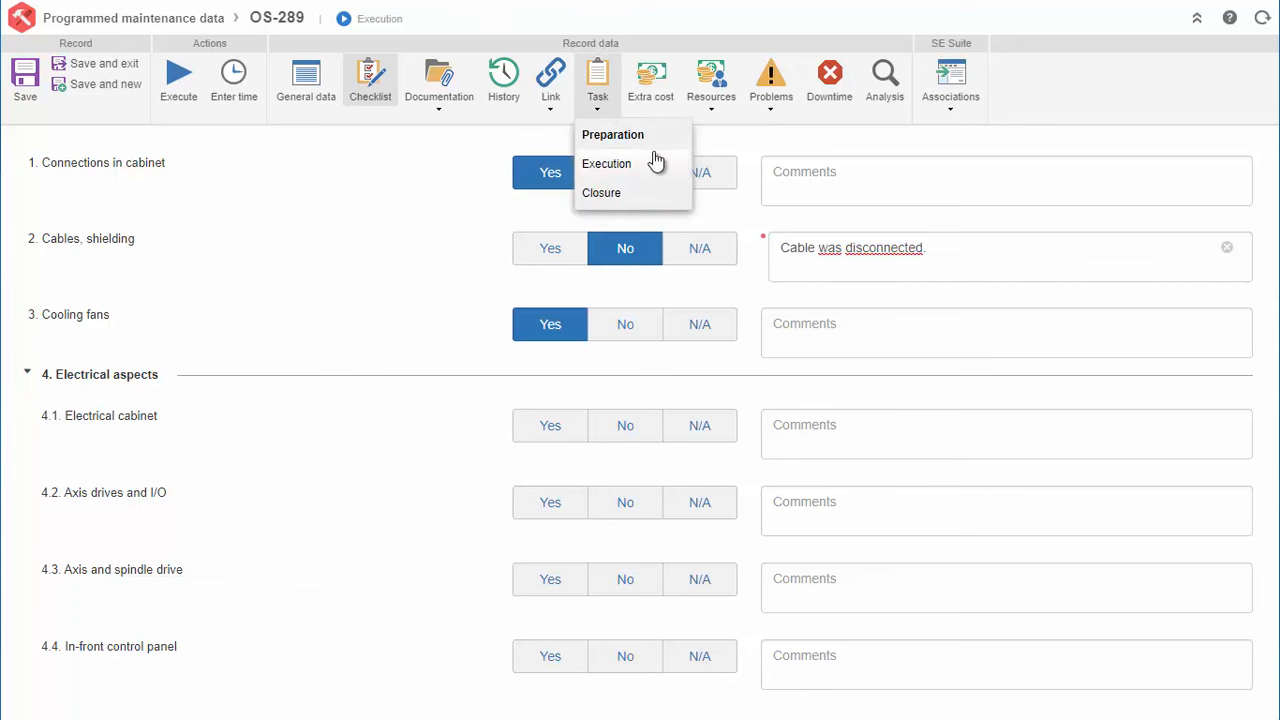
left_click(606, 164)
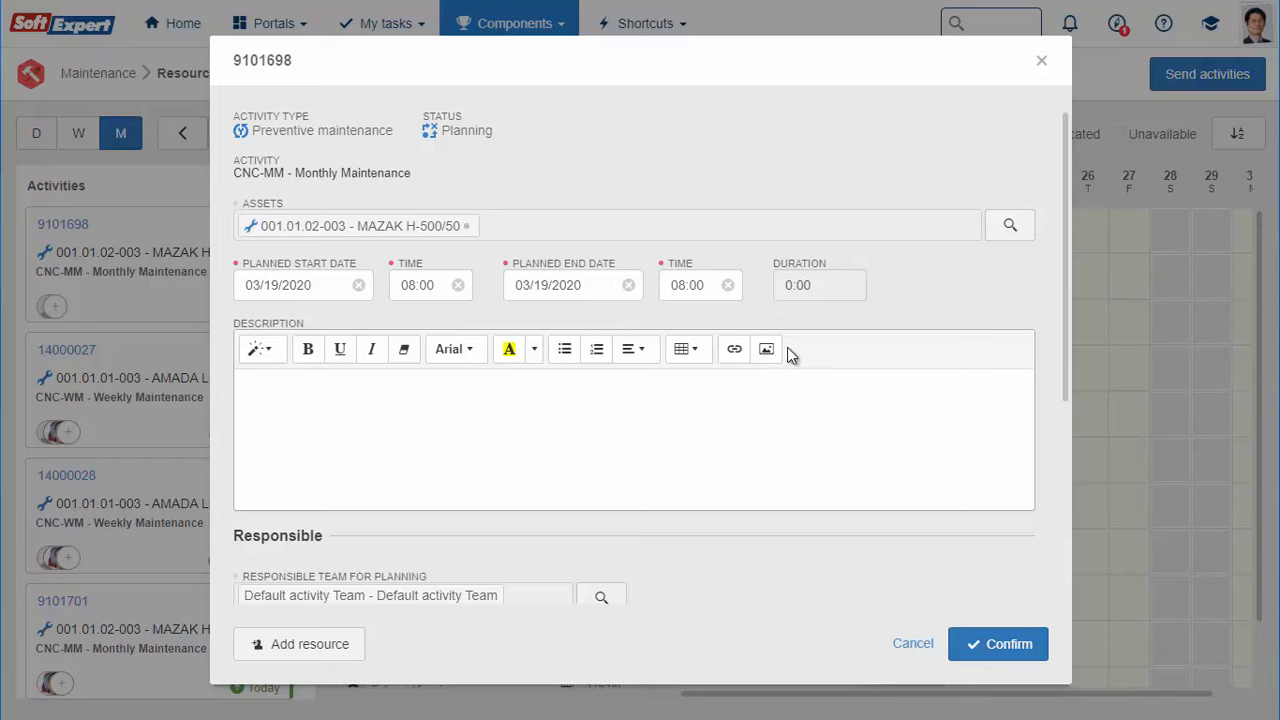
mouse_move(728, 290)
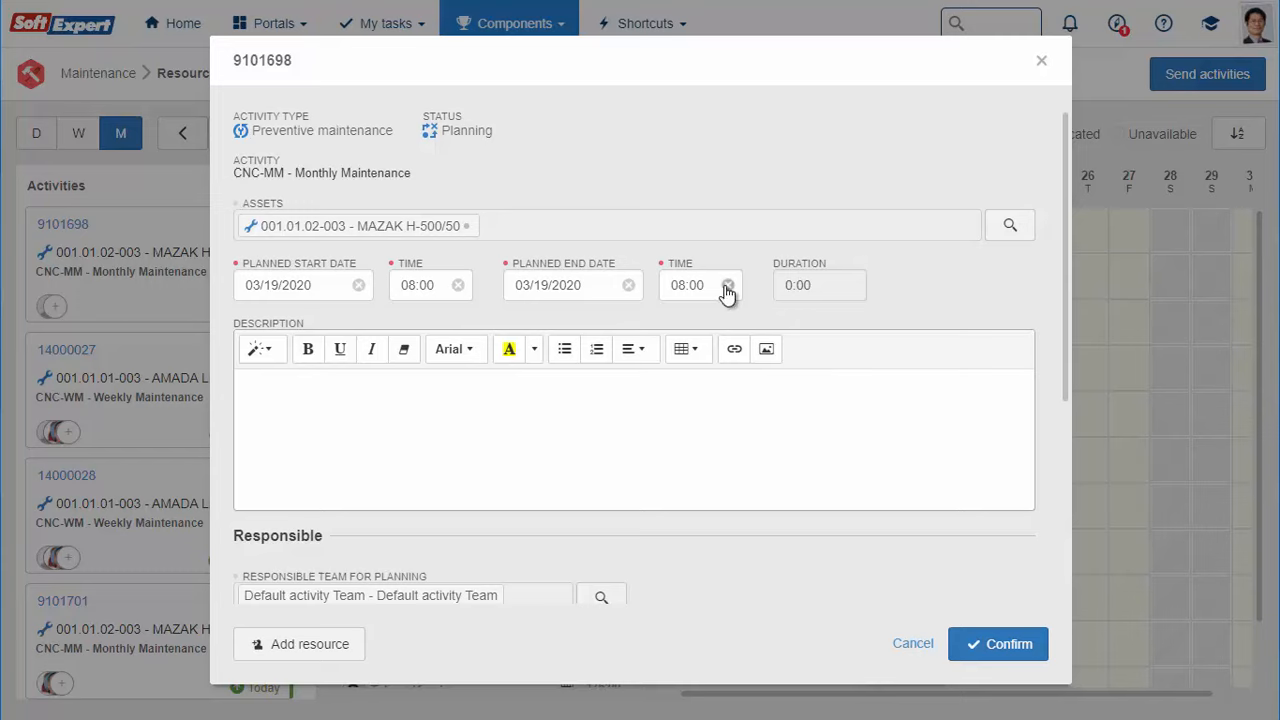
- Confirm activity 9101698 with its two resources allocated 04:00 and 06:00 on 03/20/2020
scroll("down", 3)
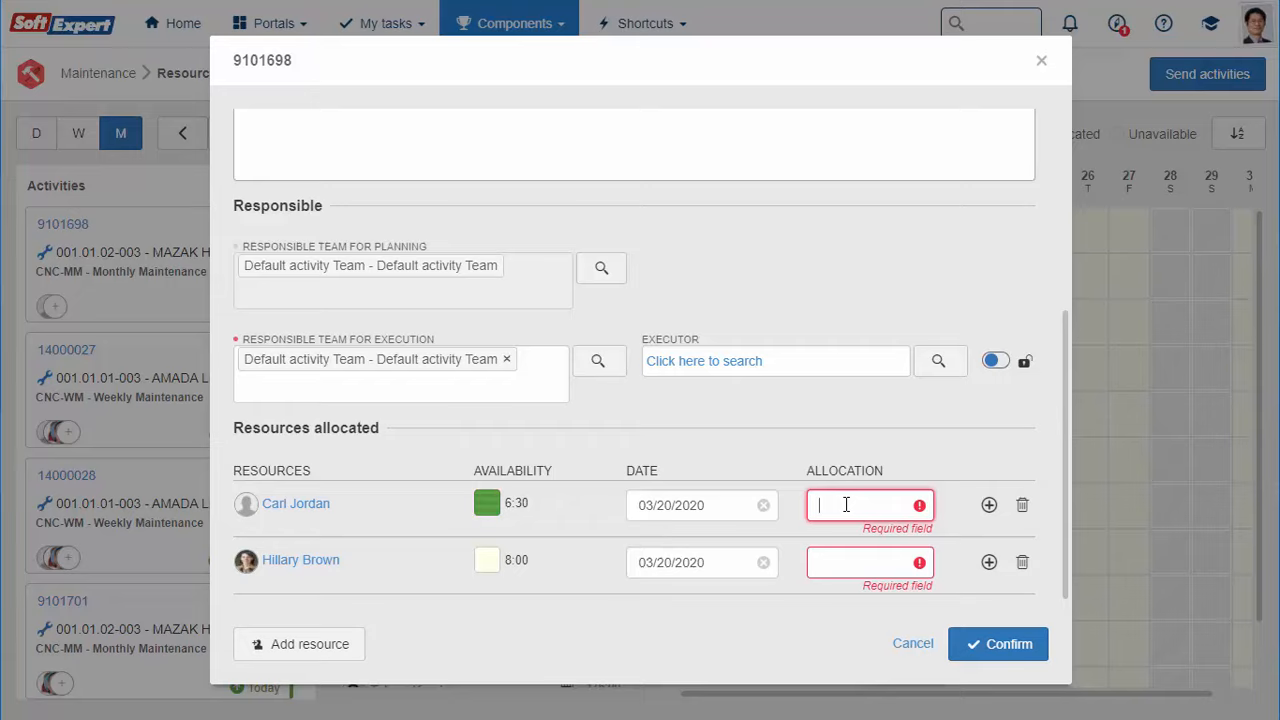
type("06:")
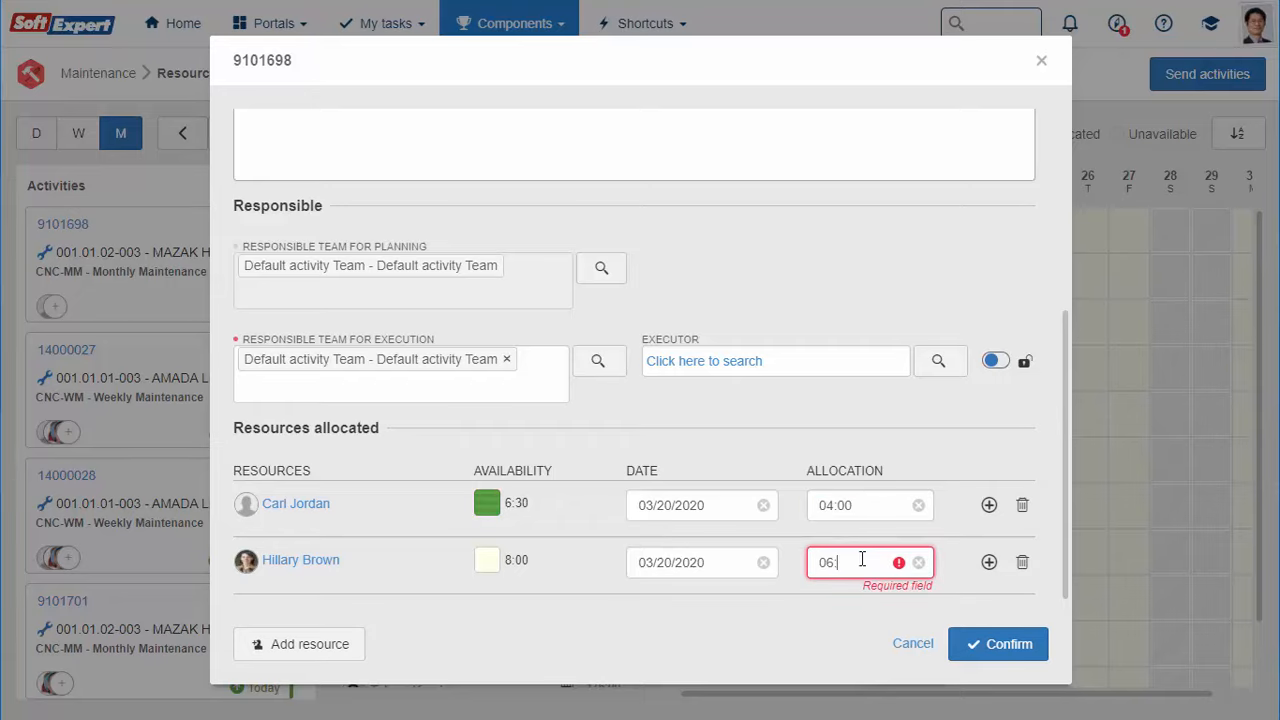
left_click(996, 644)
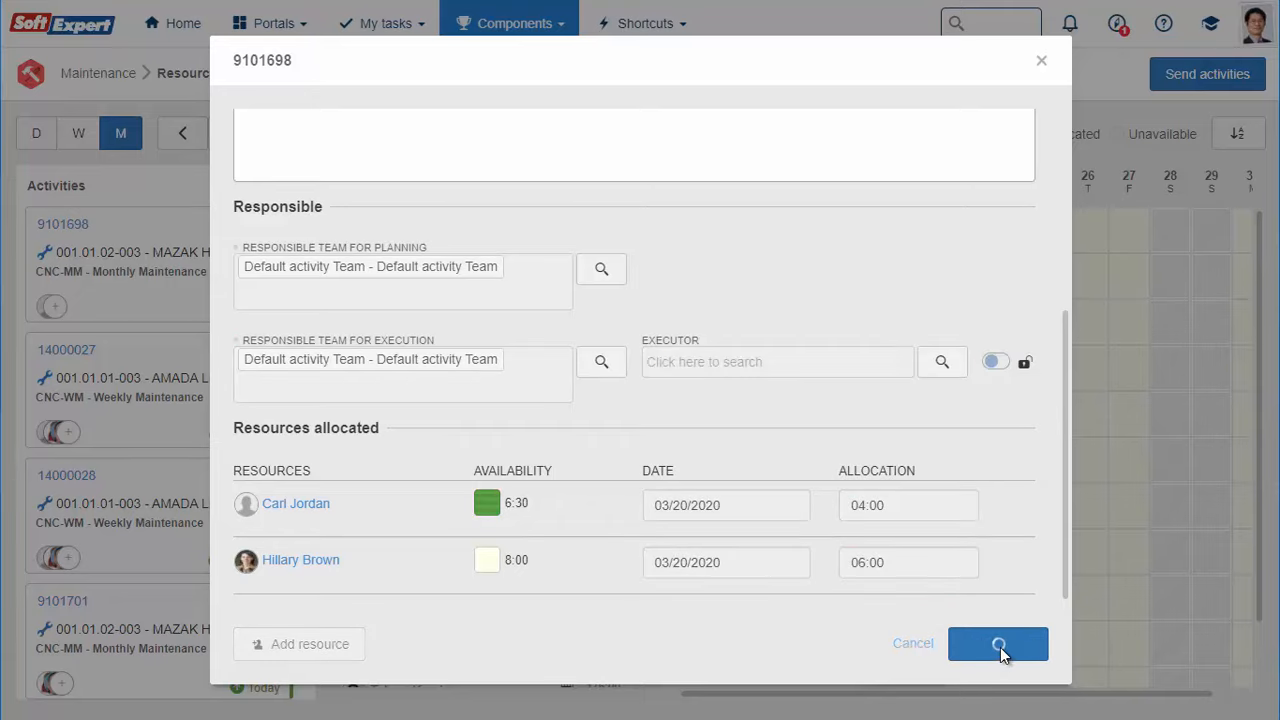
left_click(996, 644)
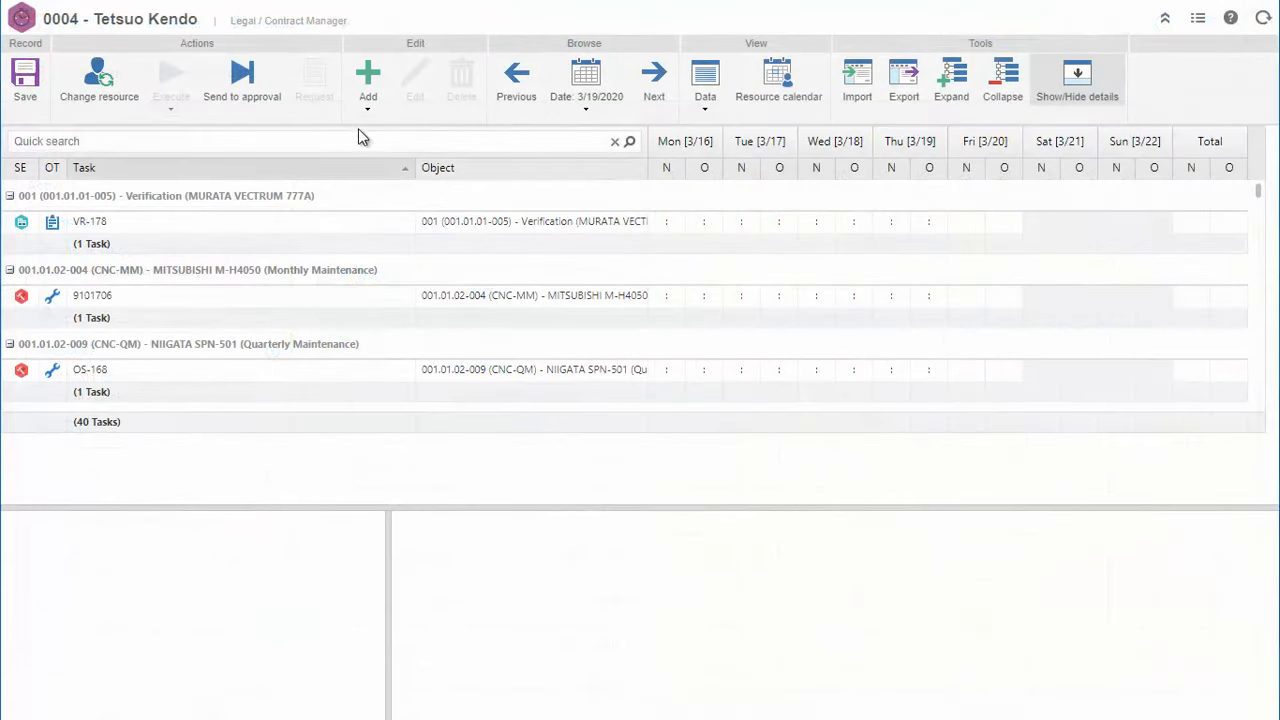
mouse_move(398, 280)
type("08:00")
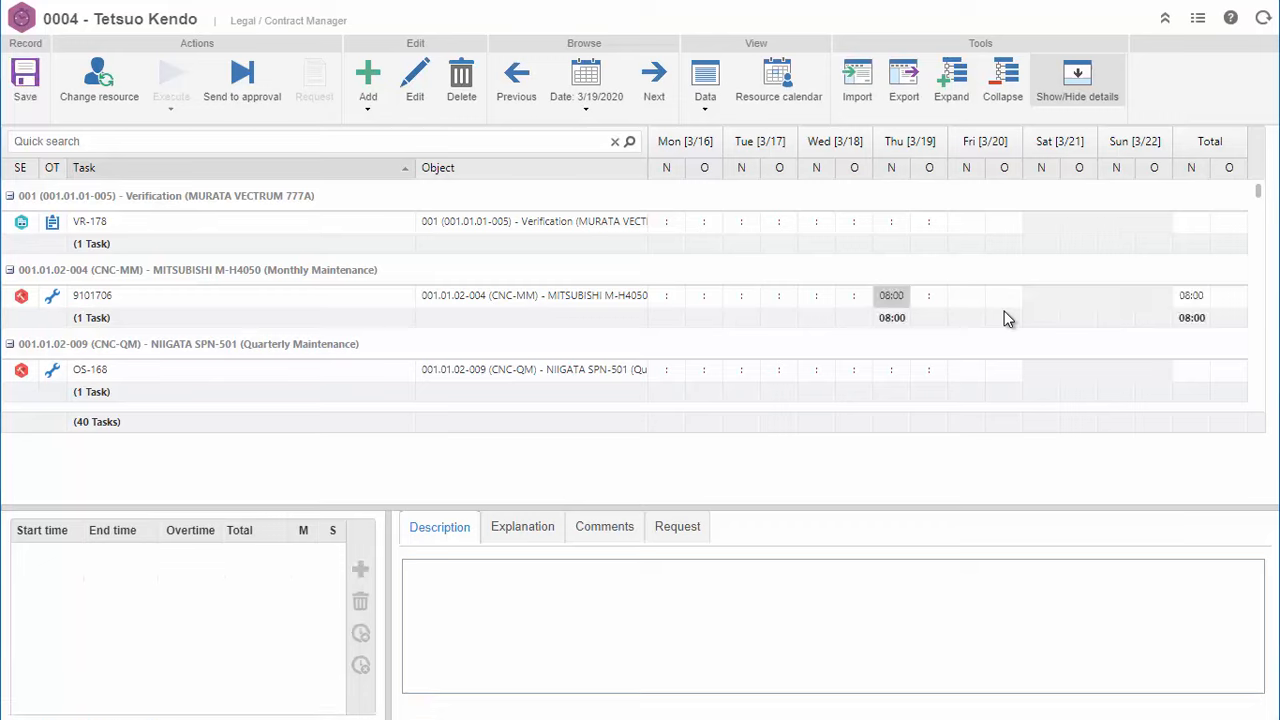
- Log 08:00 on Thursday 3/19 for task 9101738 with an execution description
type("Exe")
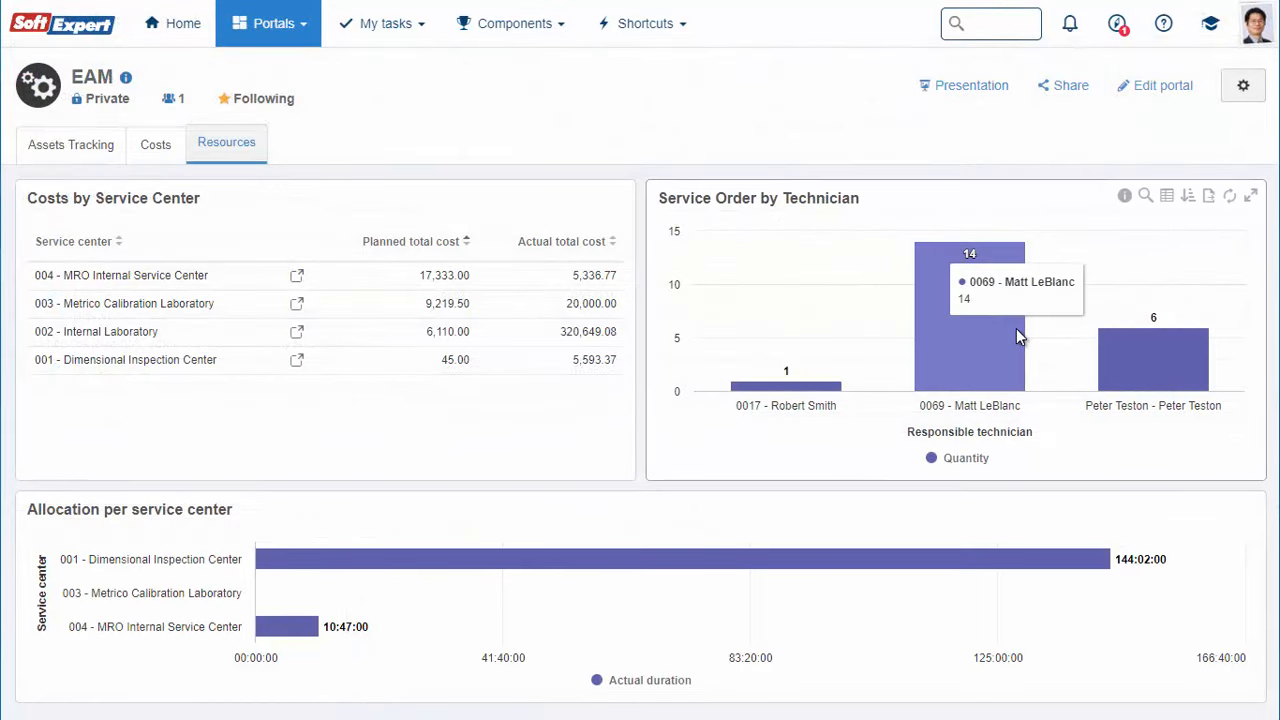
mouse_move(1144, 370)
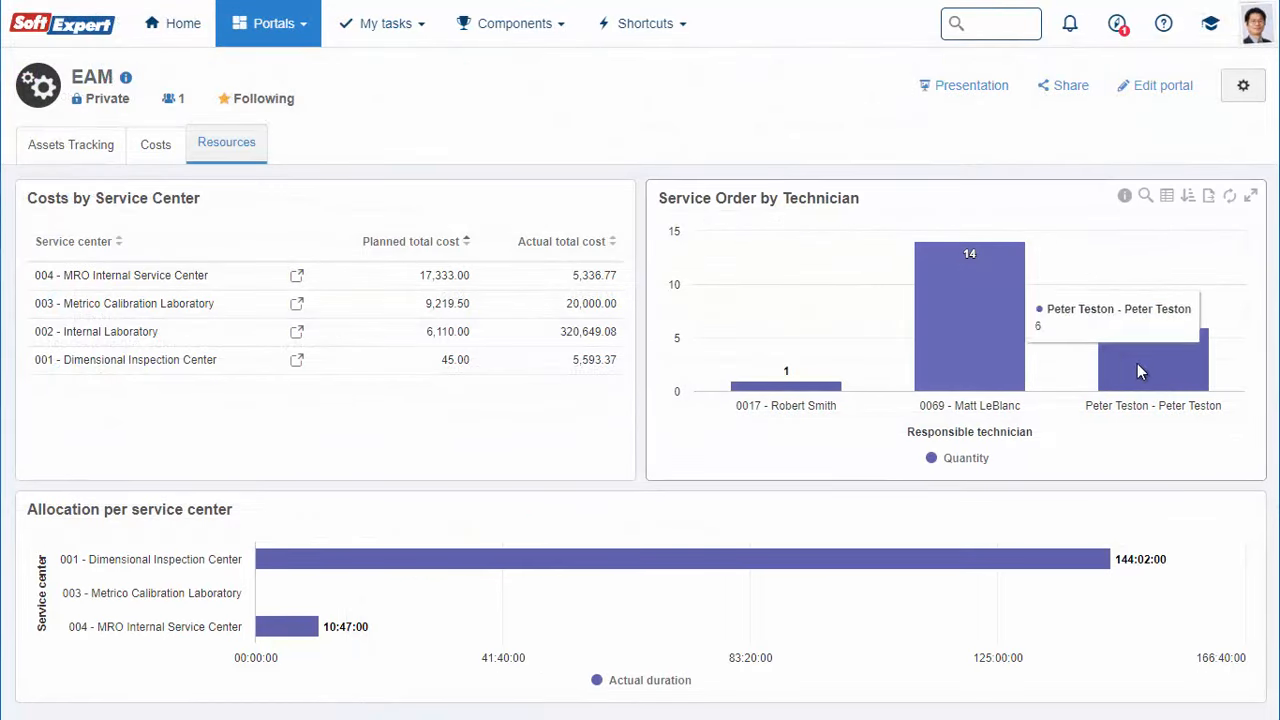
mouse_move(360, 546)
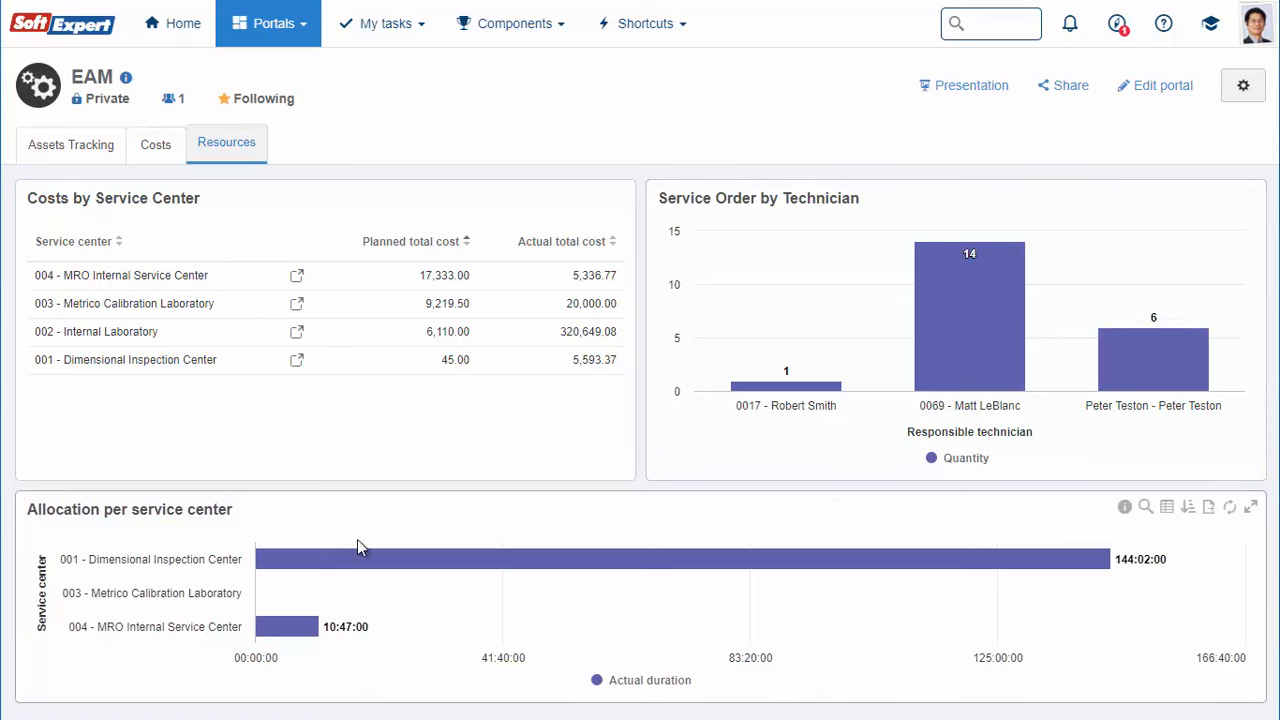
mouse_move(324, 560)
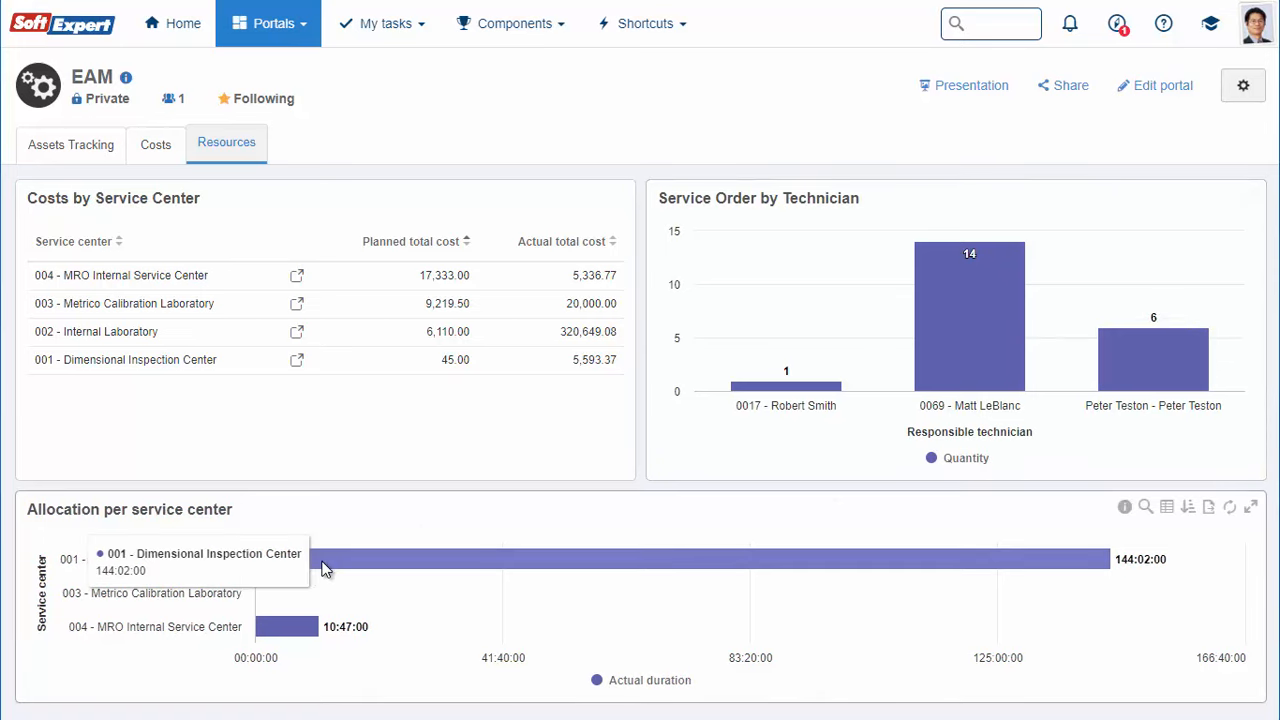
mouse_move(488, 624)
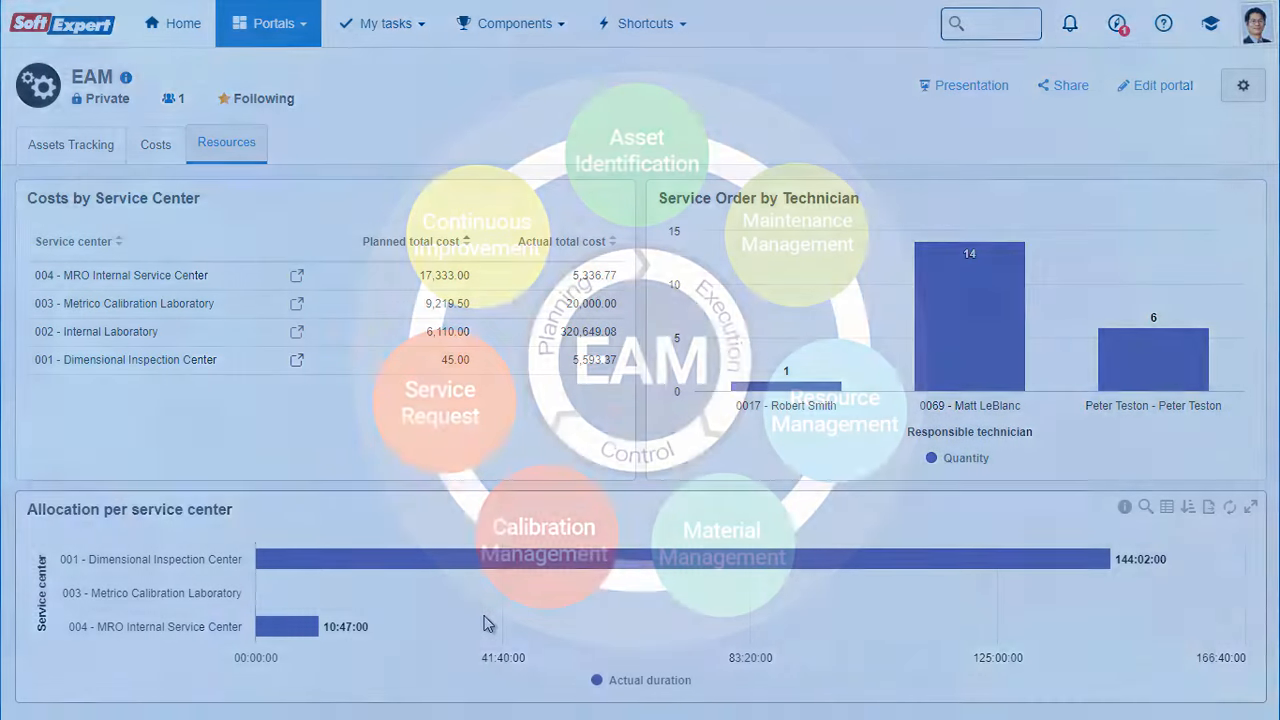
- Go to Components > Location (STM004) to reach the storeroom location file search
left_click(514, 24)
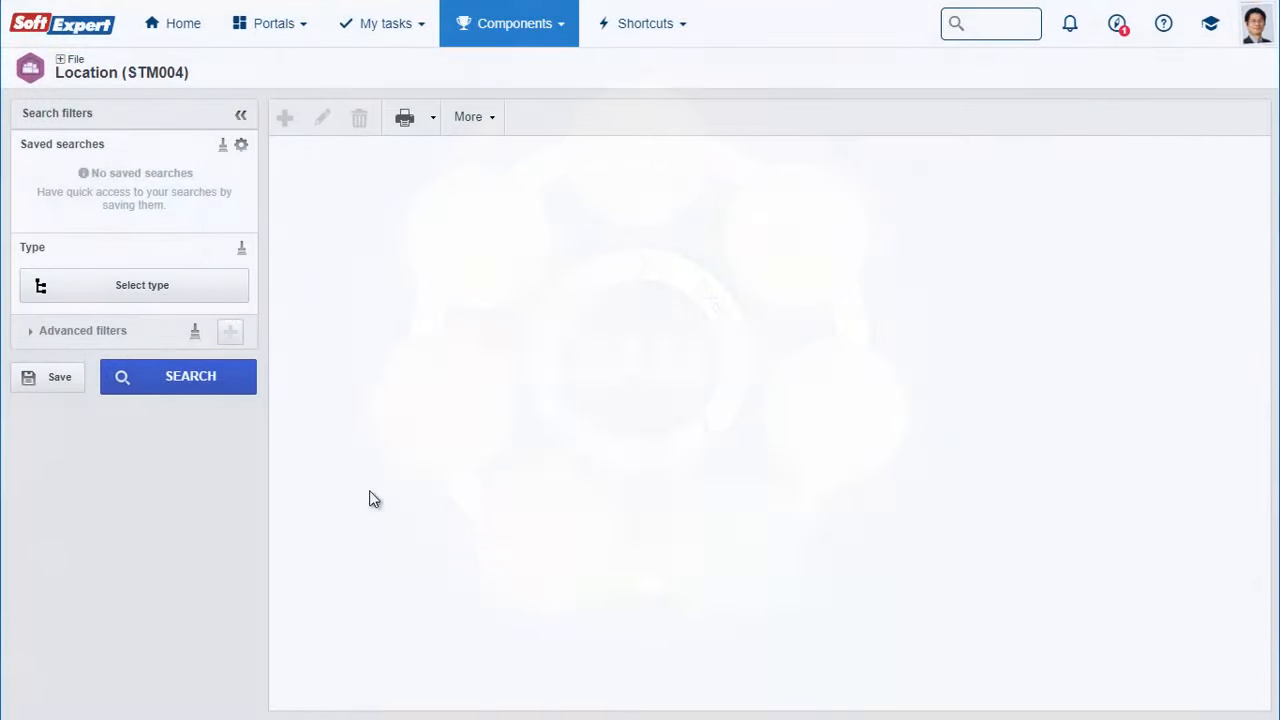
- Filter locations to storeroom type CS01 - Maintenance warehouse A under 001 - Materials and run the search
left_click(142, 284)
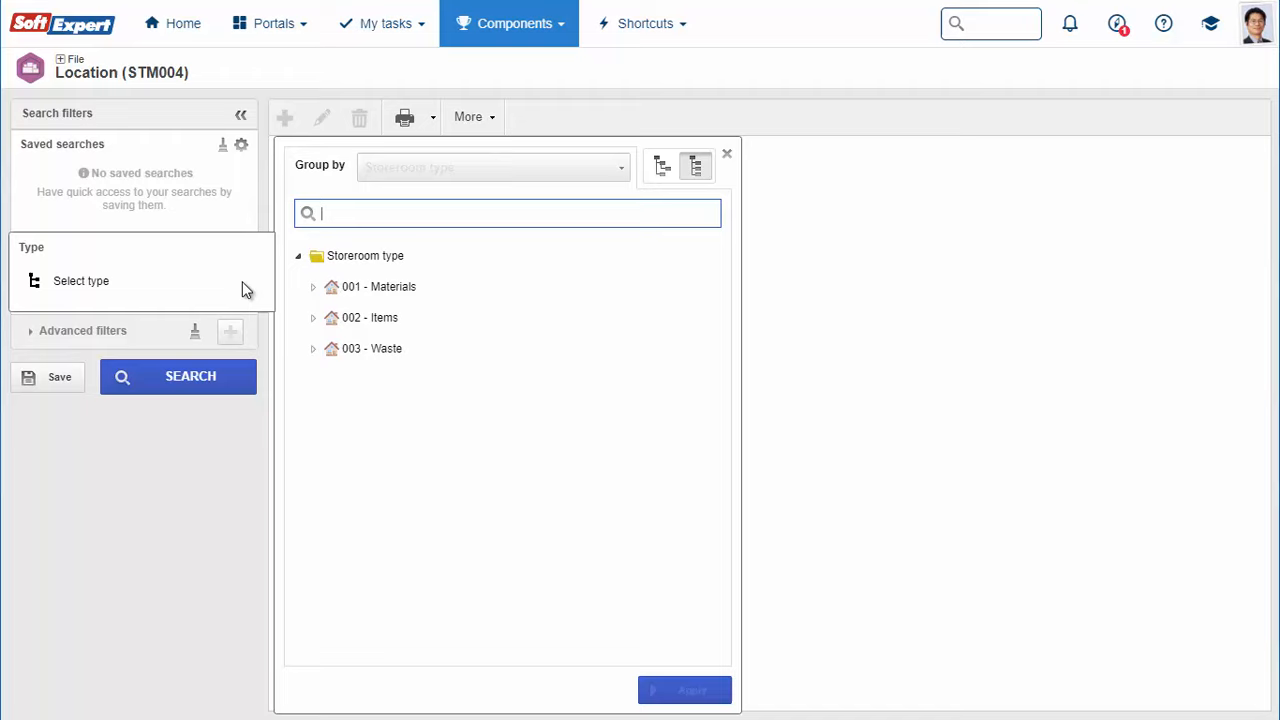
left_click(312, 288)
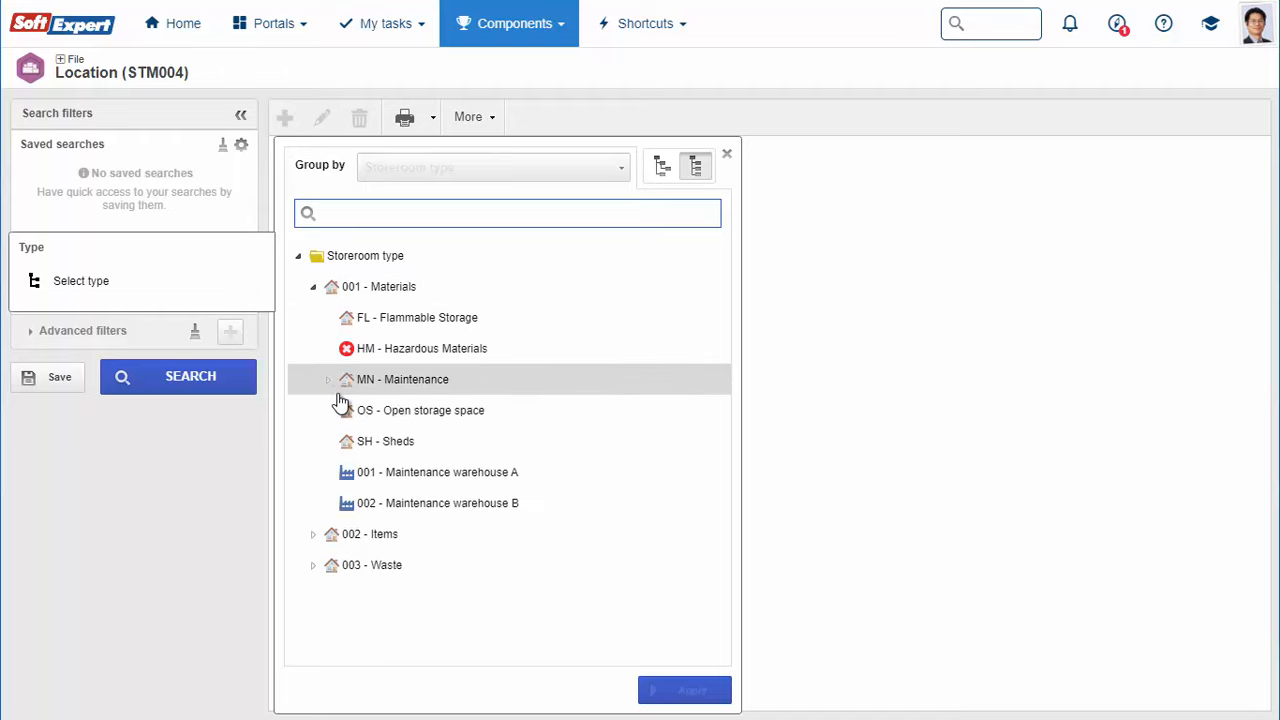
left_click(328, 380)
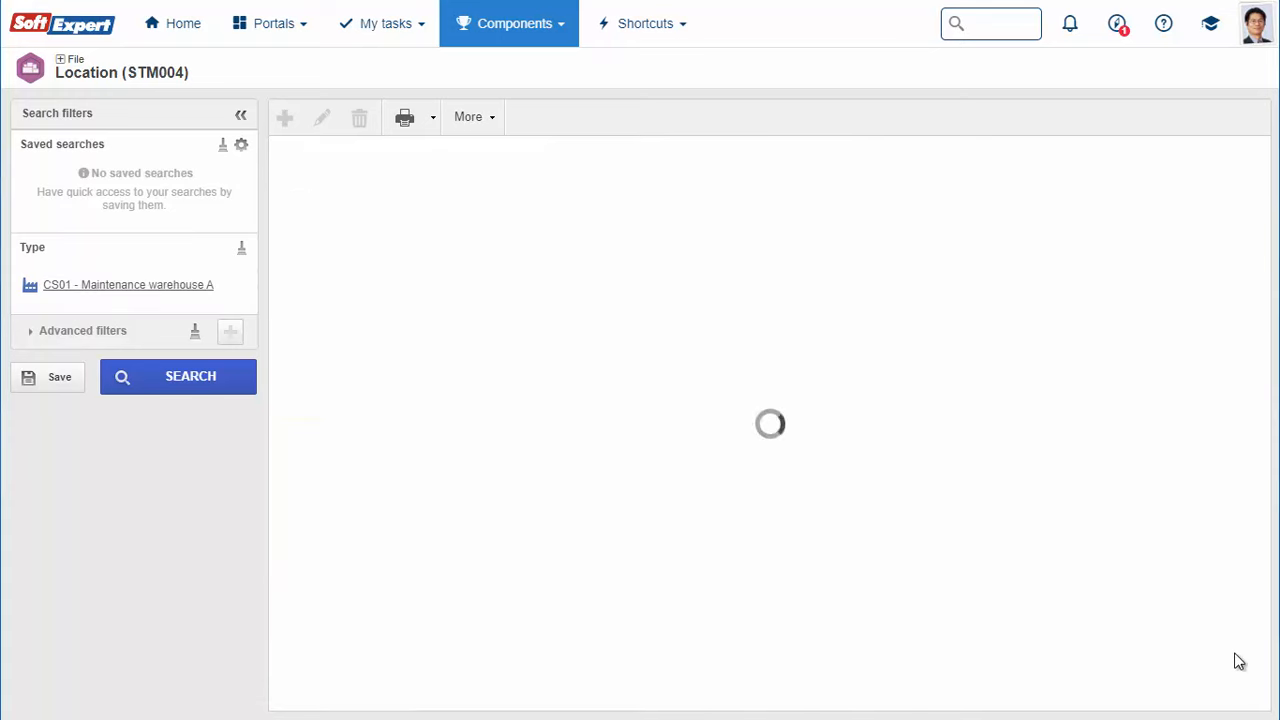
left_click(176, 376)
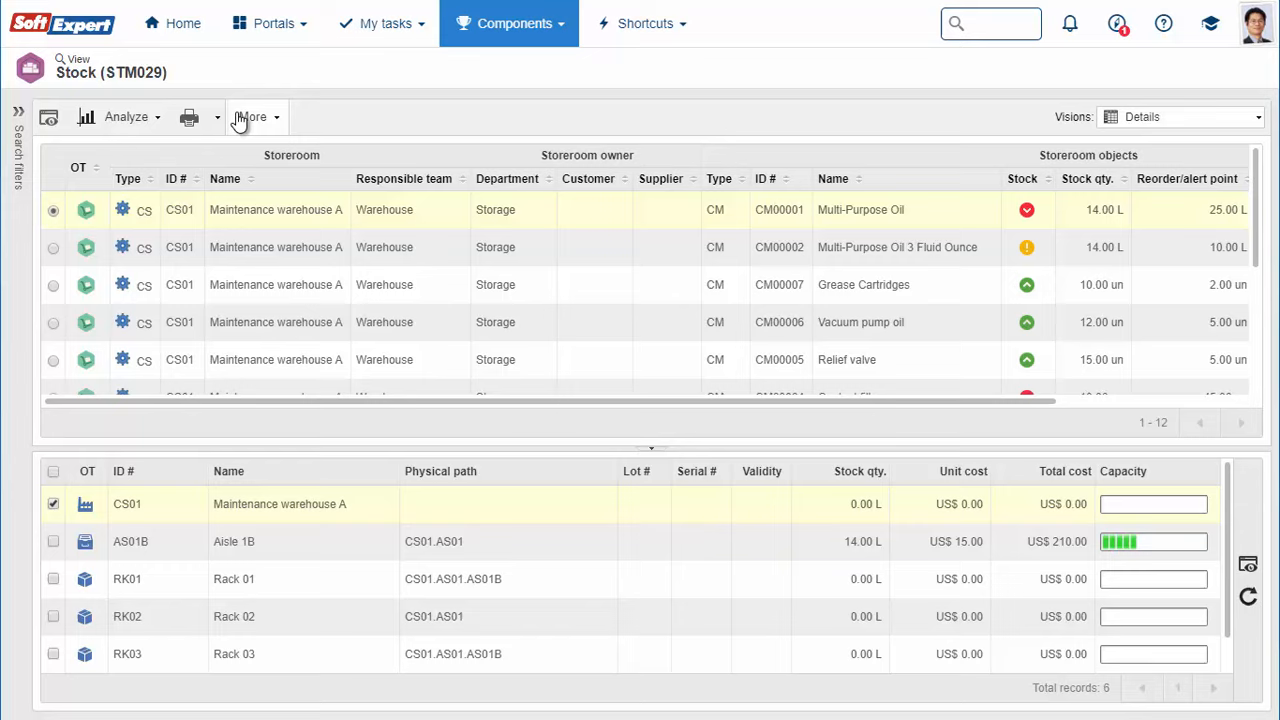
mouse_move(1028, 210)
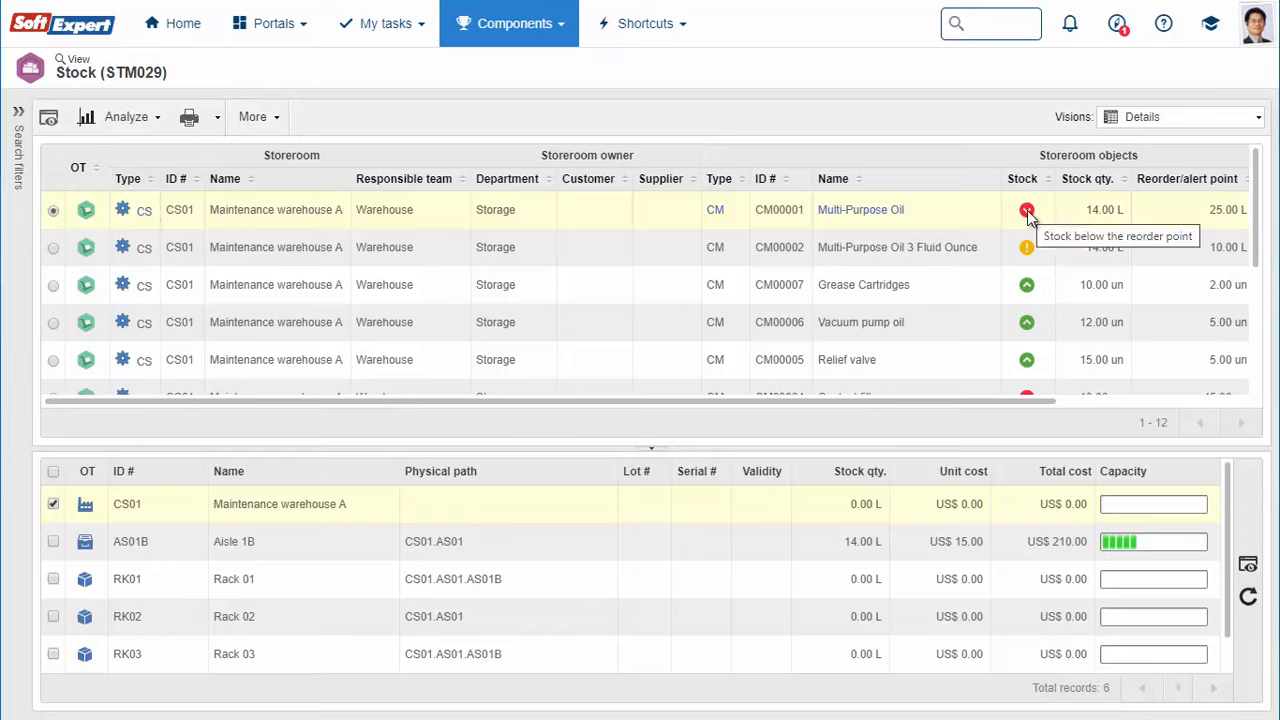
mouse_move(1028, 248)
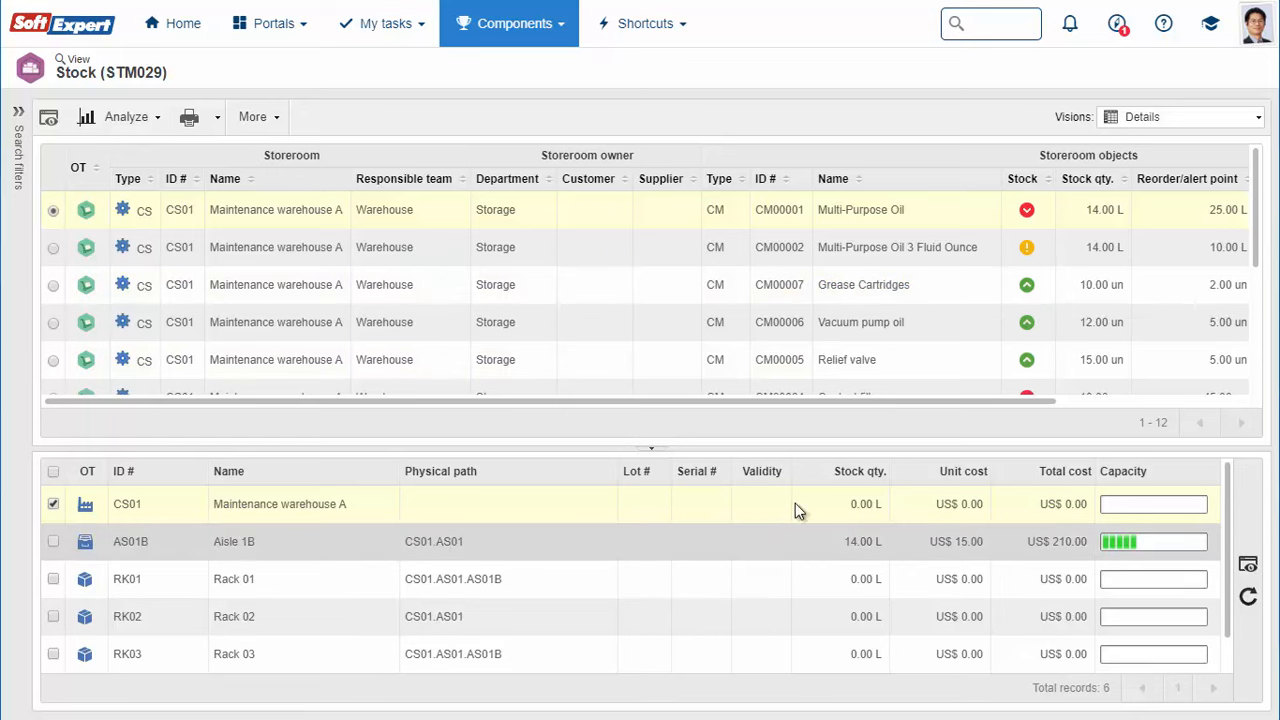
mouse_move(1120, 556)
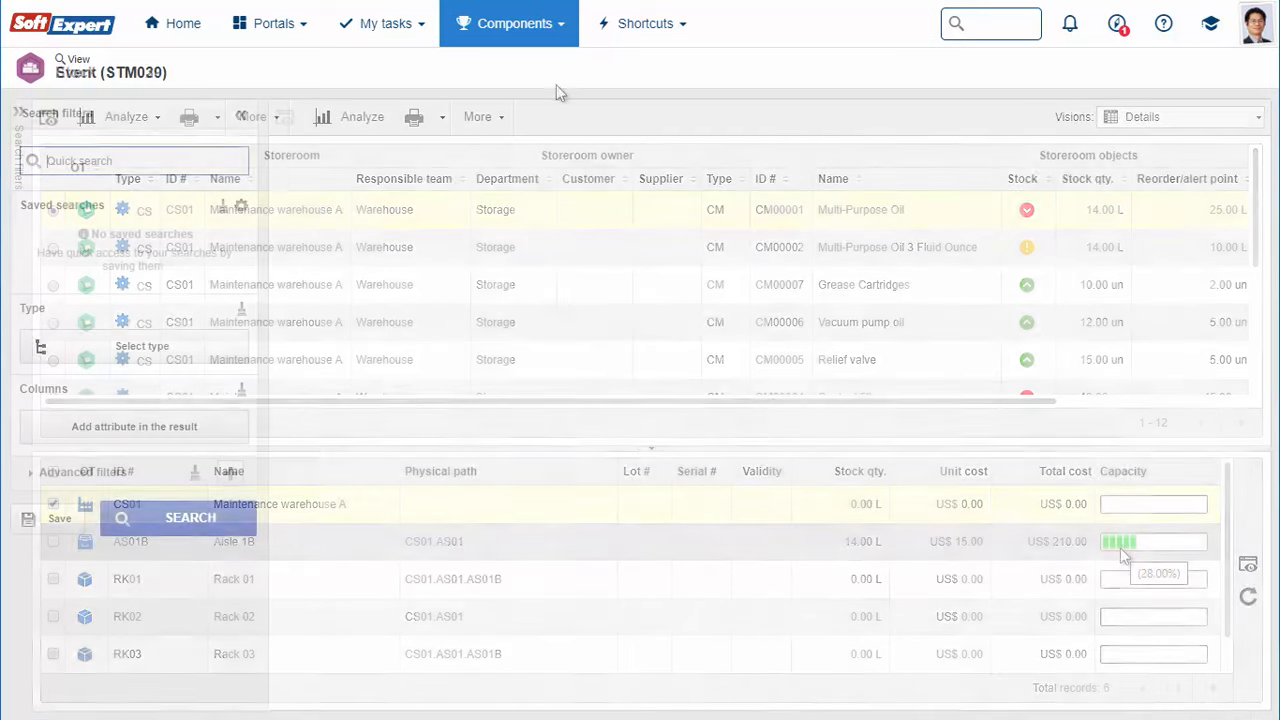
- Add an advanced Object filter for CM00001 - Multi-Purpose Oil to the stock movement events
left_click(230, 472)
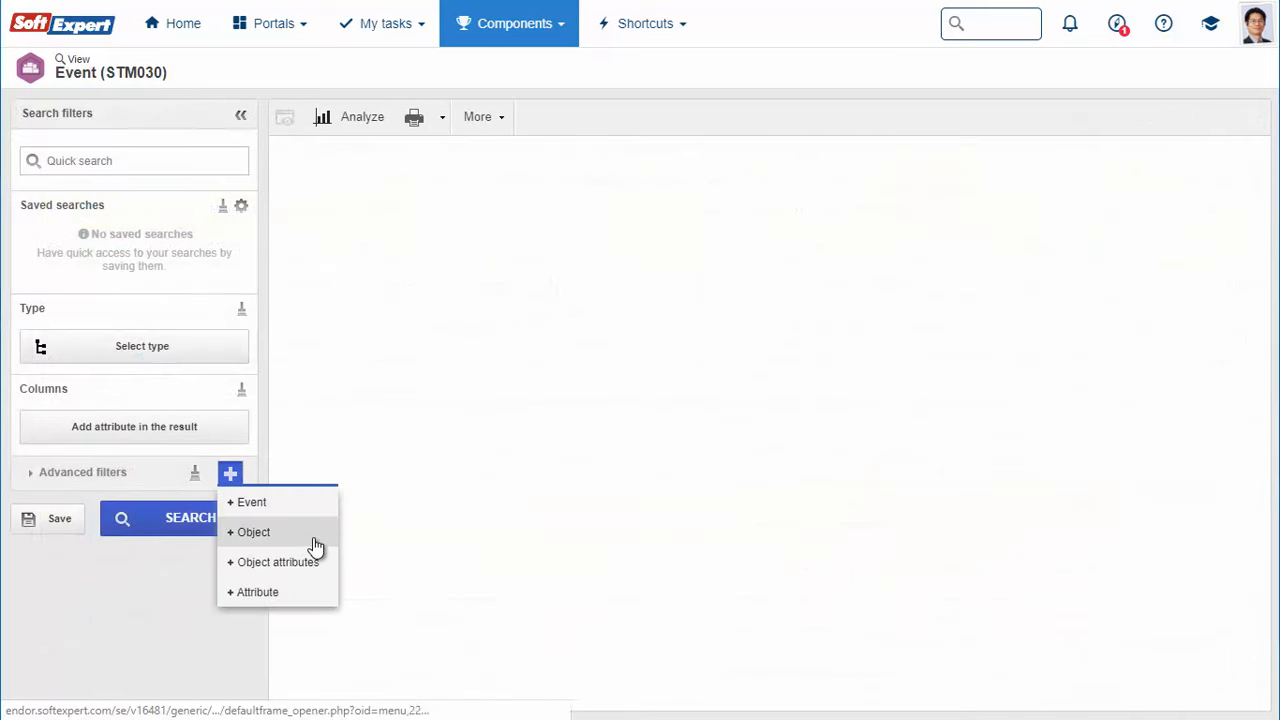
left_click(254, 532)
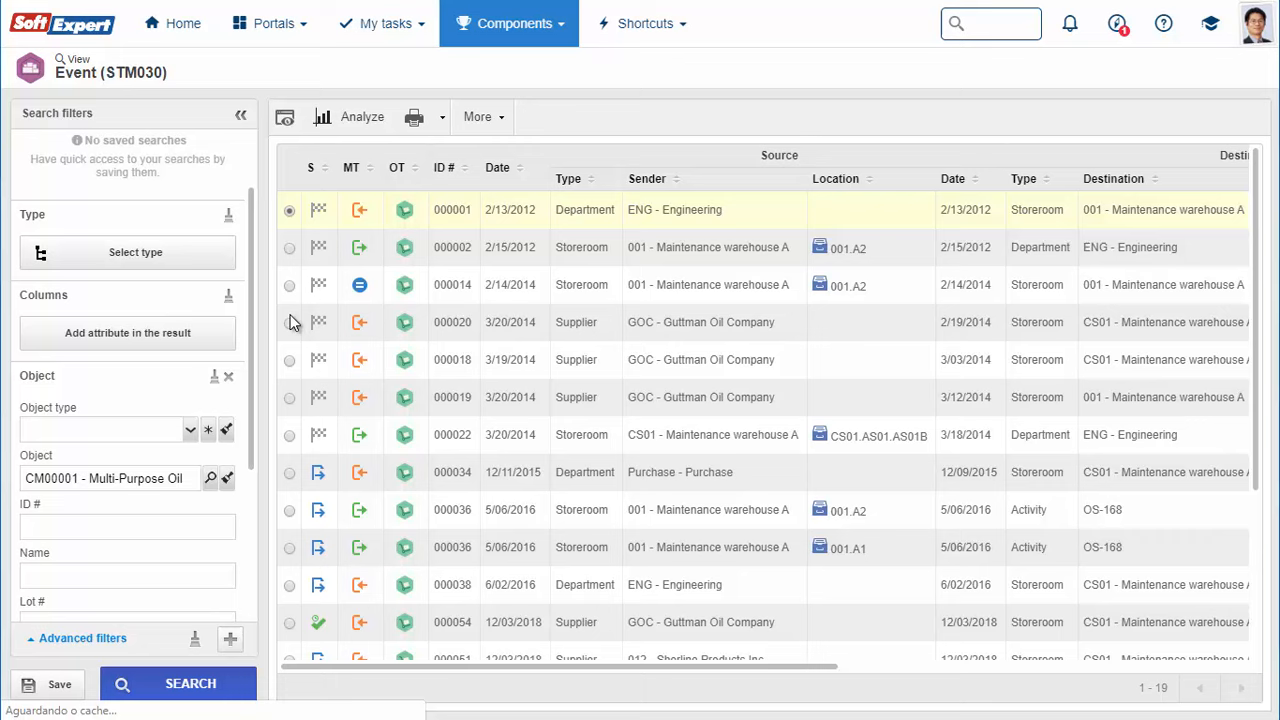
mouse_move(360, 210)
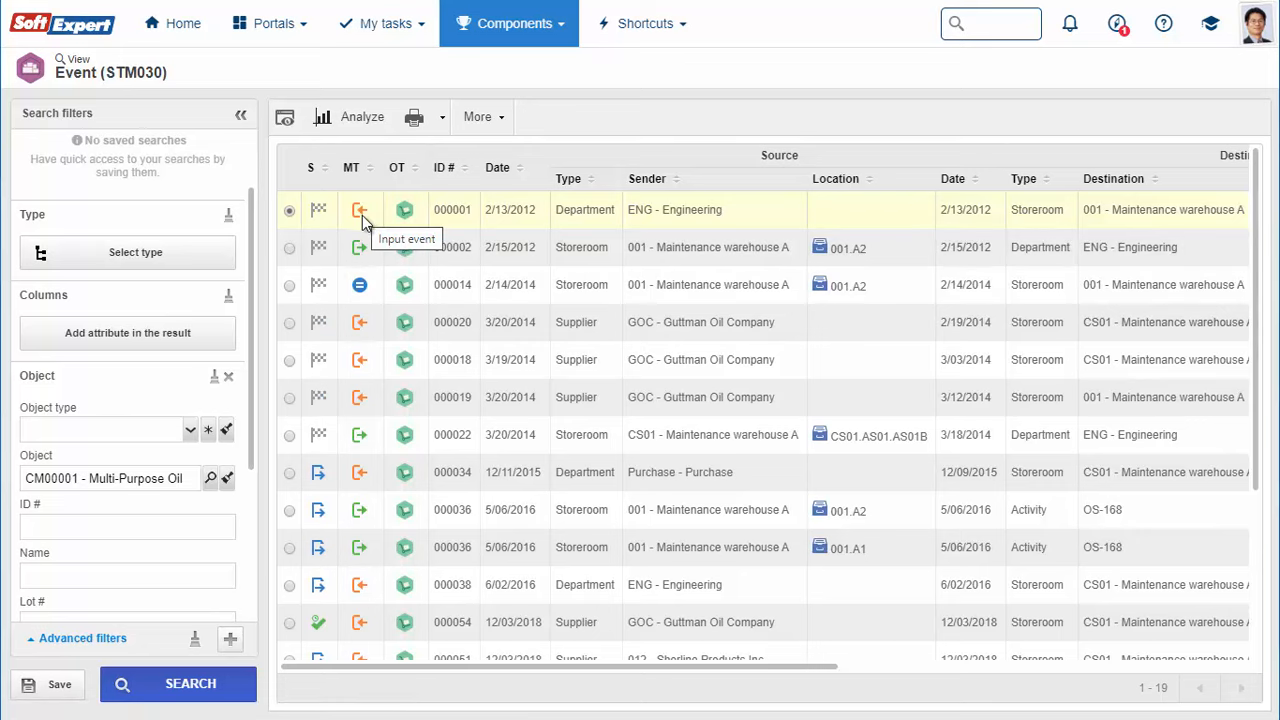
mouse_move(360, 248)
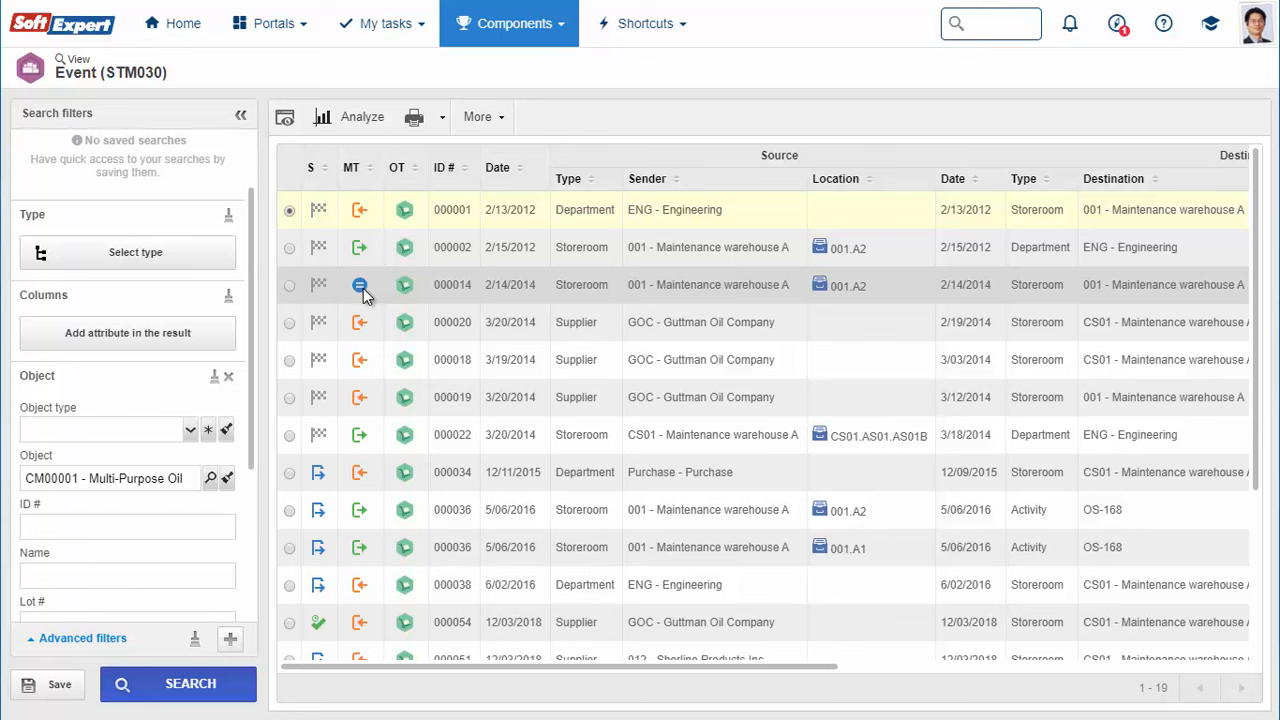
mouse_move(492, 308)
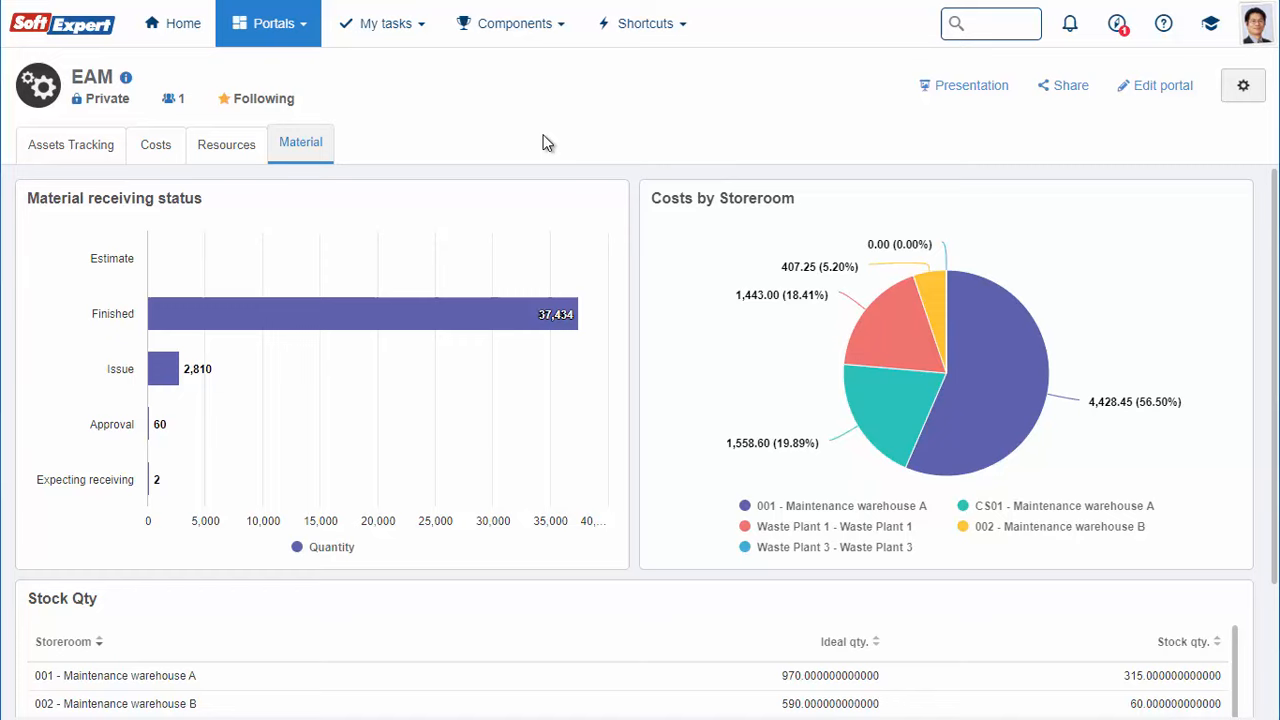
mouse_move(300, 312)
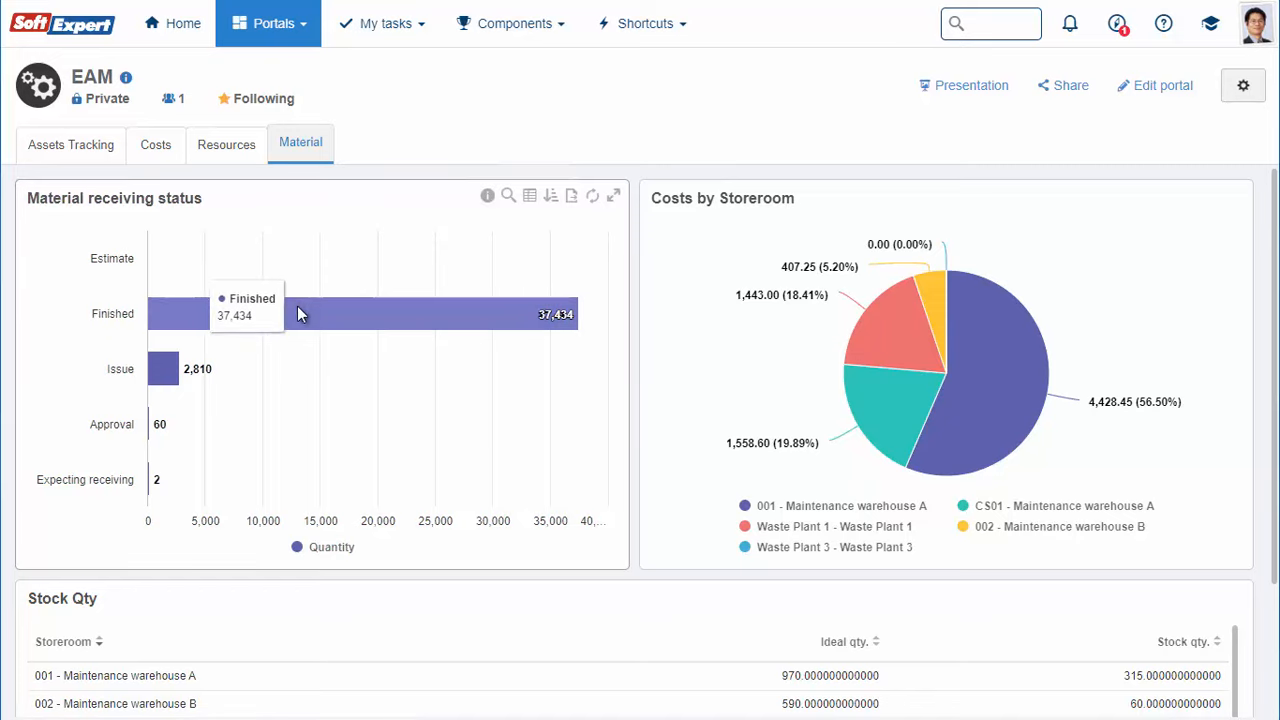
mouse_move(844, 510)
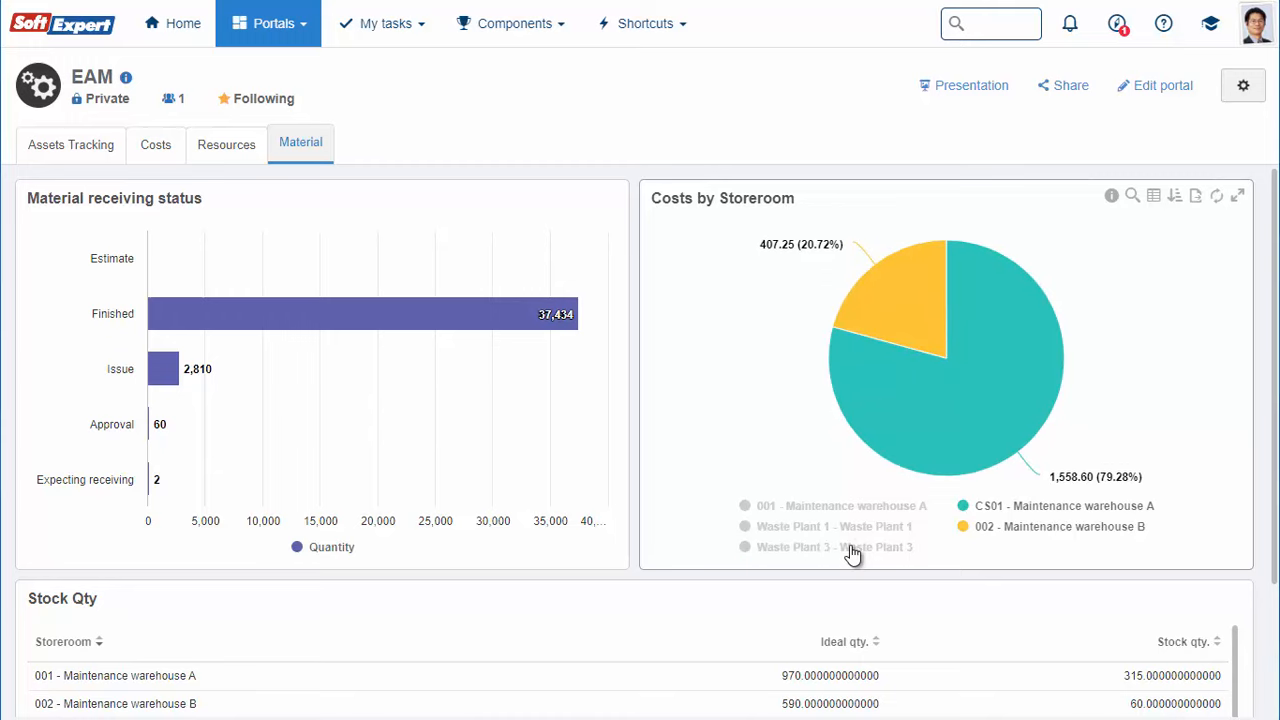
mouse_move(1224, 584)
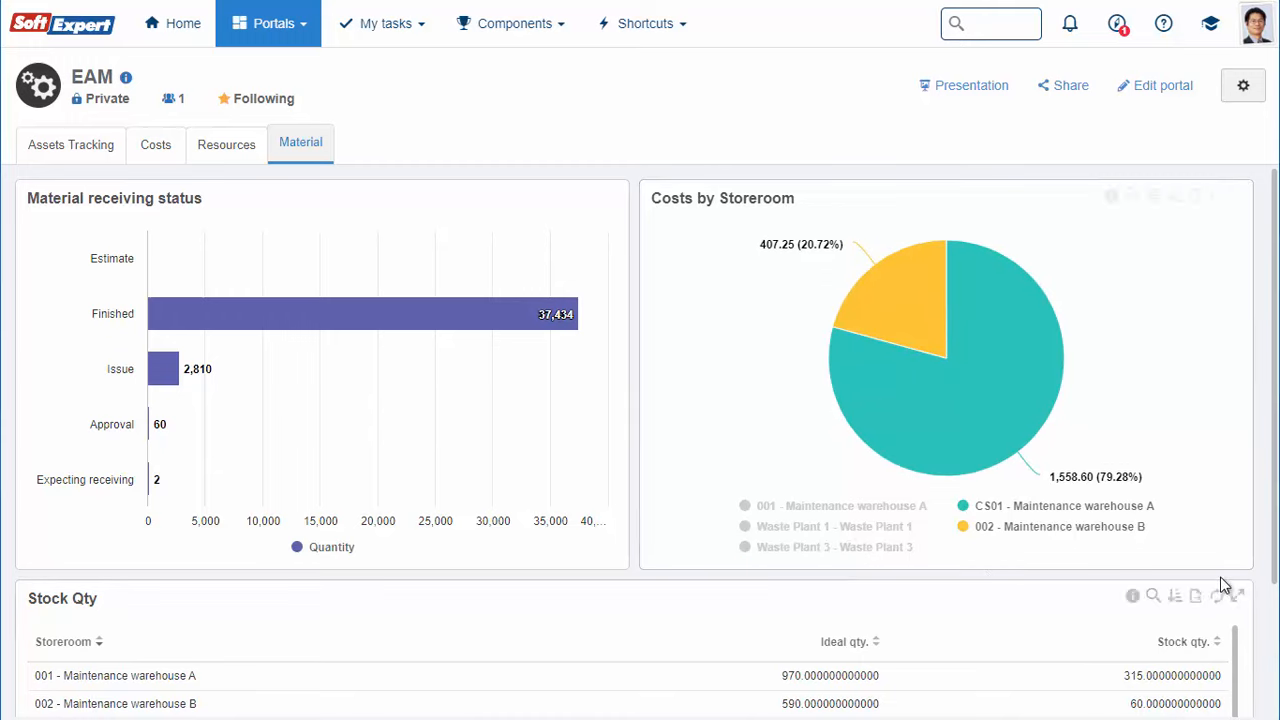
- Scroll the Material portal down to the Stock Qty table below the Costs by Storeroom chart
scroll("down", 3)
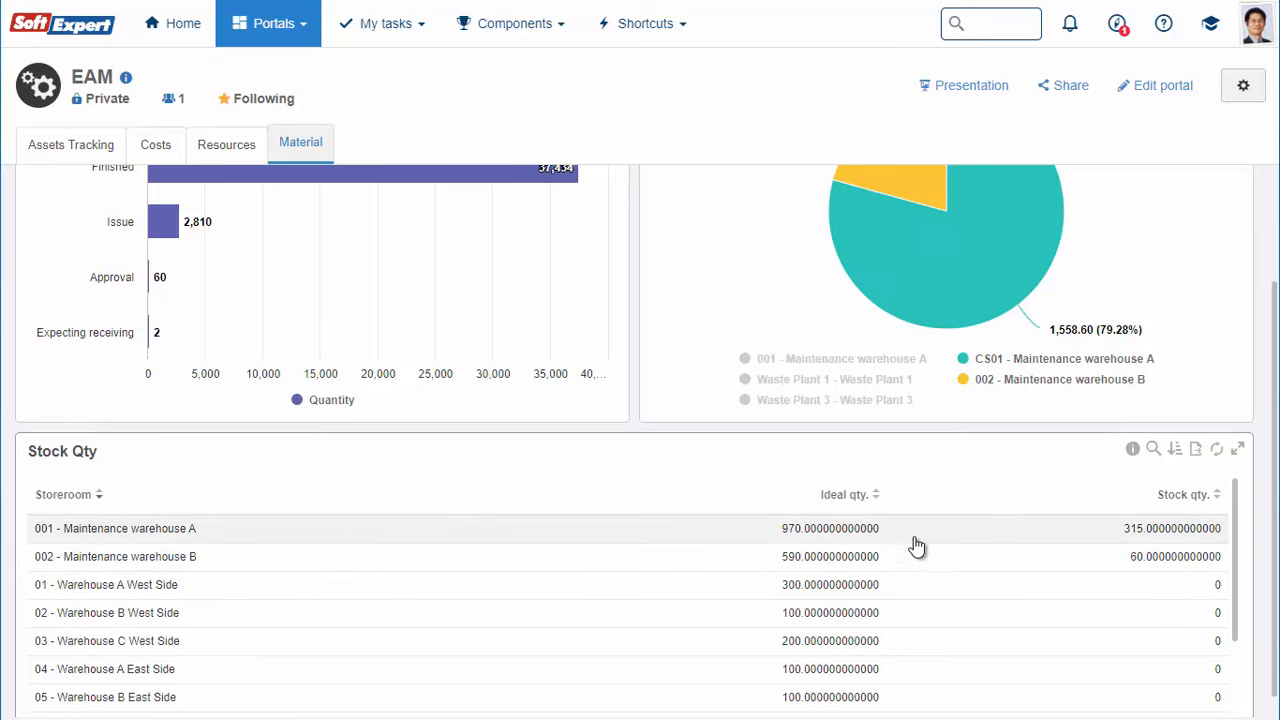
mouse_move(1172, 550)
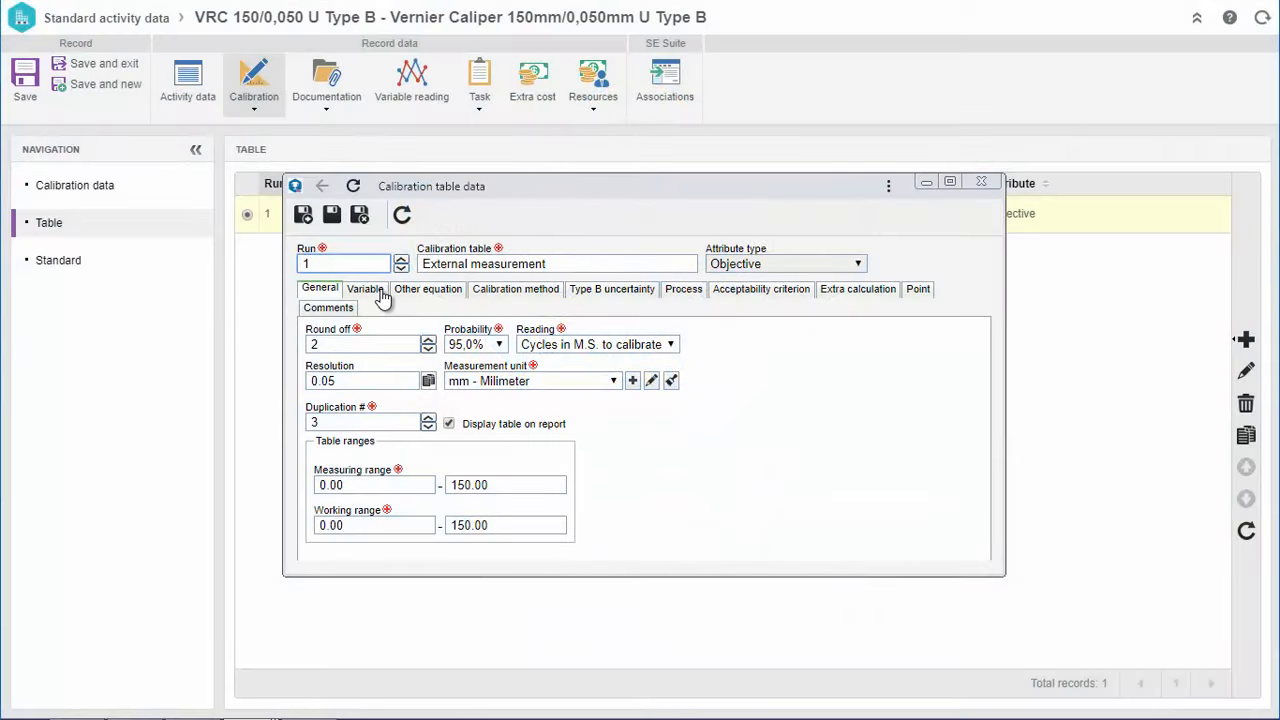
- Review the calibration table's Variable, Calibration method, Type B uncertainty, Process and Extra calculation sections
left_click(366, 288)
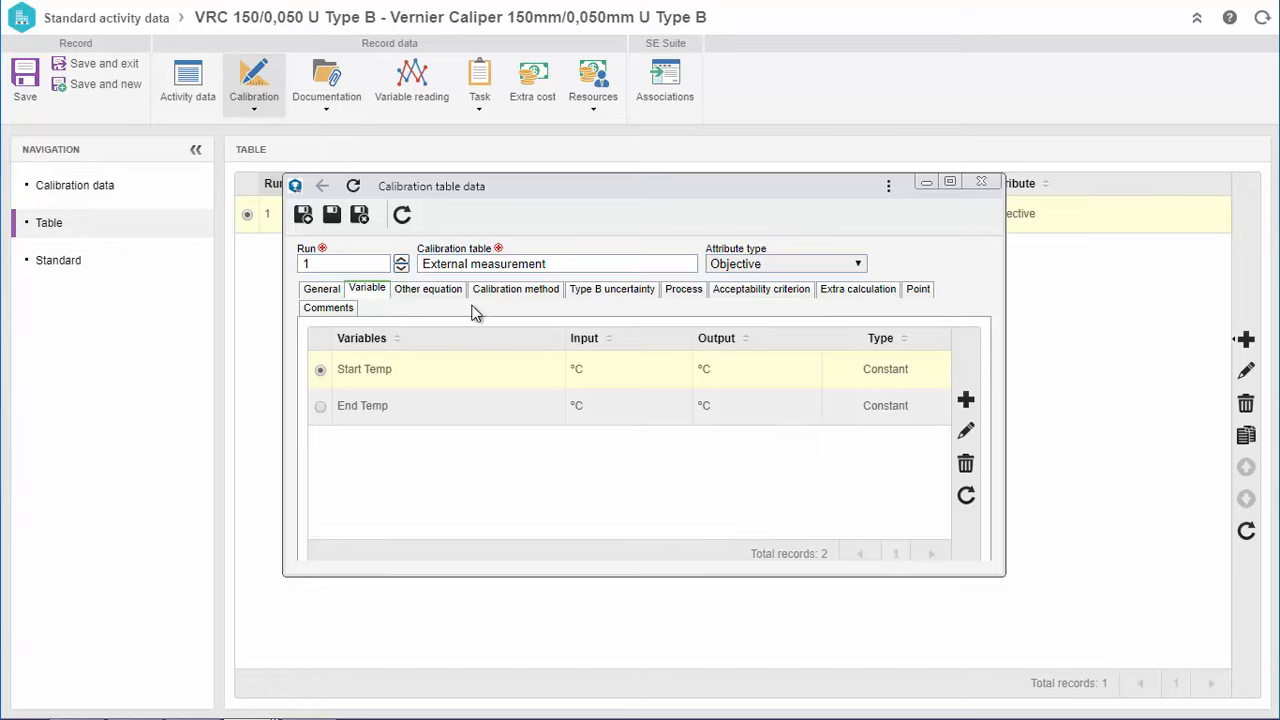
left_click(516, 288)
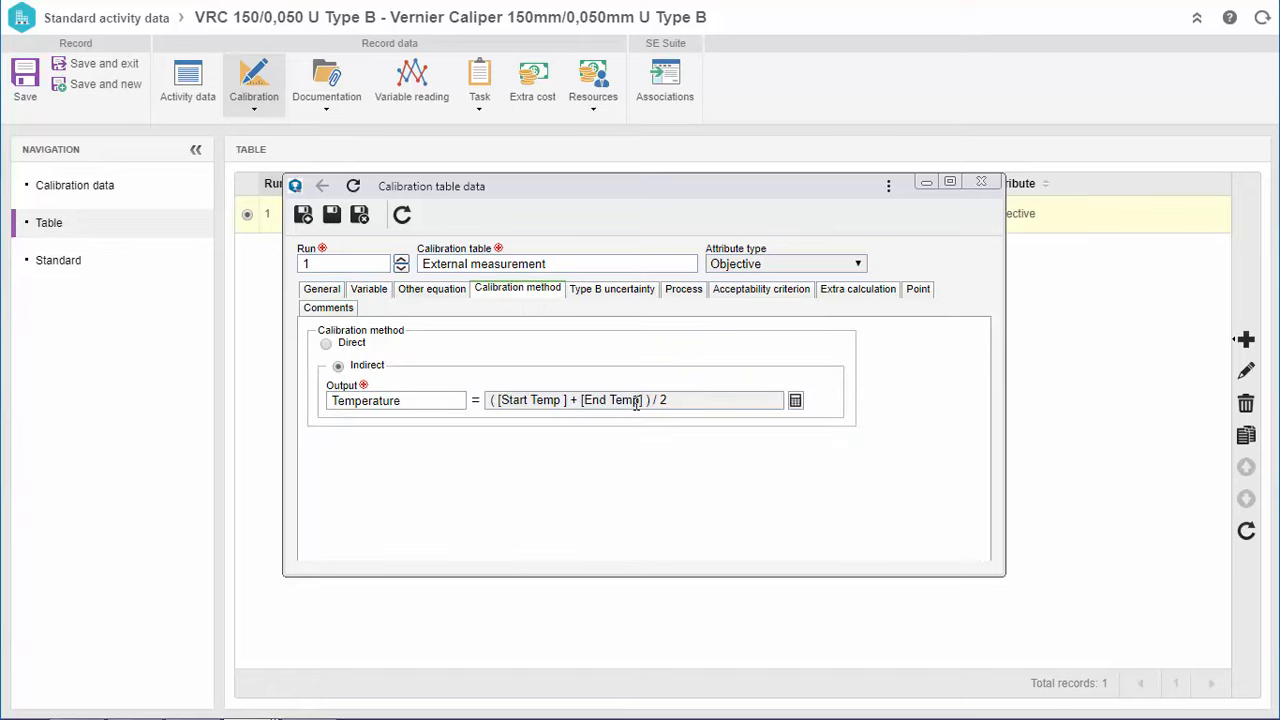
left_click(612, 288)
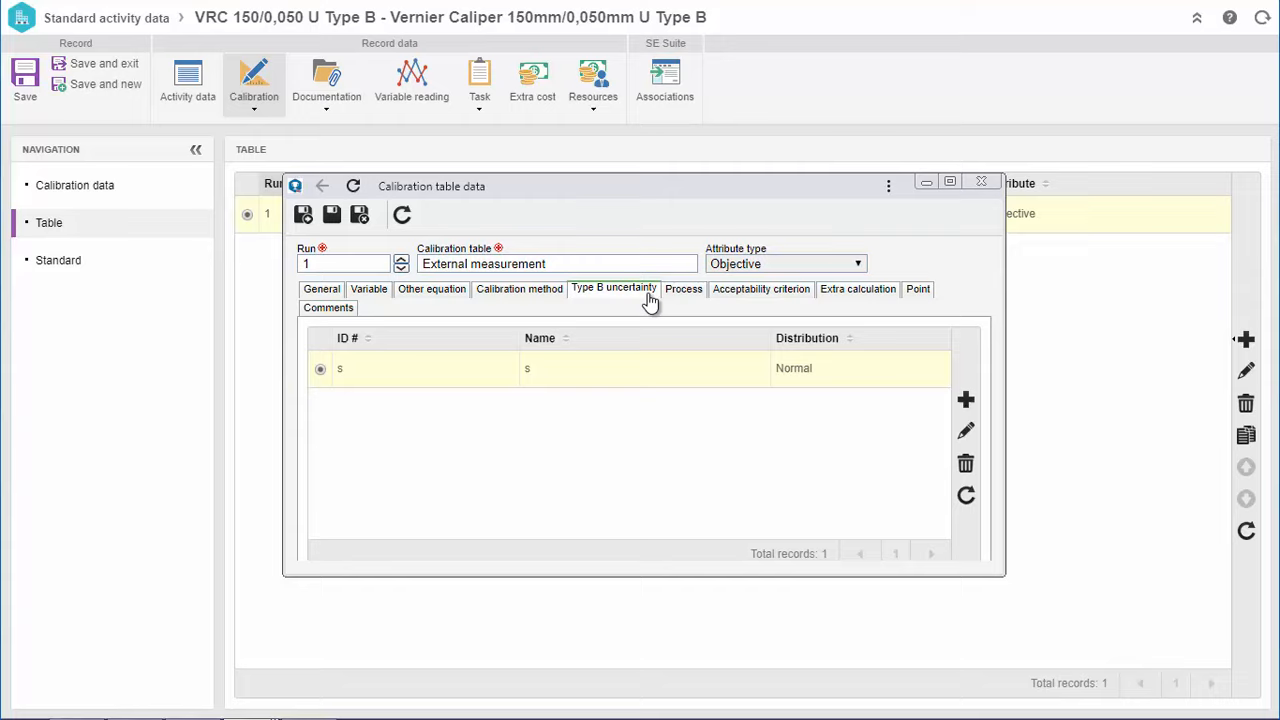
left_click(684, 288)
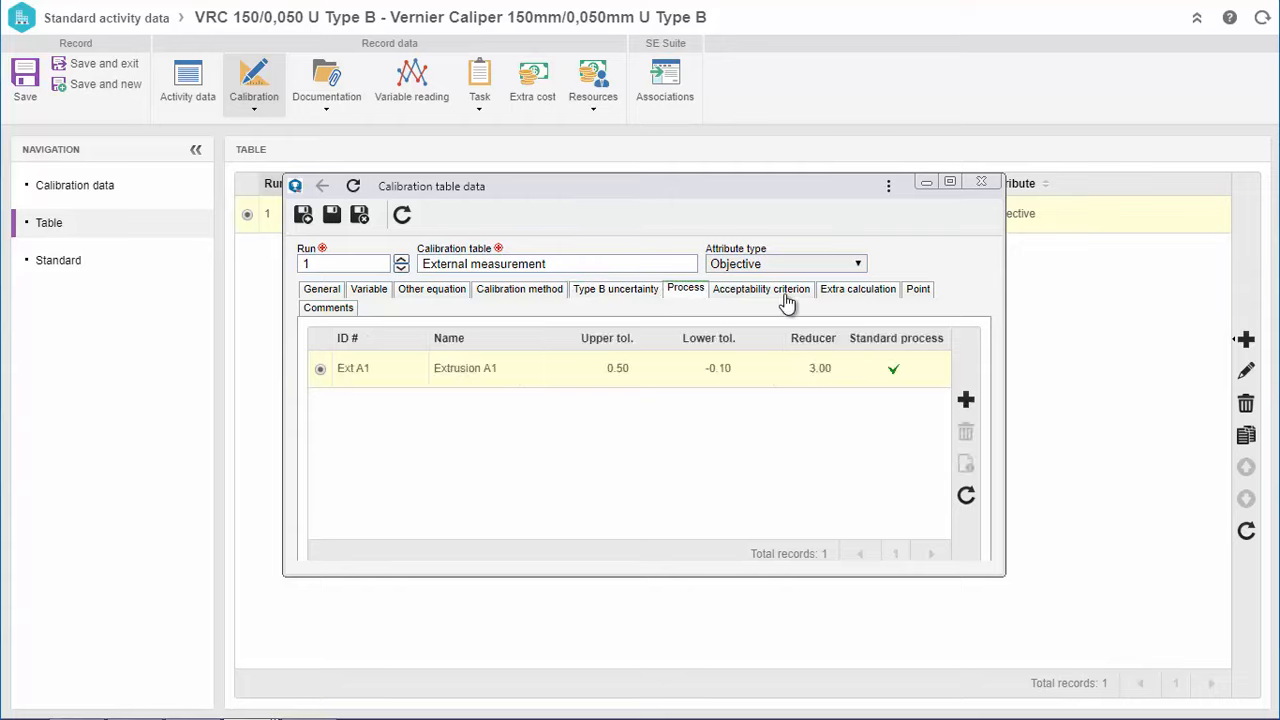
left_click(856, 288)
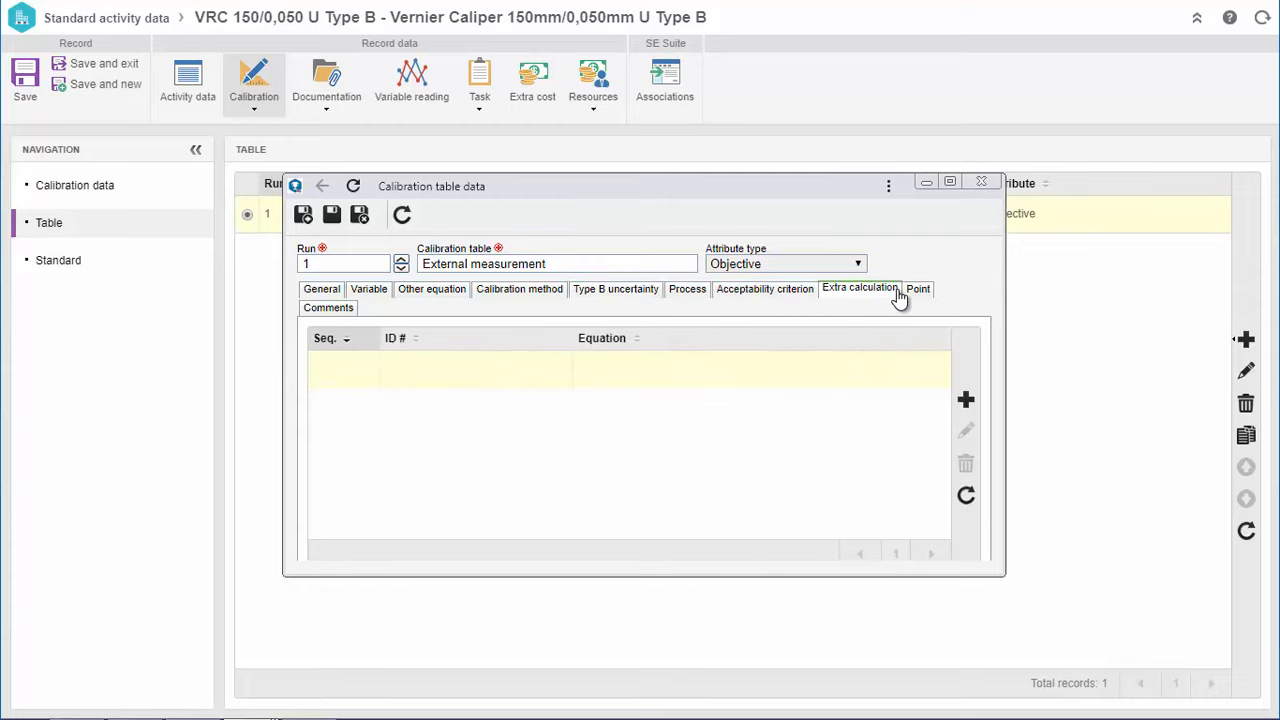
left_click(764, 288)
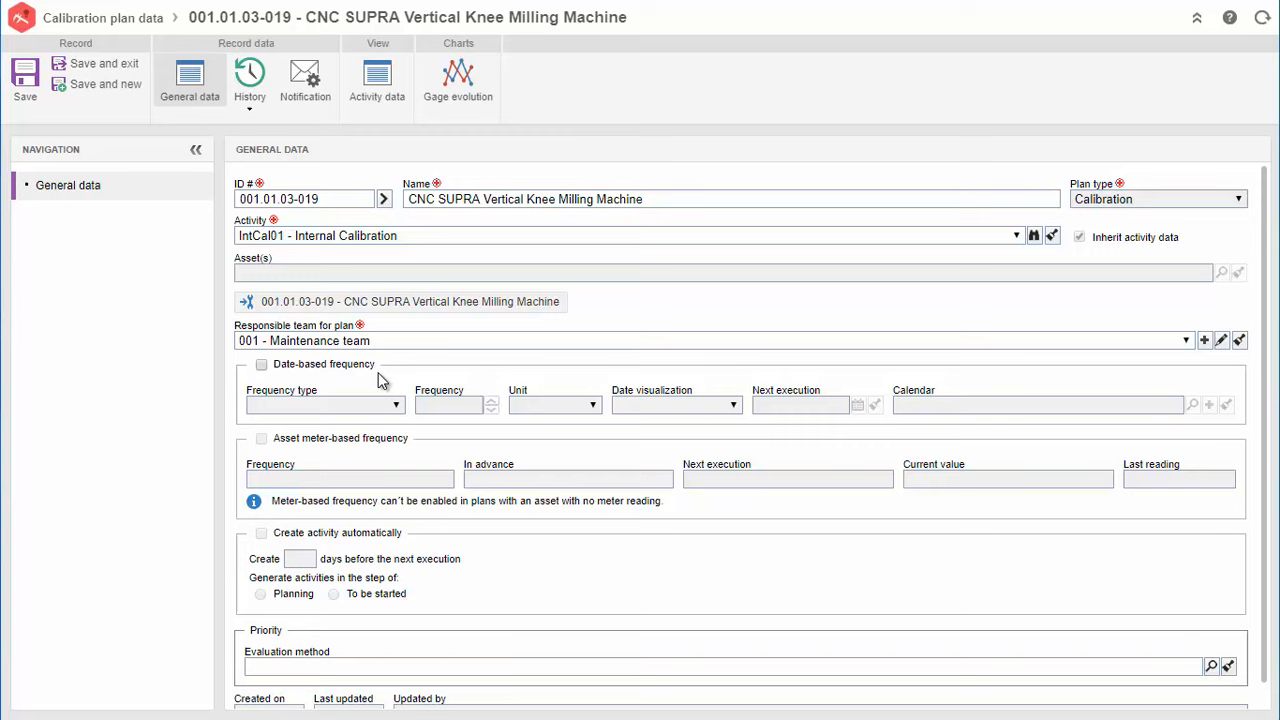
- Enable date-based frequency on the calibration plan with next execution on 3/20/2020
left_click(260, 364)
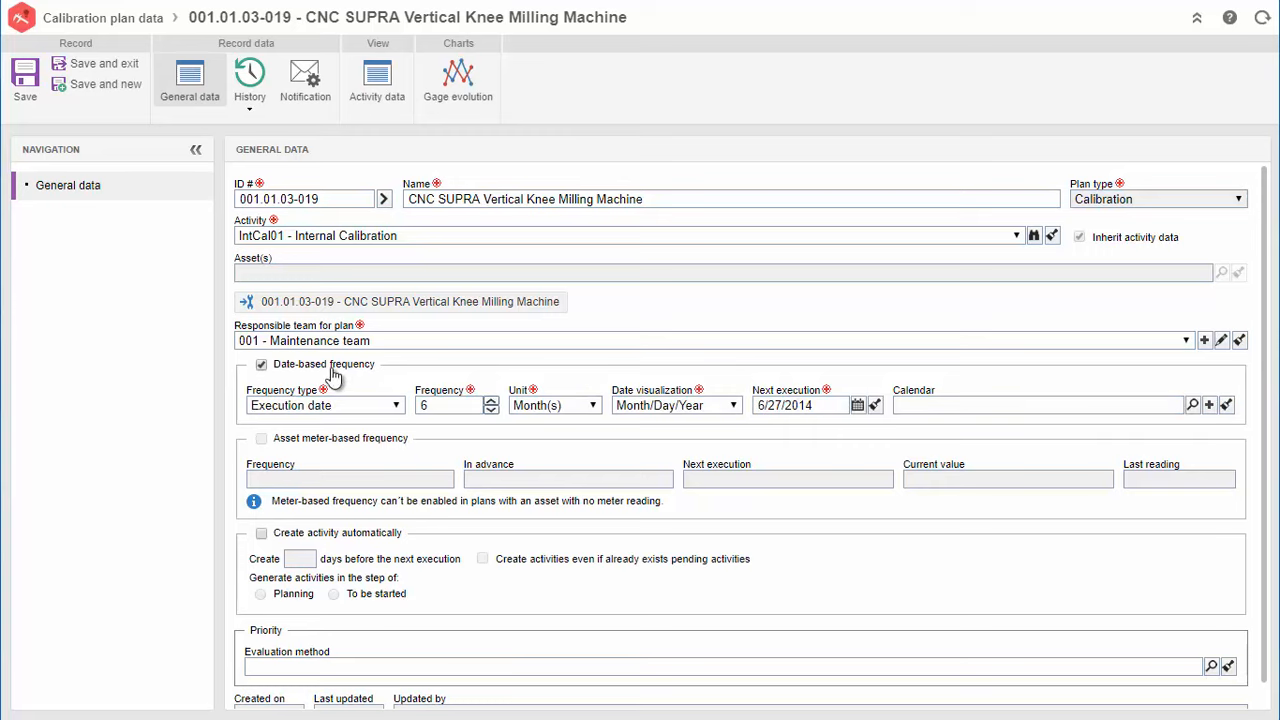
left_click(492, 400)
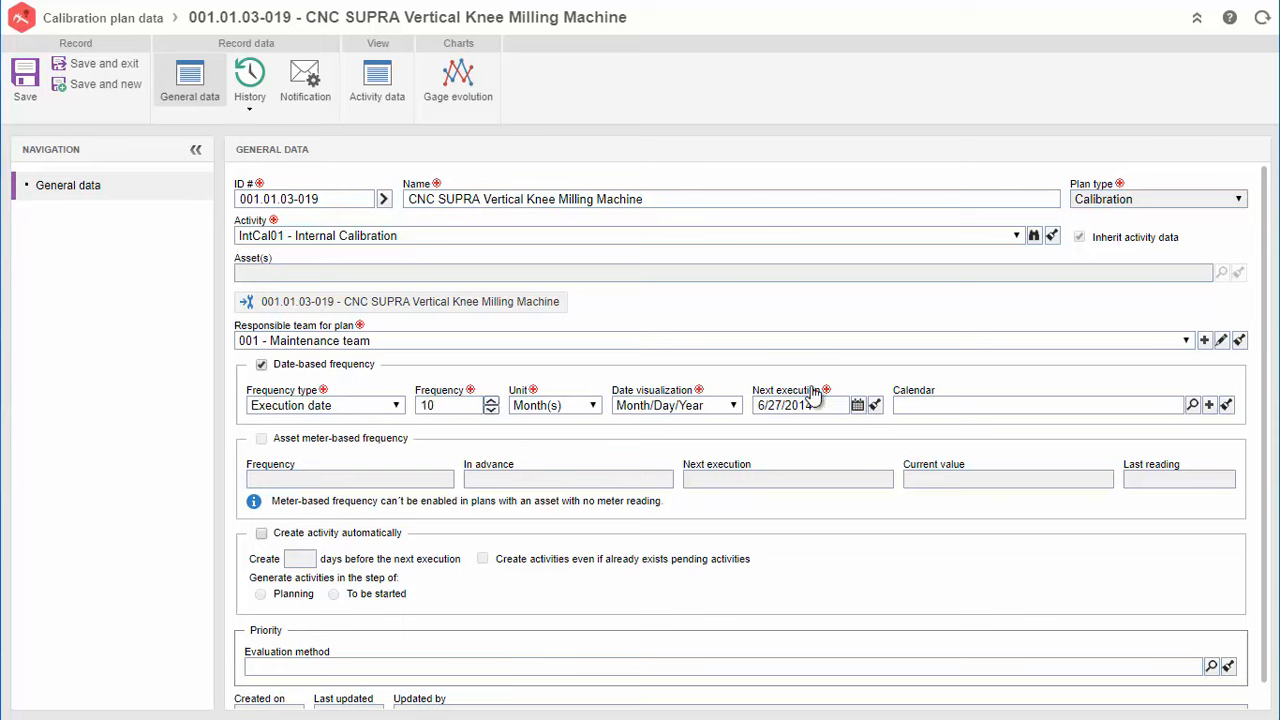
type("3/20/2020")
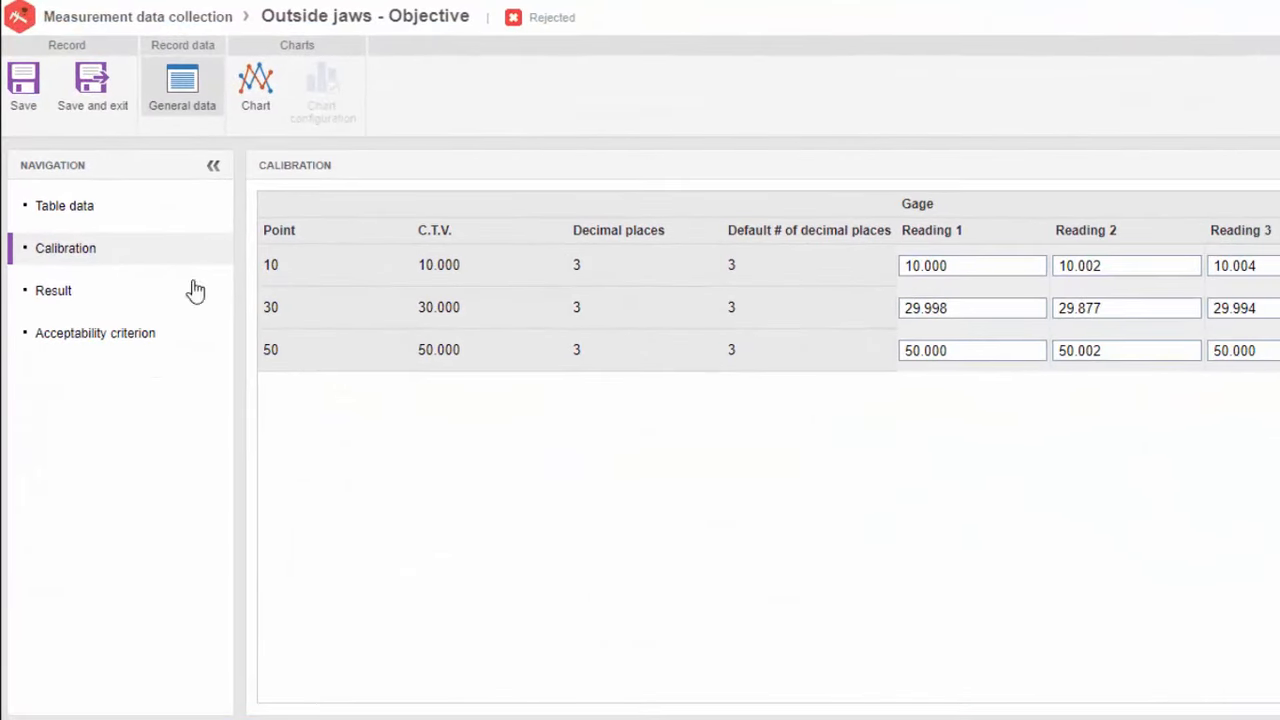
- View the Result section's gage deviation, dispersion and uncertainty for the Outside jaws collection
left_click(52, 290)
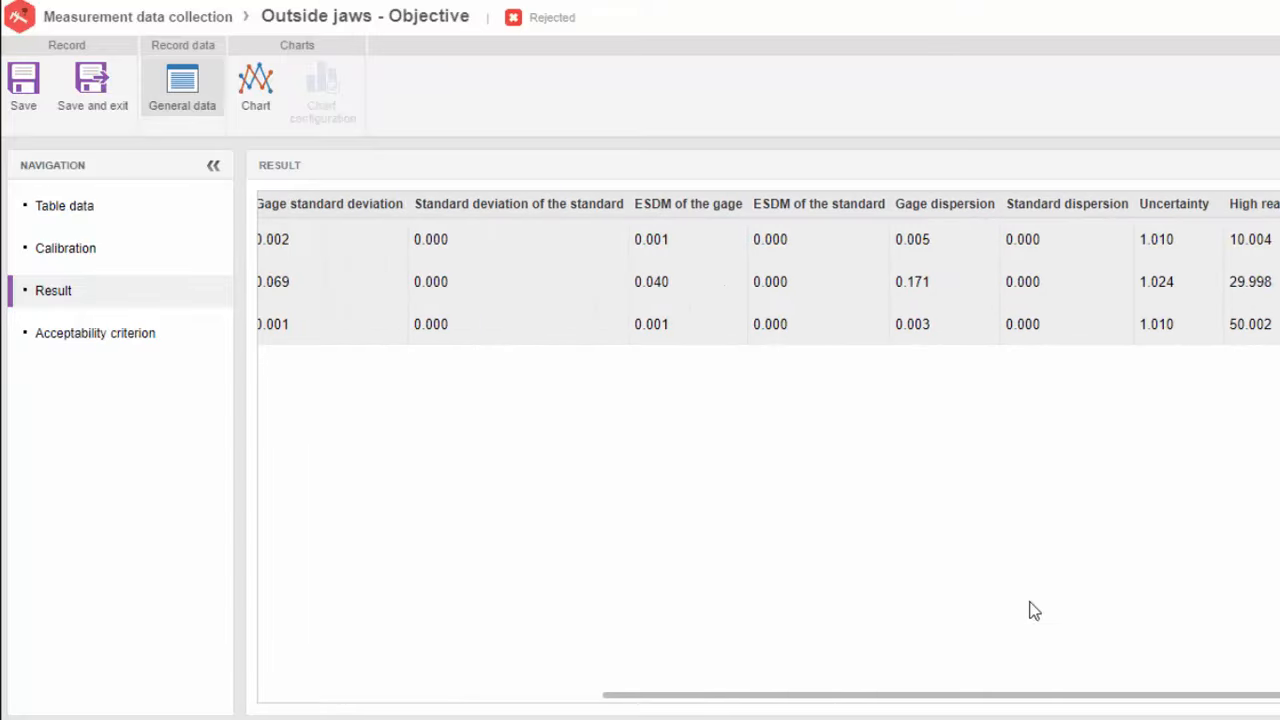
left_click(96, 332)
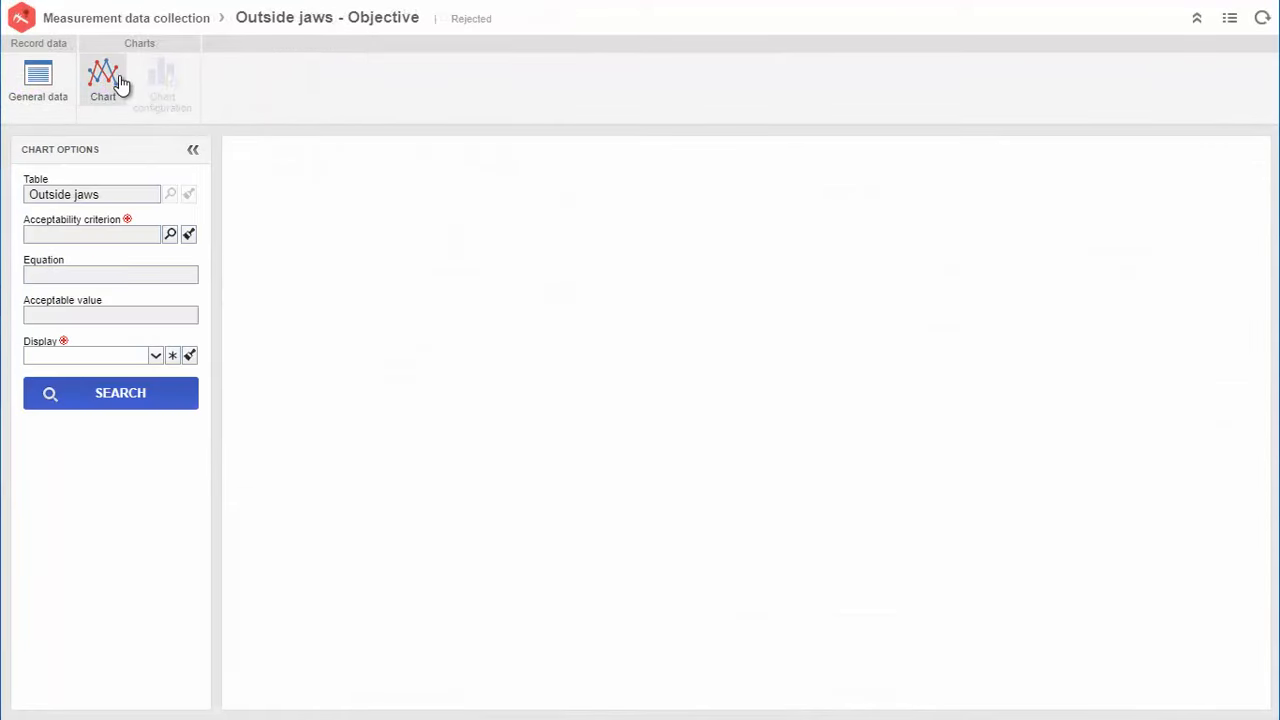
- Generate an Outside jaws uncertainty evolution chart with min/max acceptable limits and bias displayed
left_click(170, 232)
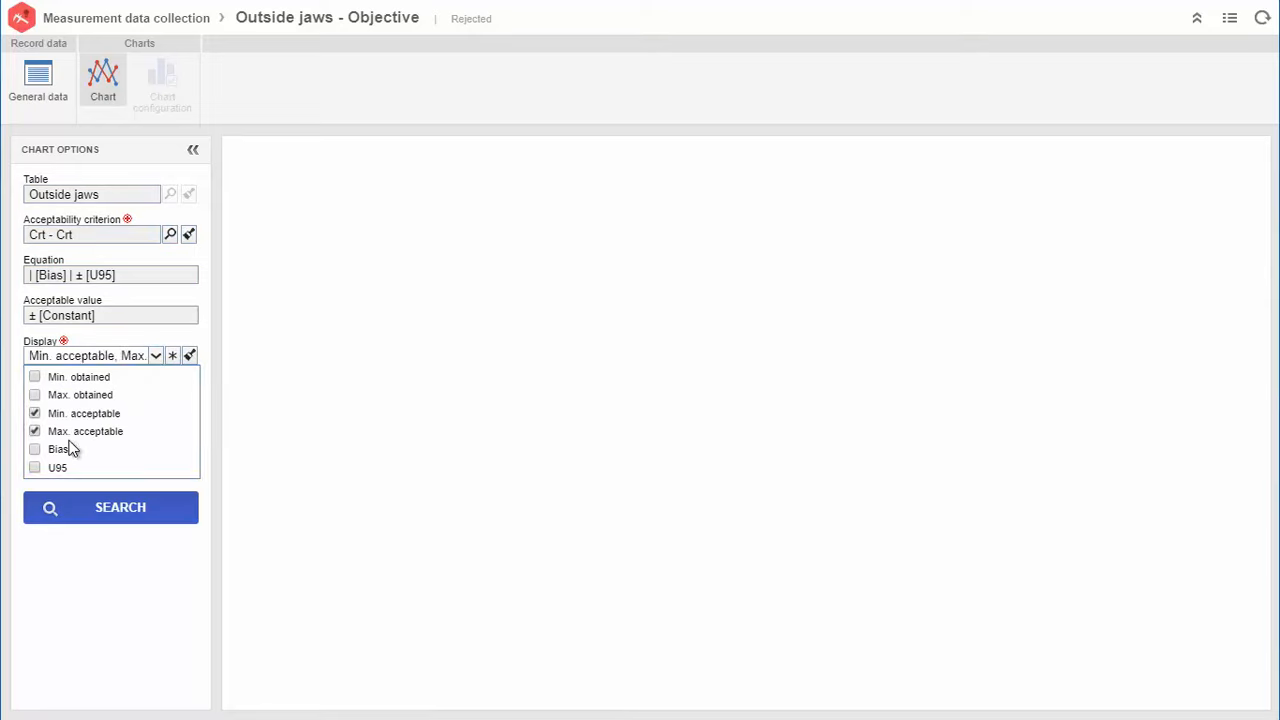
left_click(110, 392)
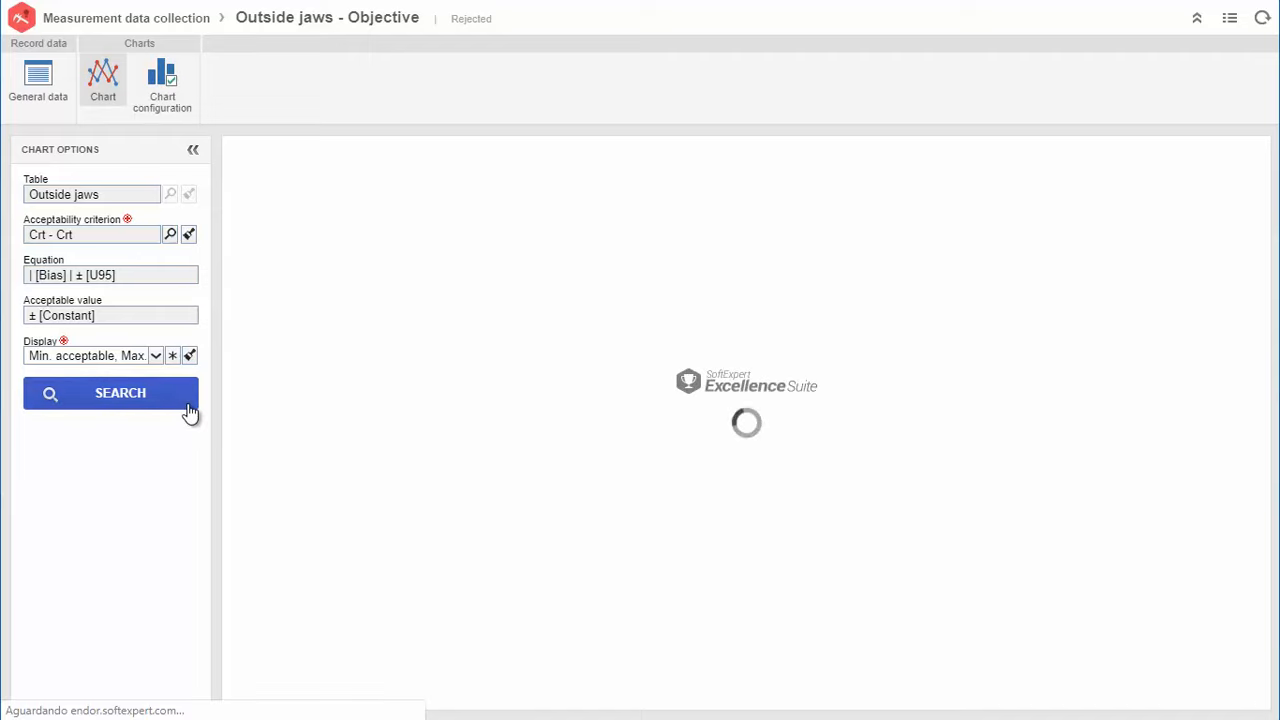
left_click(120, 392)
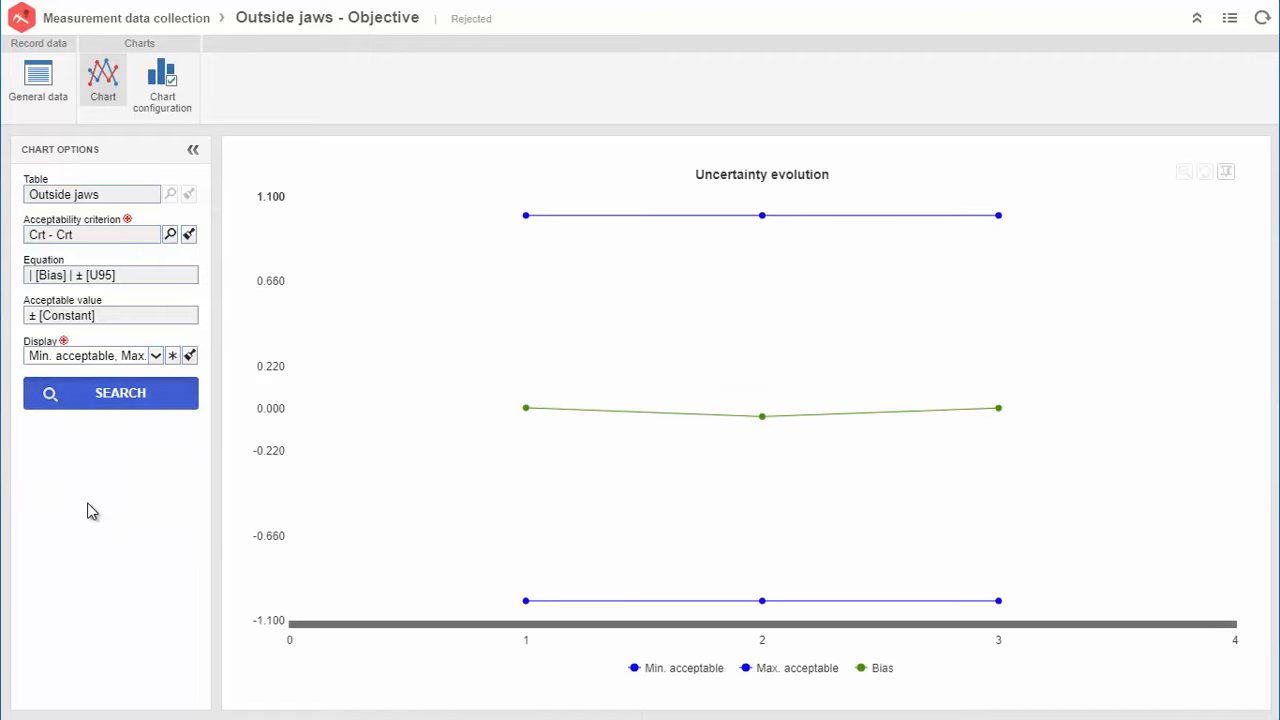
left_click(120, 392)
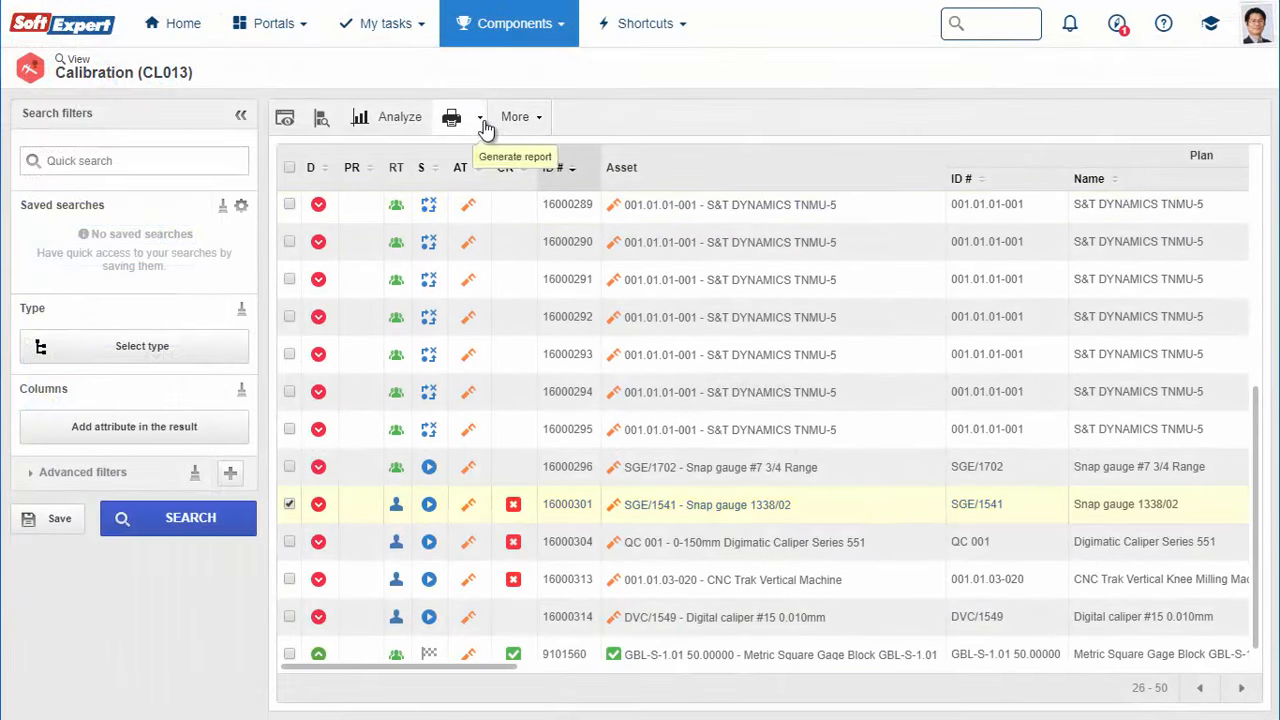
- Generate the Calibration certificate report for record 16000301 and scroll through its Rejected results
left_click(452, 116)
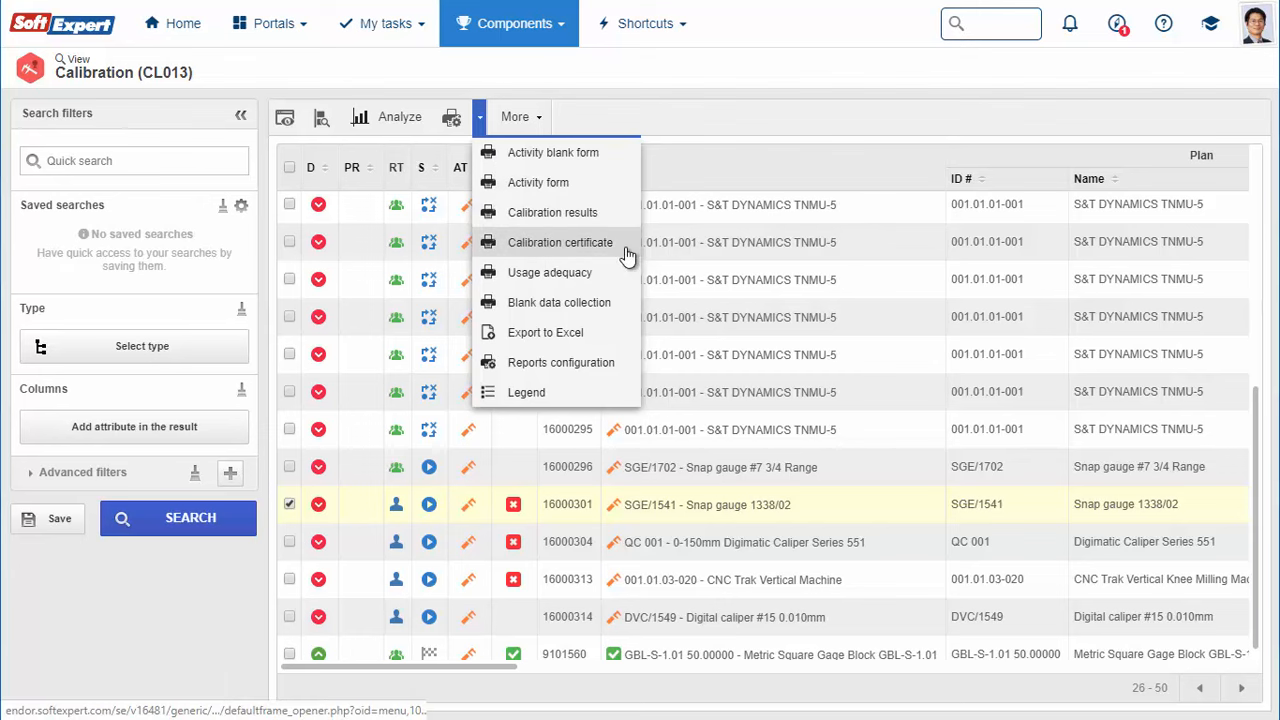
left_click(560, 242)
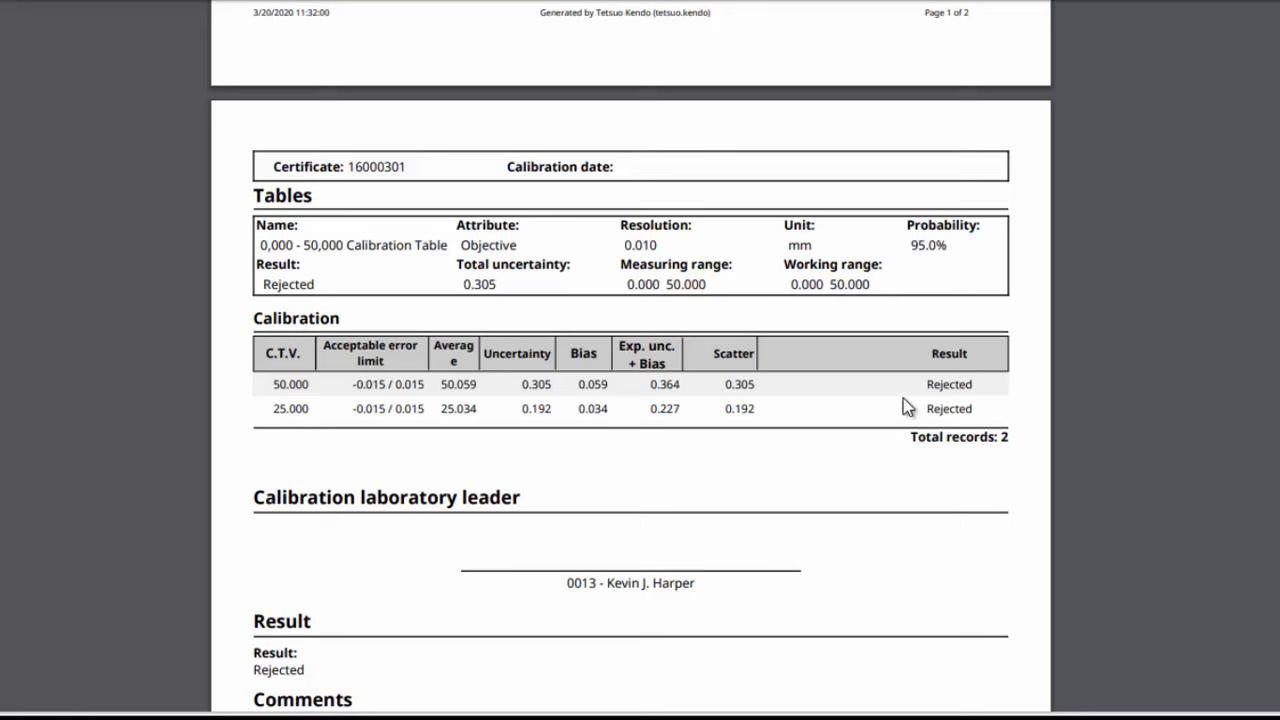
scroll("down", 3)
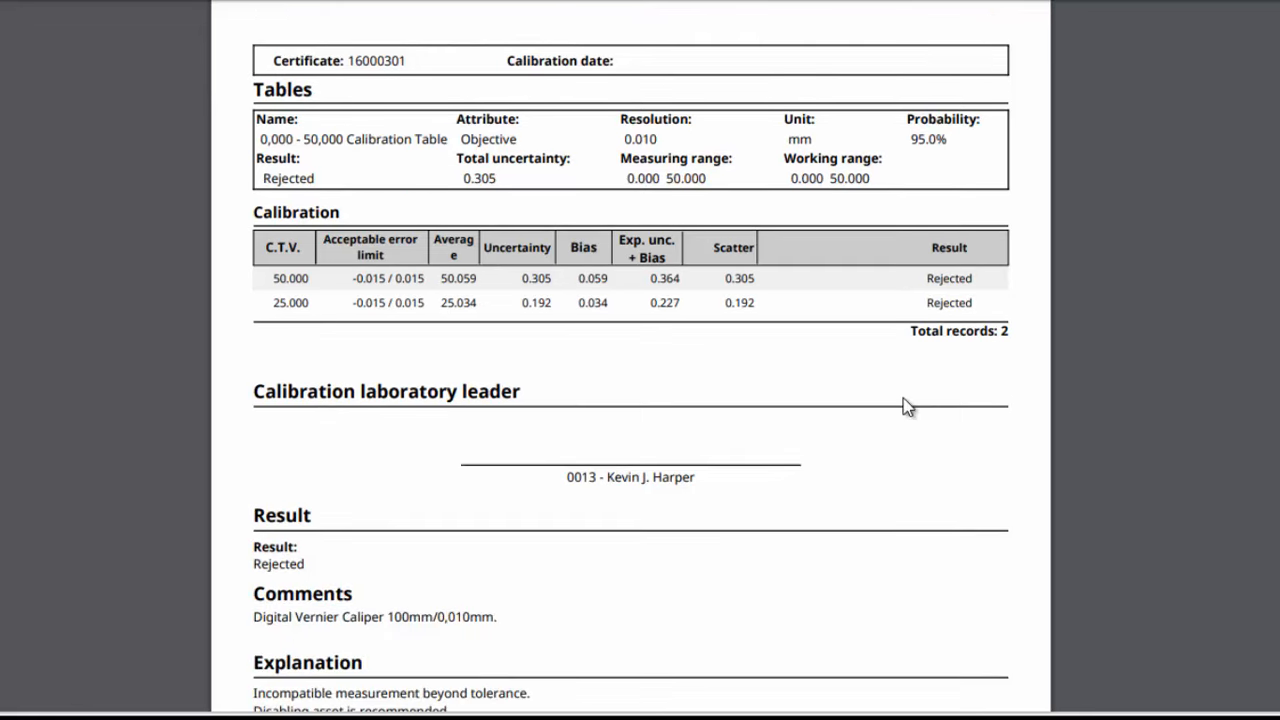
scroll("down", 3)
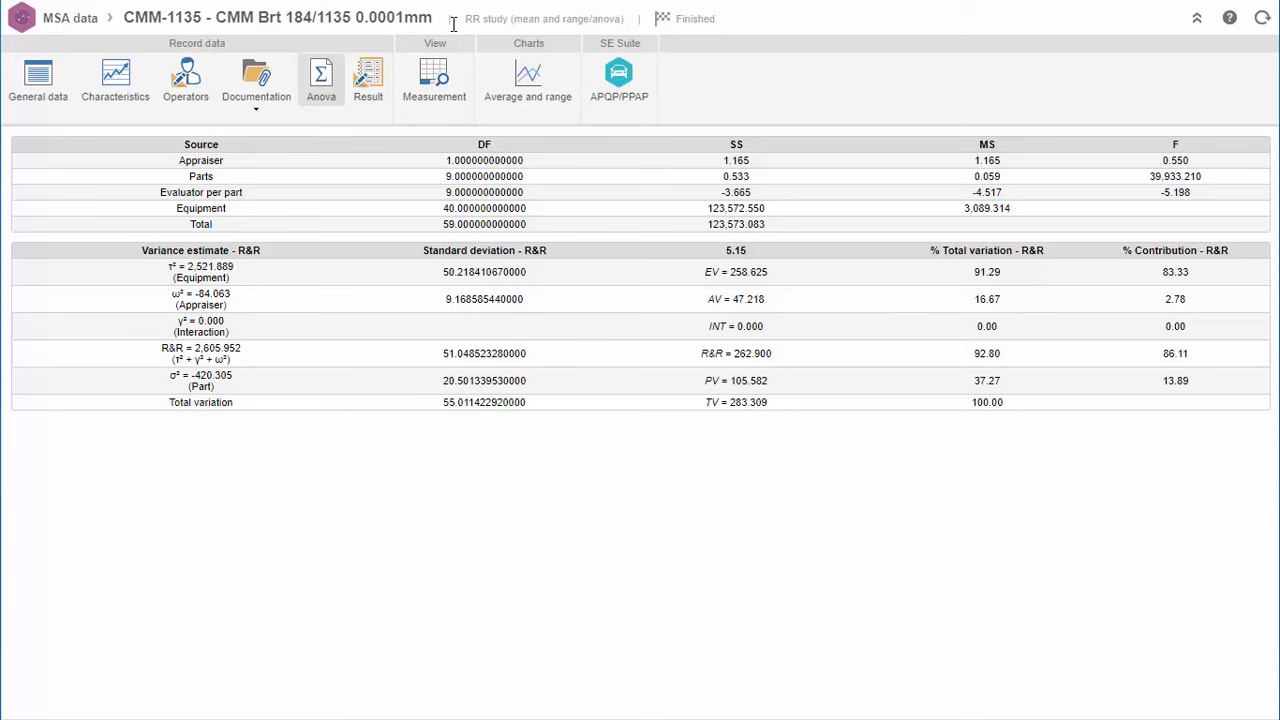
mouse_move(434, 78)
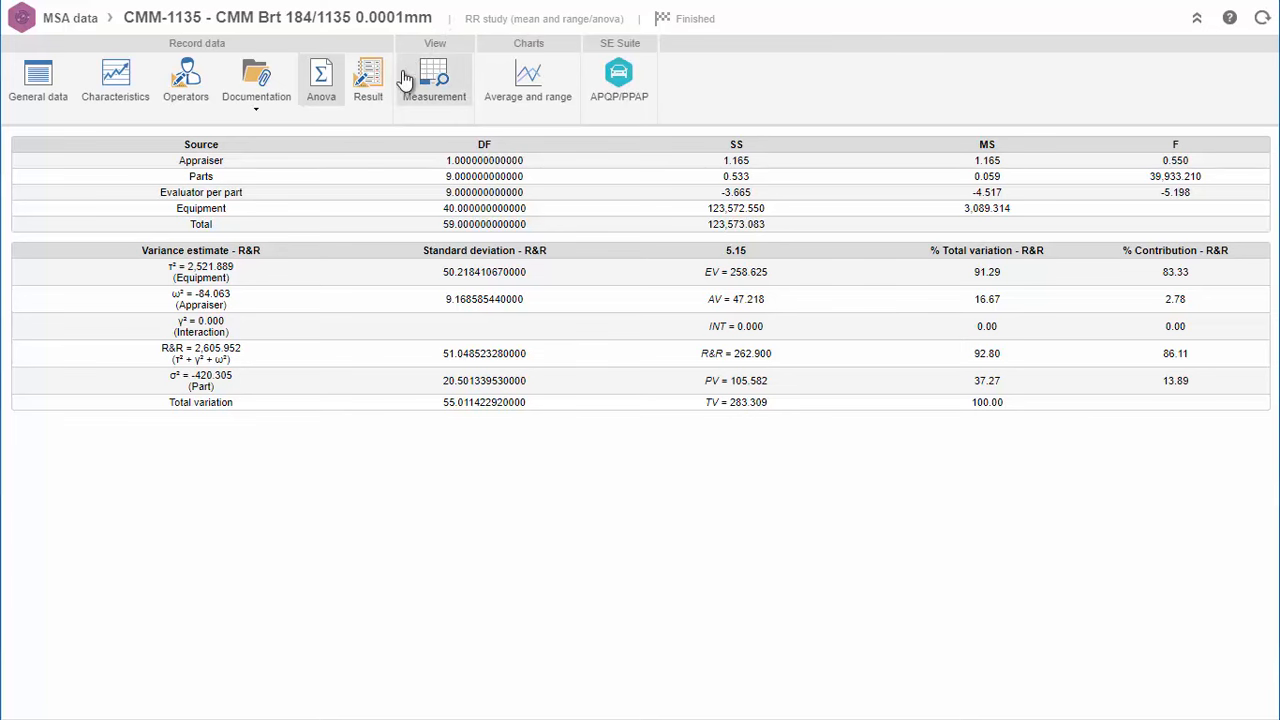
- View CMM-1135's R&R study results and request a Superimposed average-and-range chart
left_click(368, 80)
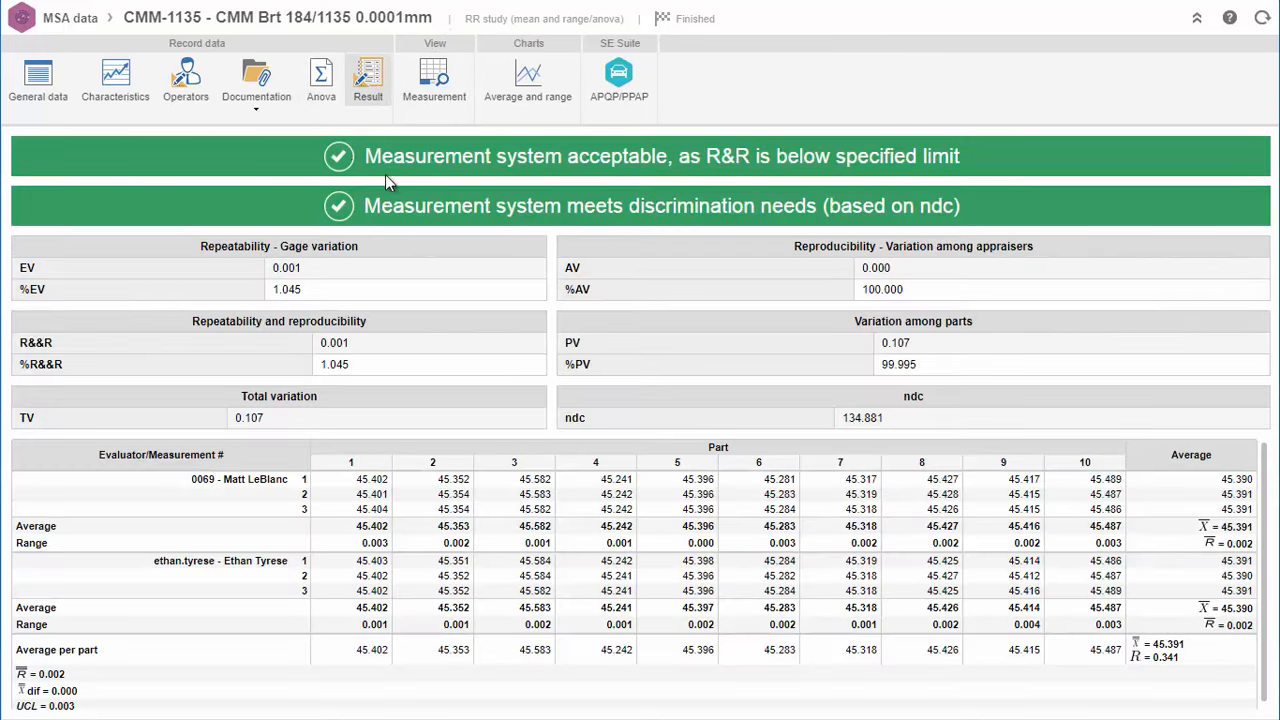
mouse_move(472, 226)
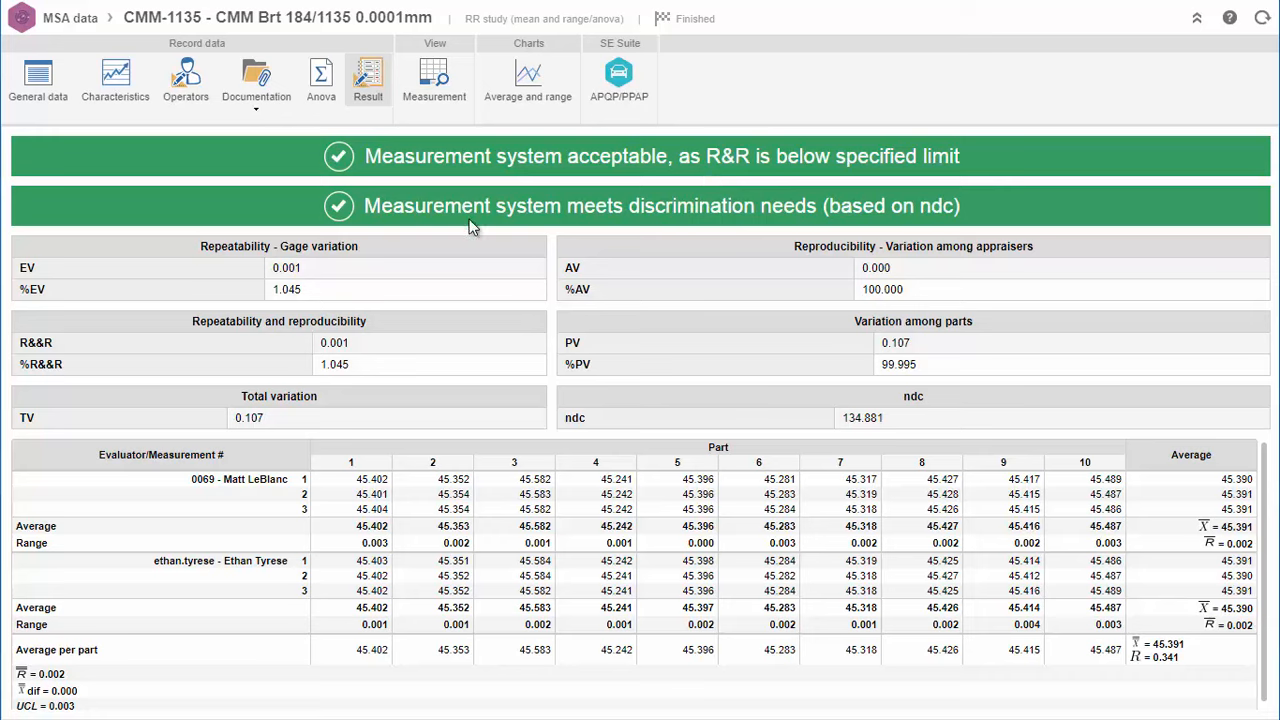
mouse_move(858, 236)
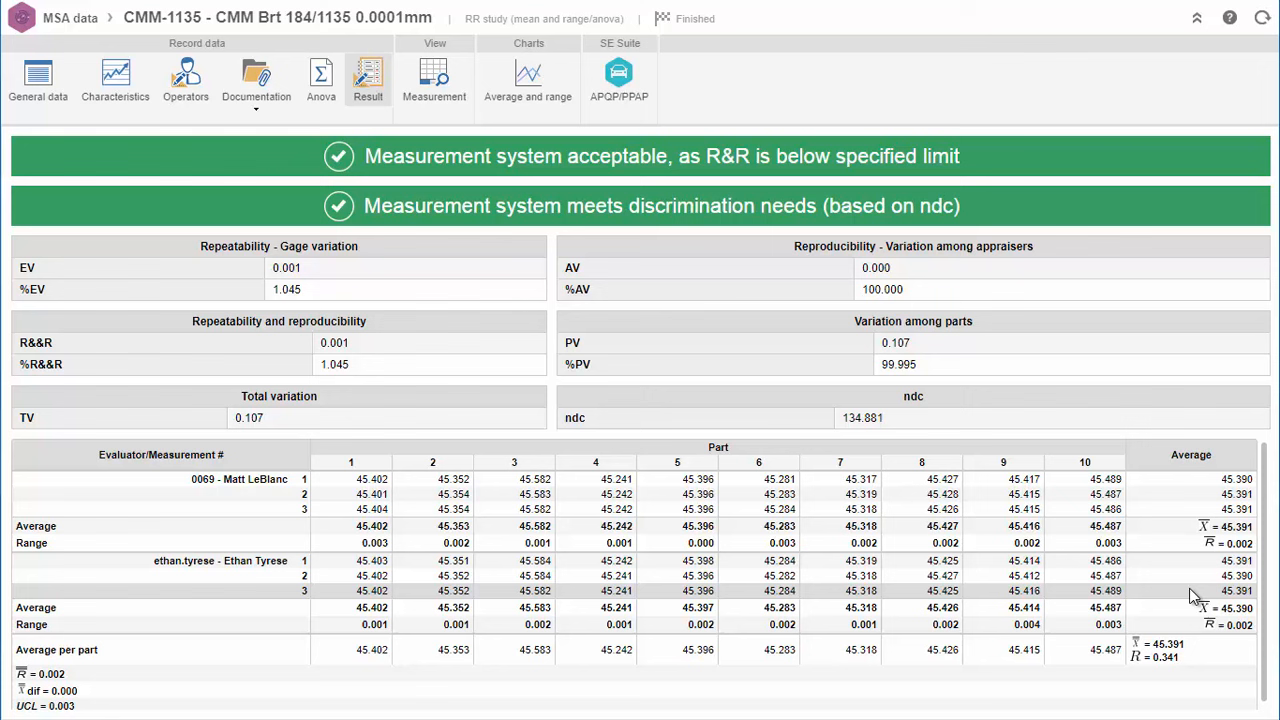
mouse_move(1200, 636)
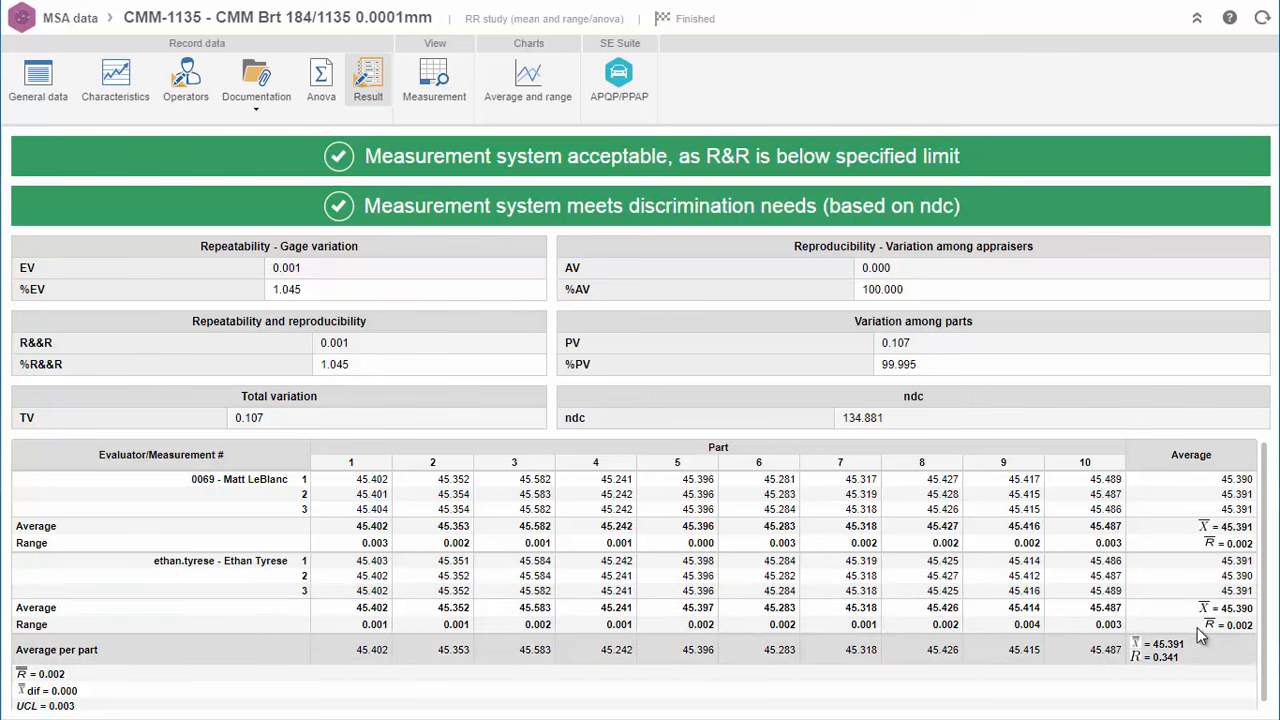
left_click(528, 80)
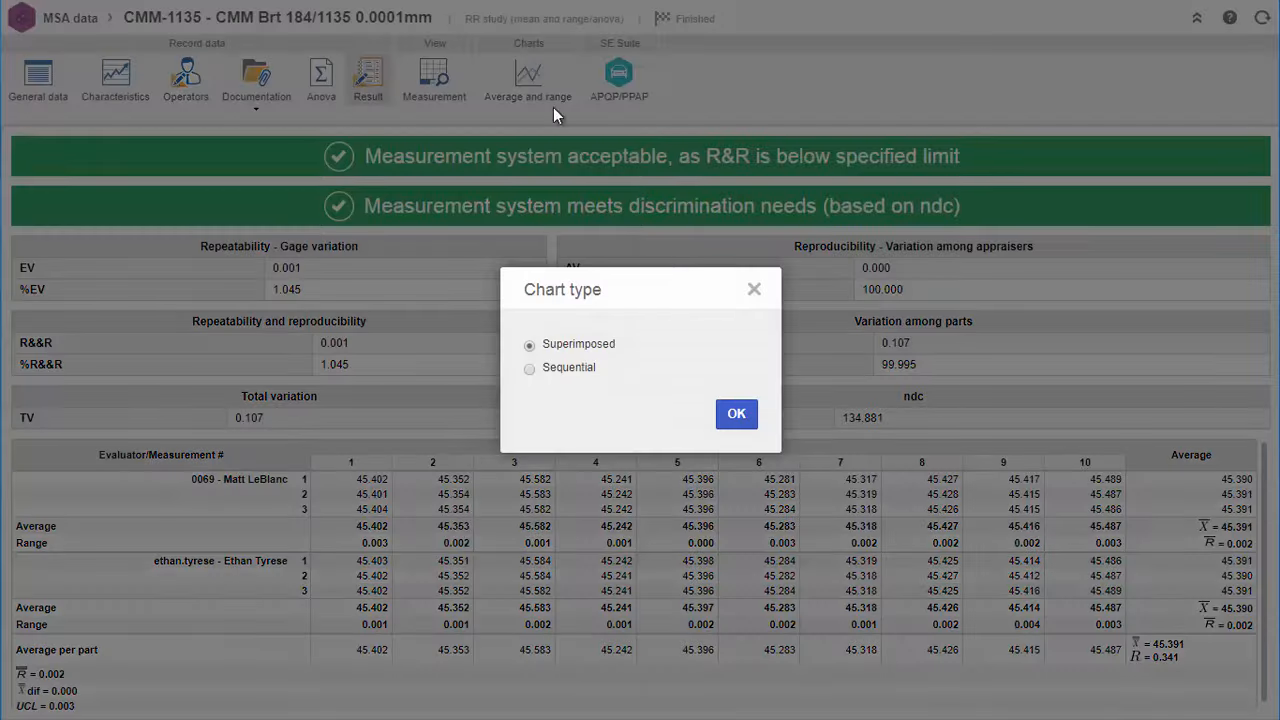
left_click(736, 414)
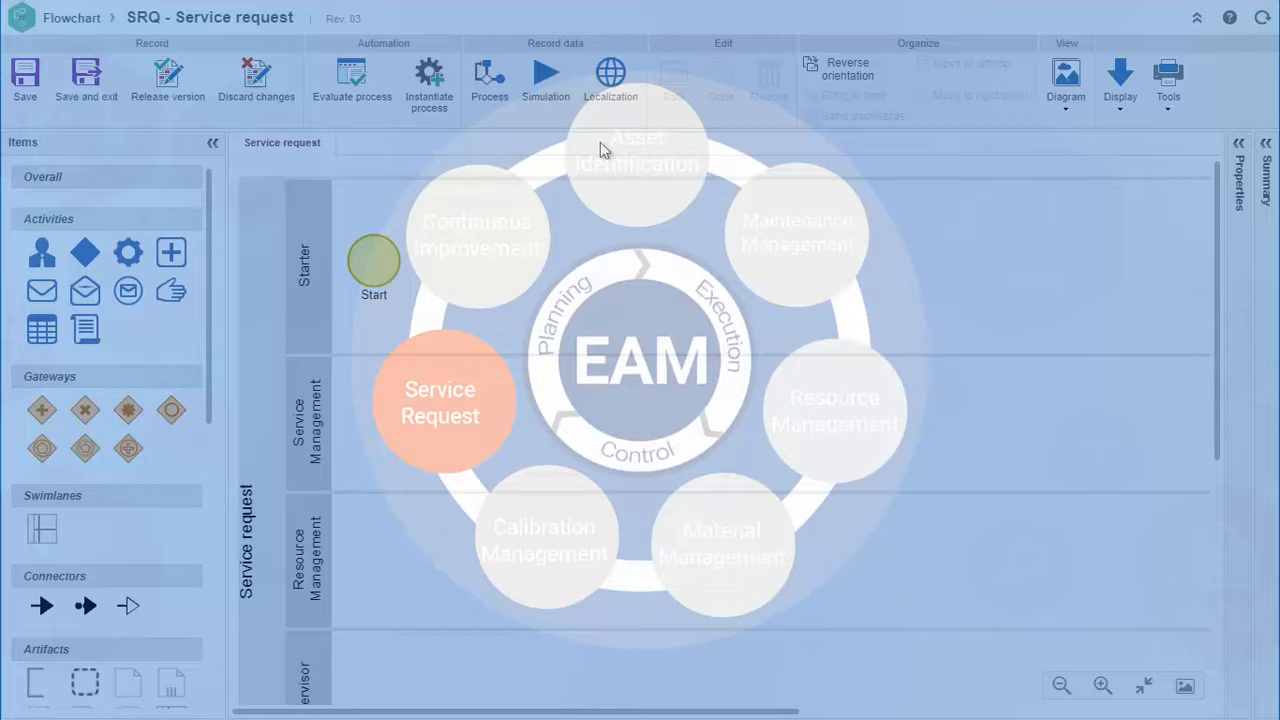
- View the SRQ Service request flowchart with its Starter, Service Management, Resource Management and Supervisor lanes
left_click(372, 262)
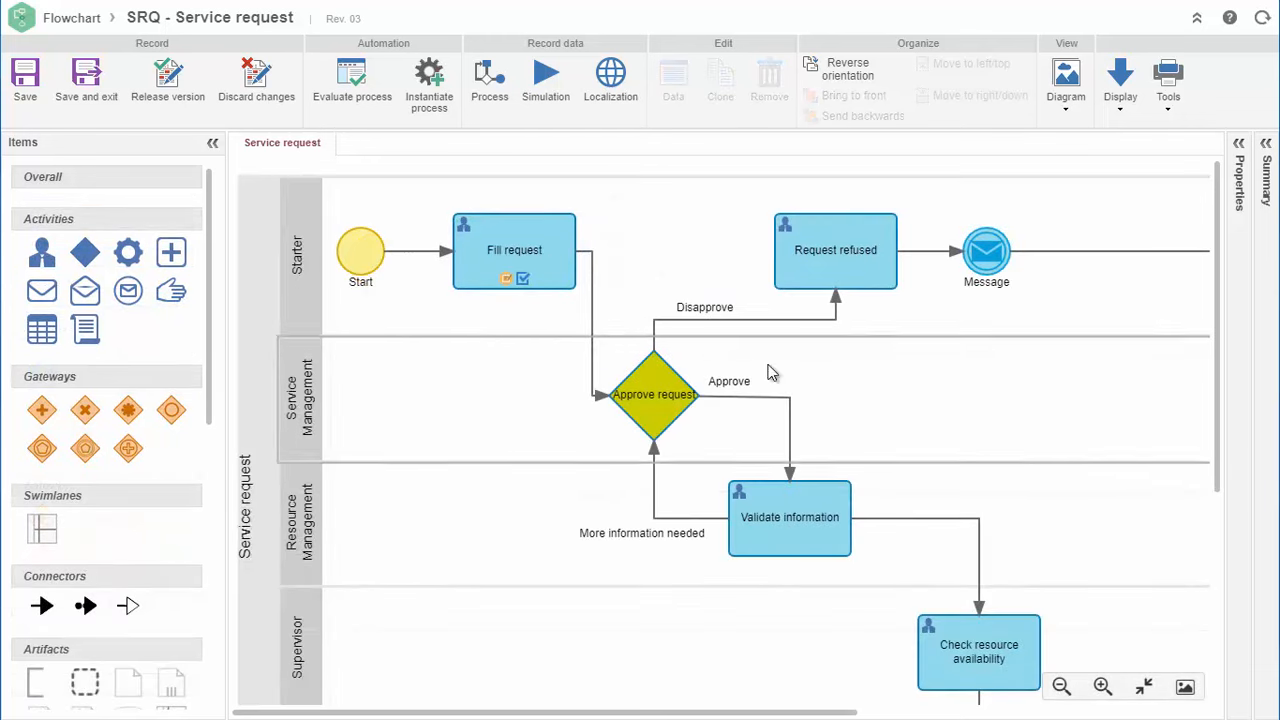
scroll("down", 3)
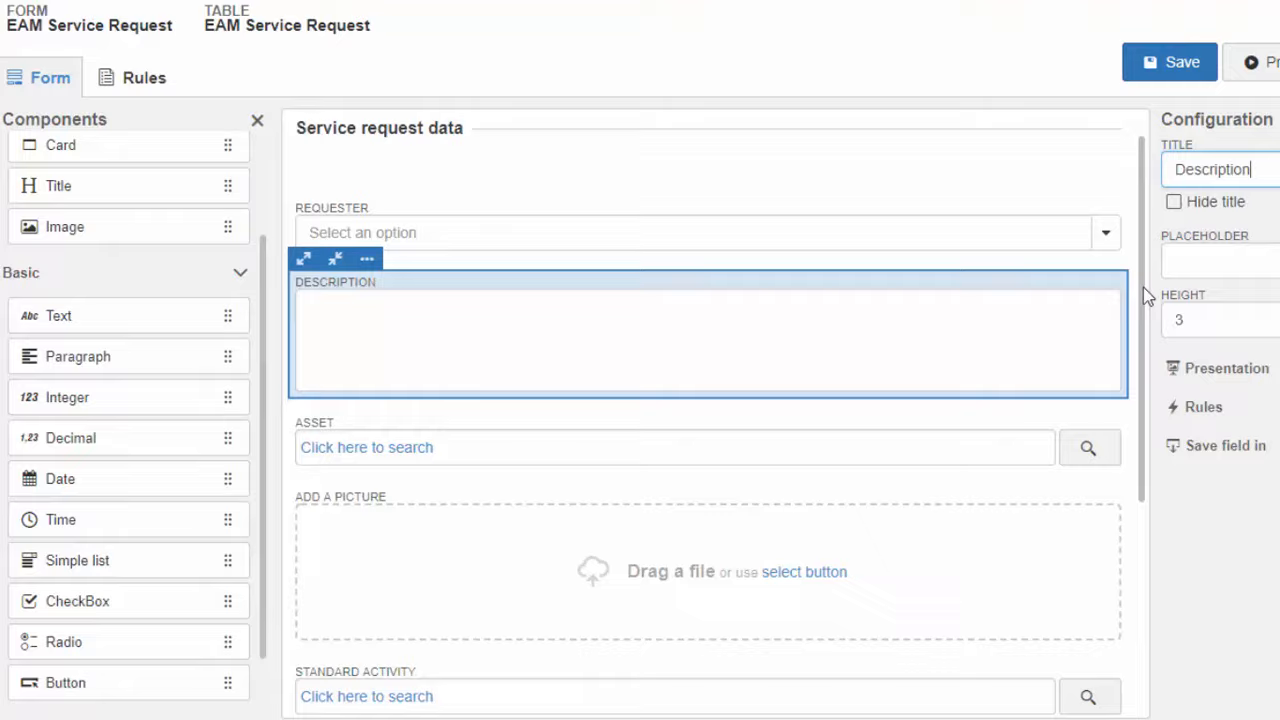
- Review the EAM Service Request form fields and place a component onto the layout
scroll("down", 3)
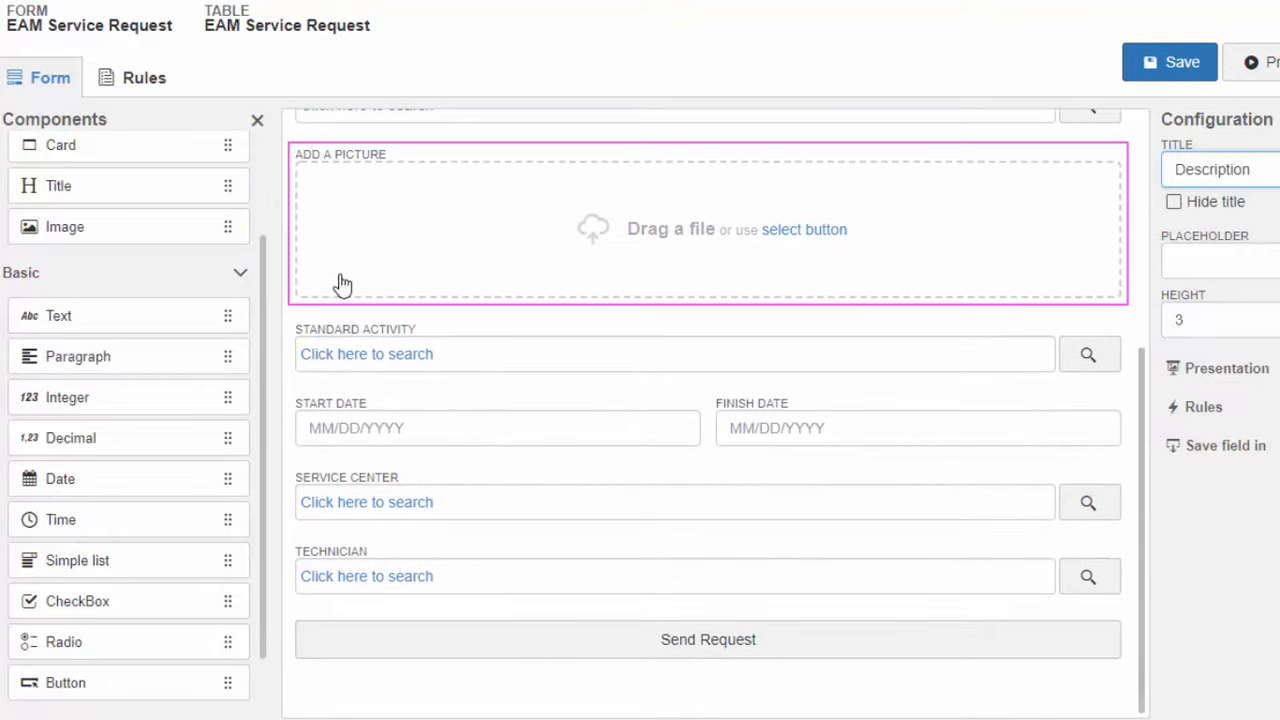
scroll("down", 3)
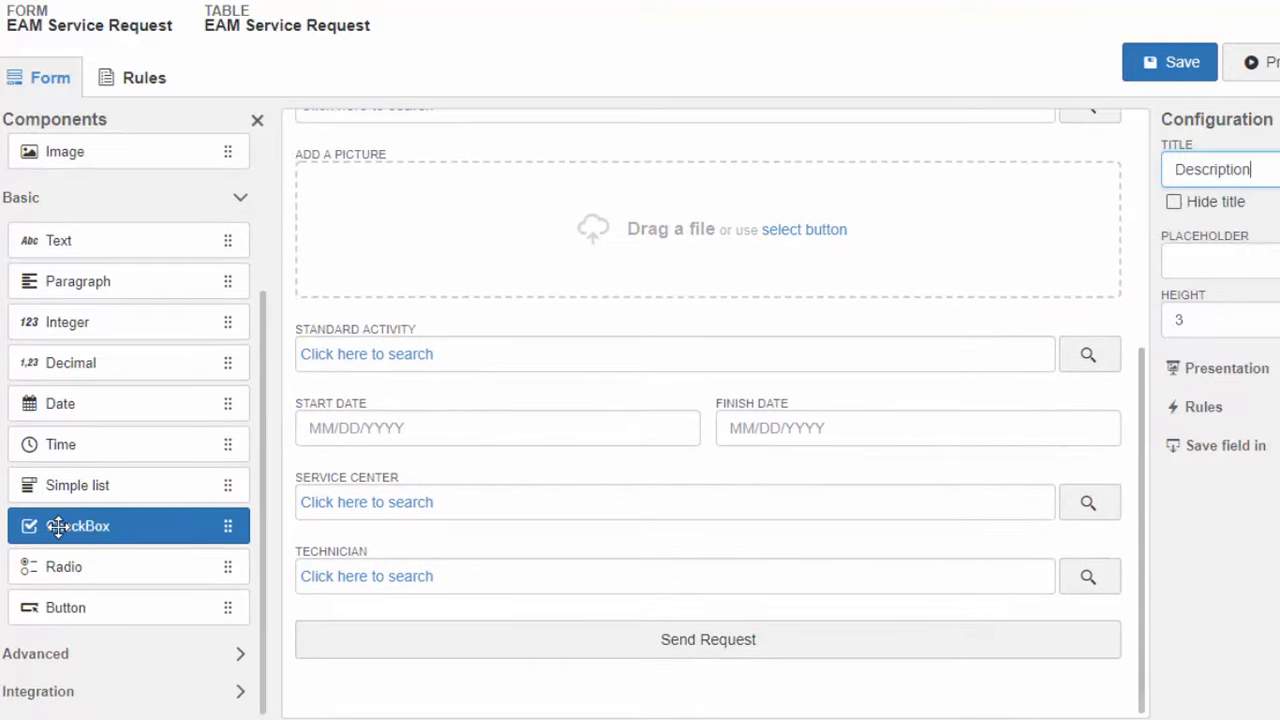
left_click_drag(76, 524, 848, 560)
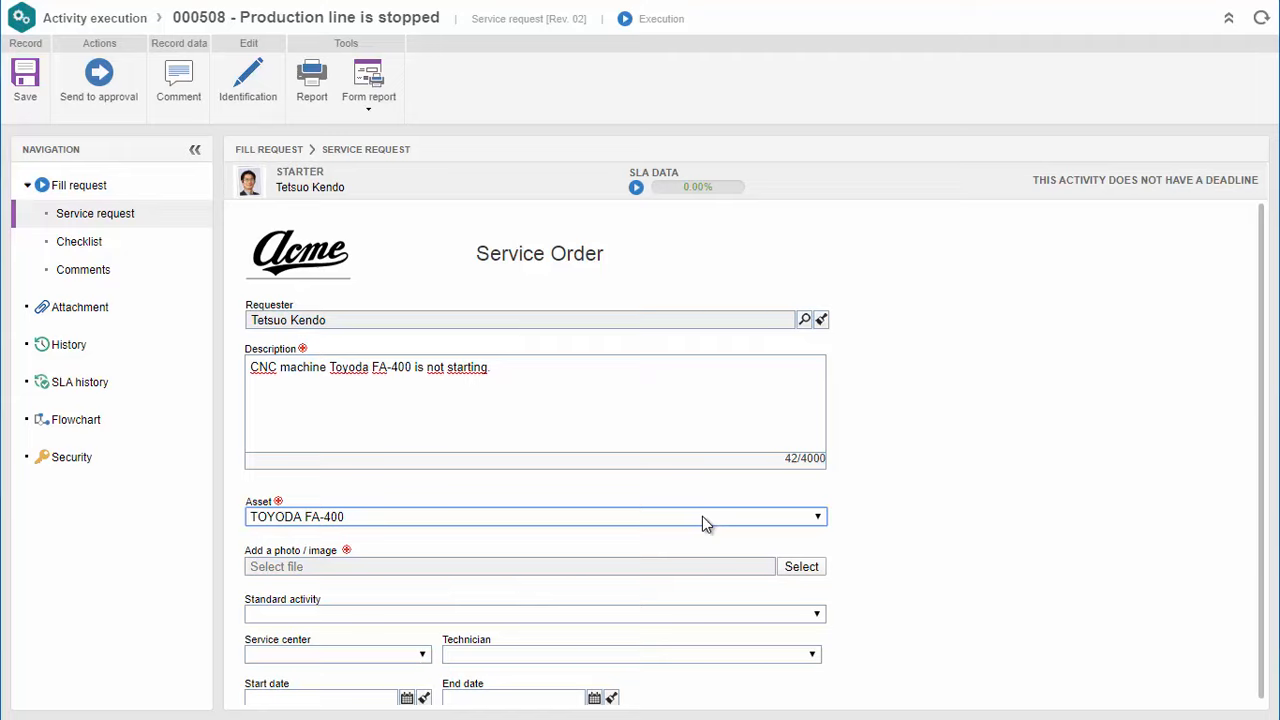
- Attach the toyoda-fa-400.jpg photo to the TOYOTA FA-400 service request
left_click(800, 566)
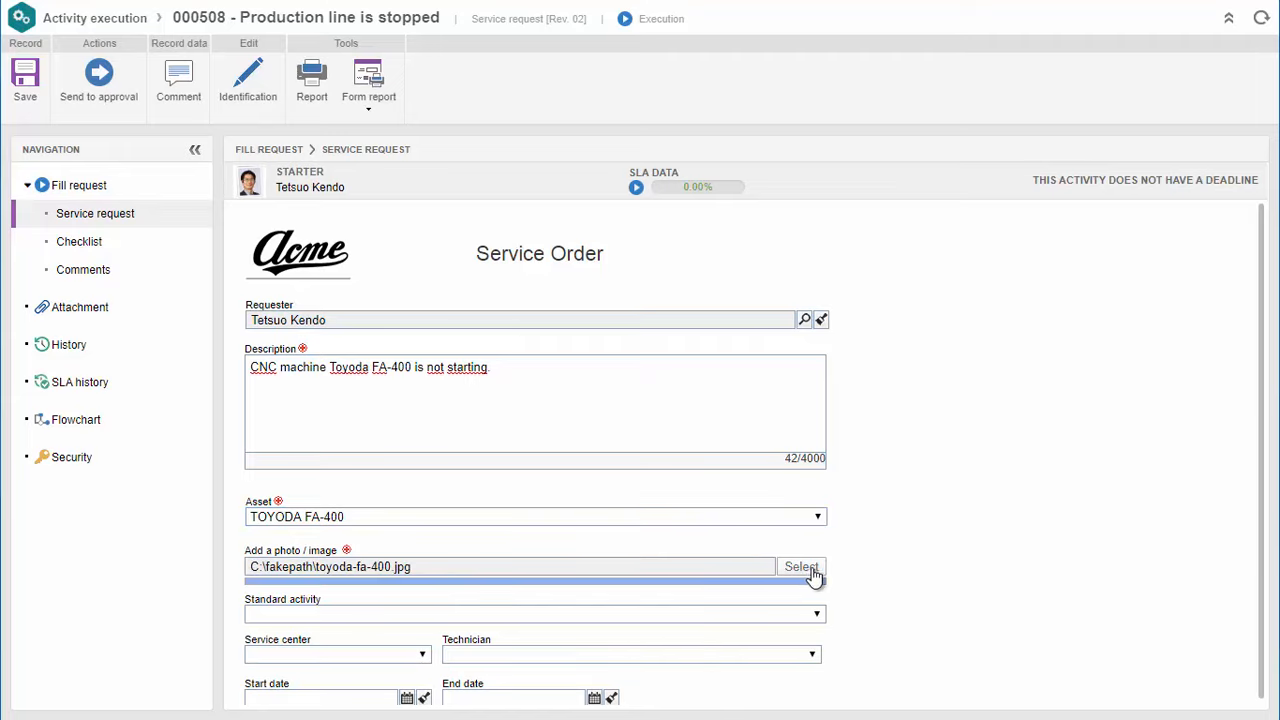
left_click(800, 566)
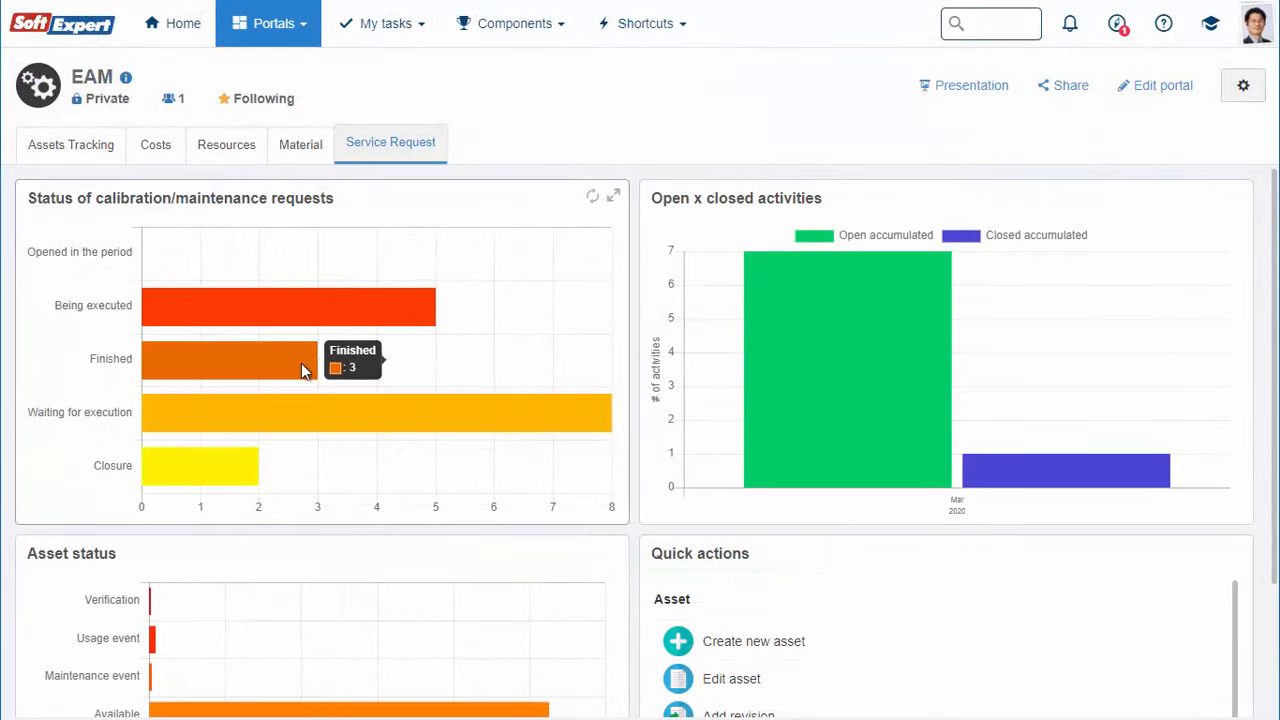
mouse_move(350, 408)
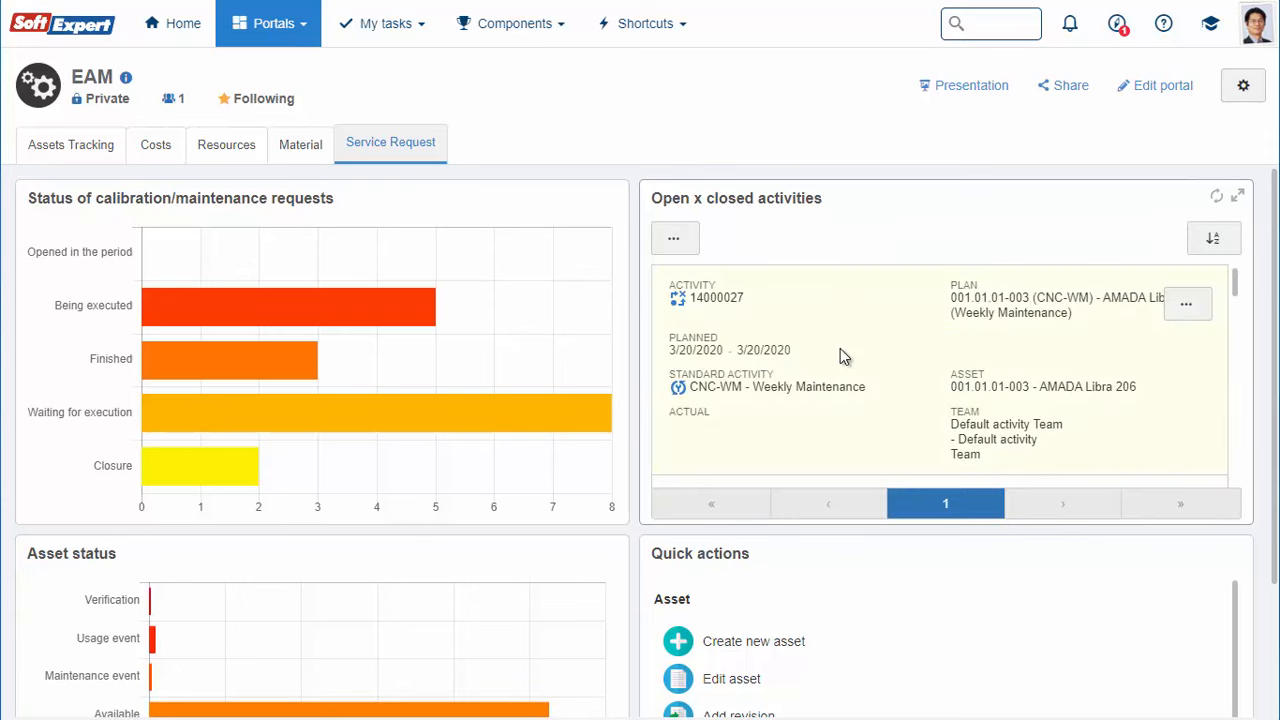
mouse_move(1128, 408)
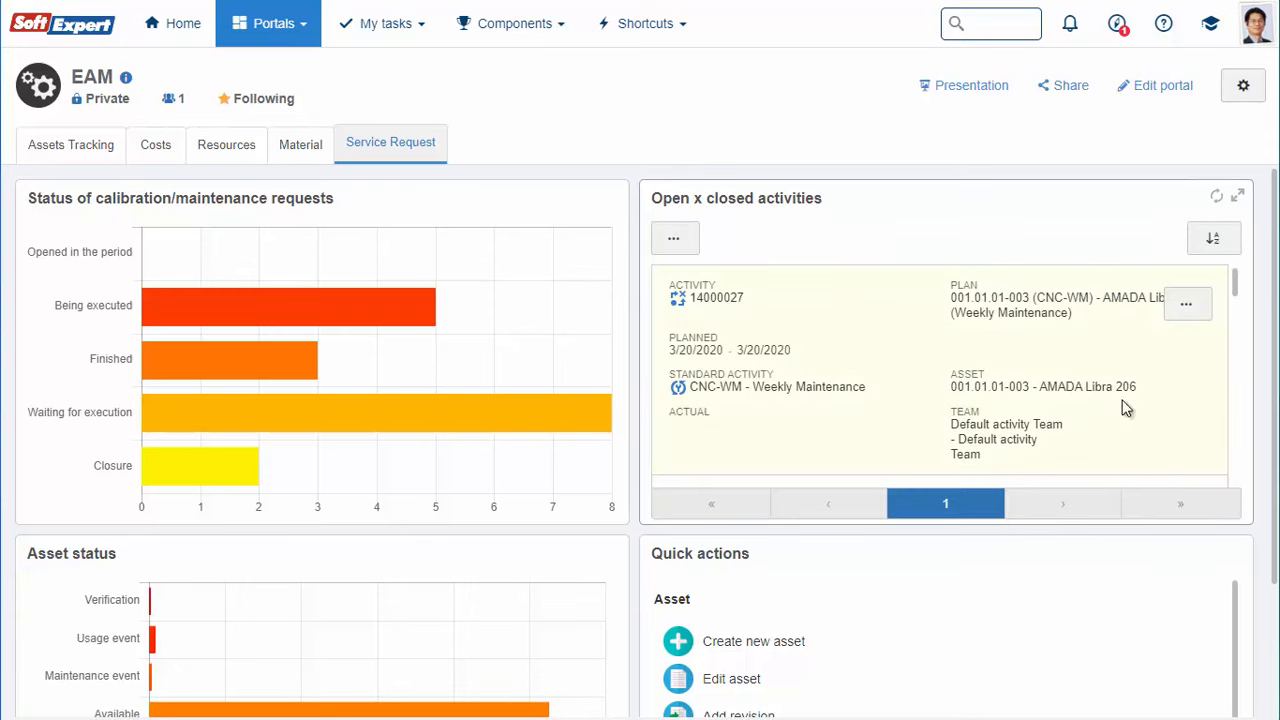
mouse_move(788, 368)
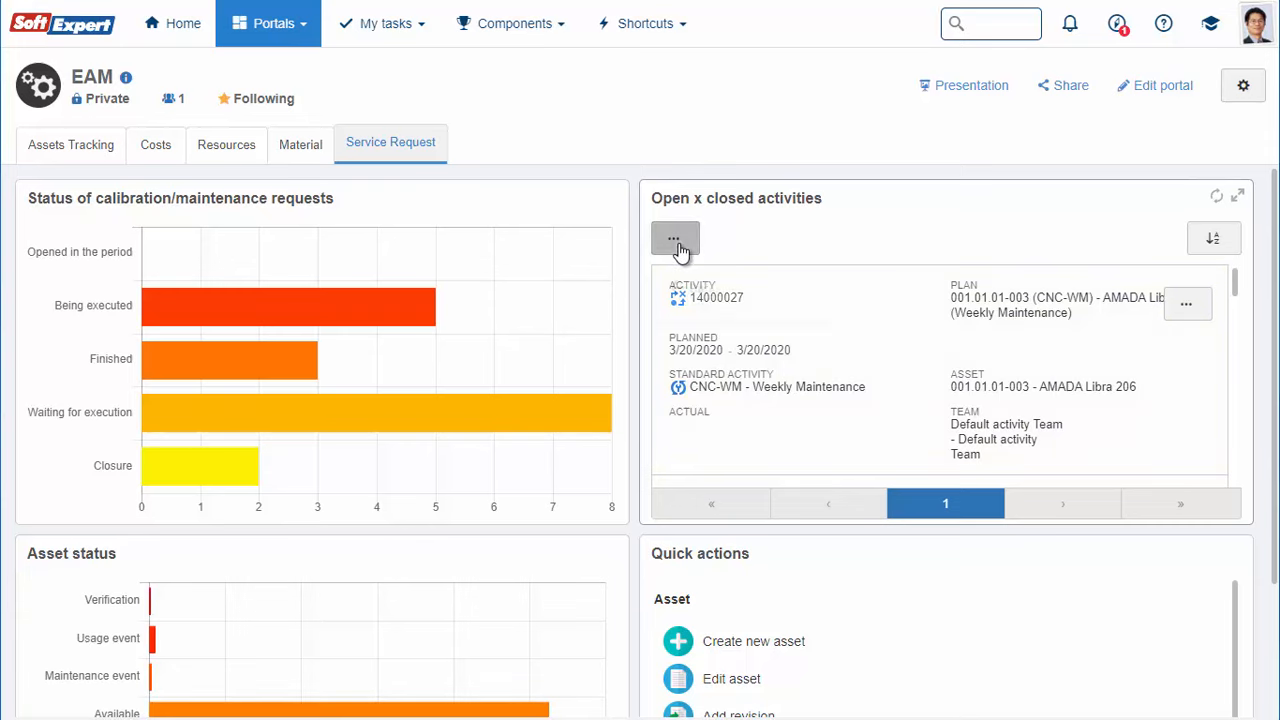
- Drill into the Open x closed activities chart listing activity 14000027 on the AMADA Libra 206
left_click(674, 238)
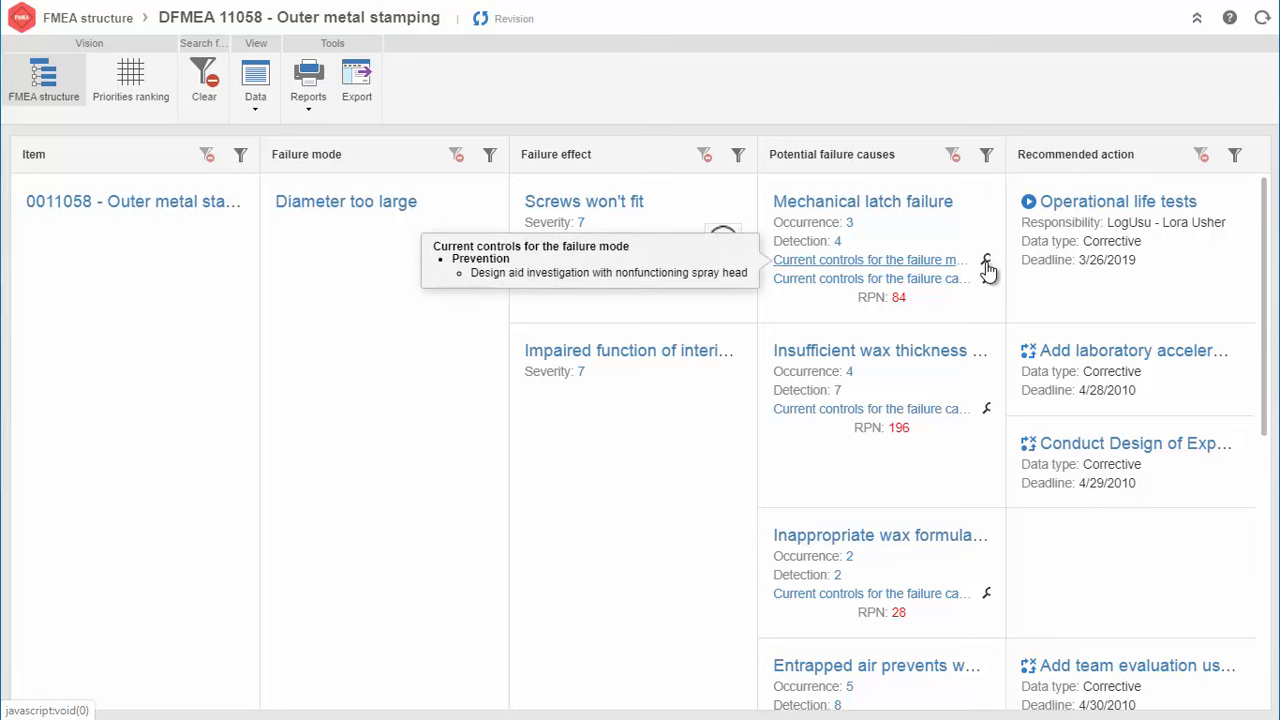
mouse_move(850, 296)
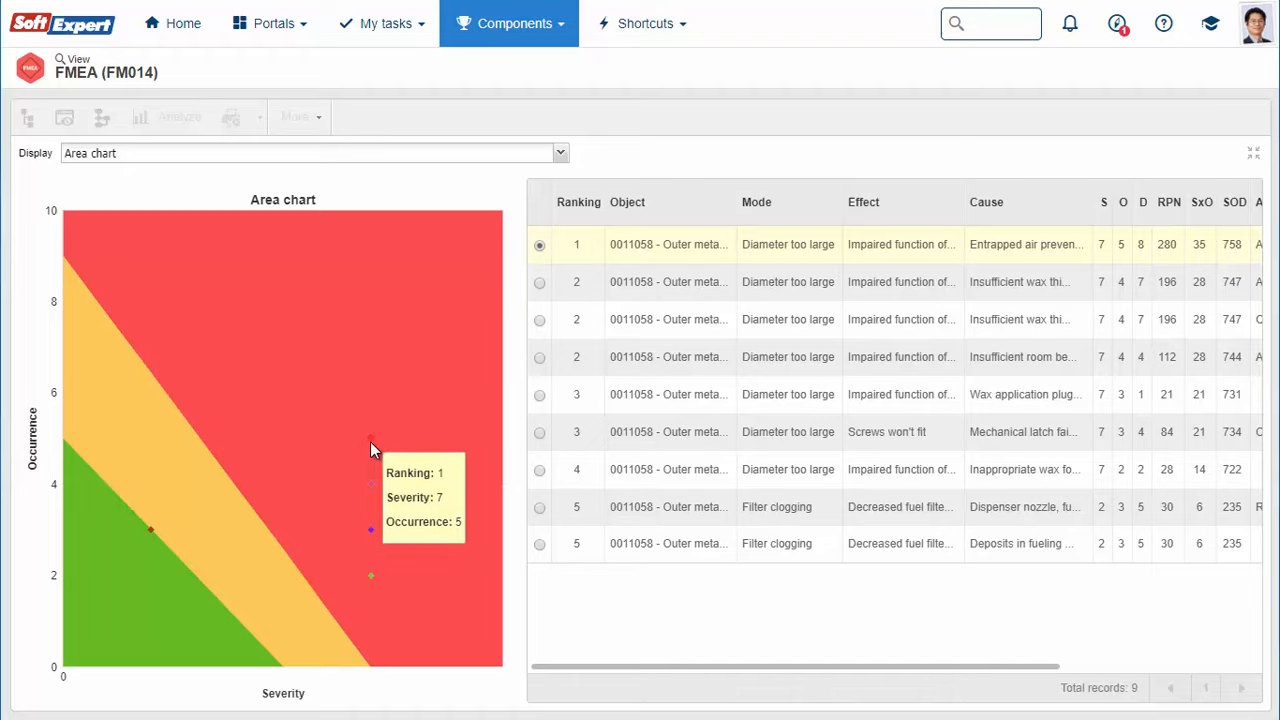
mouse_move(372, 492)
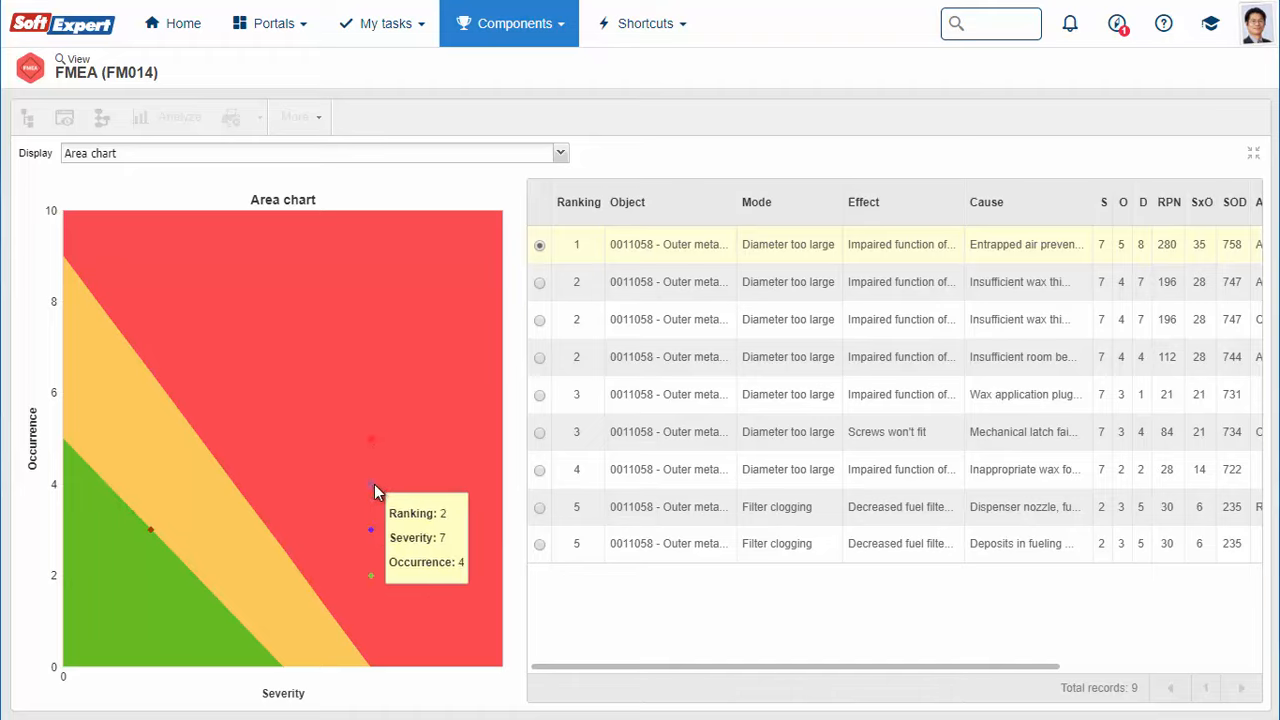
mouse_move(698, 616)
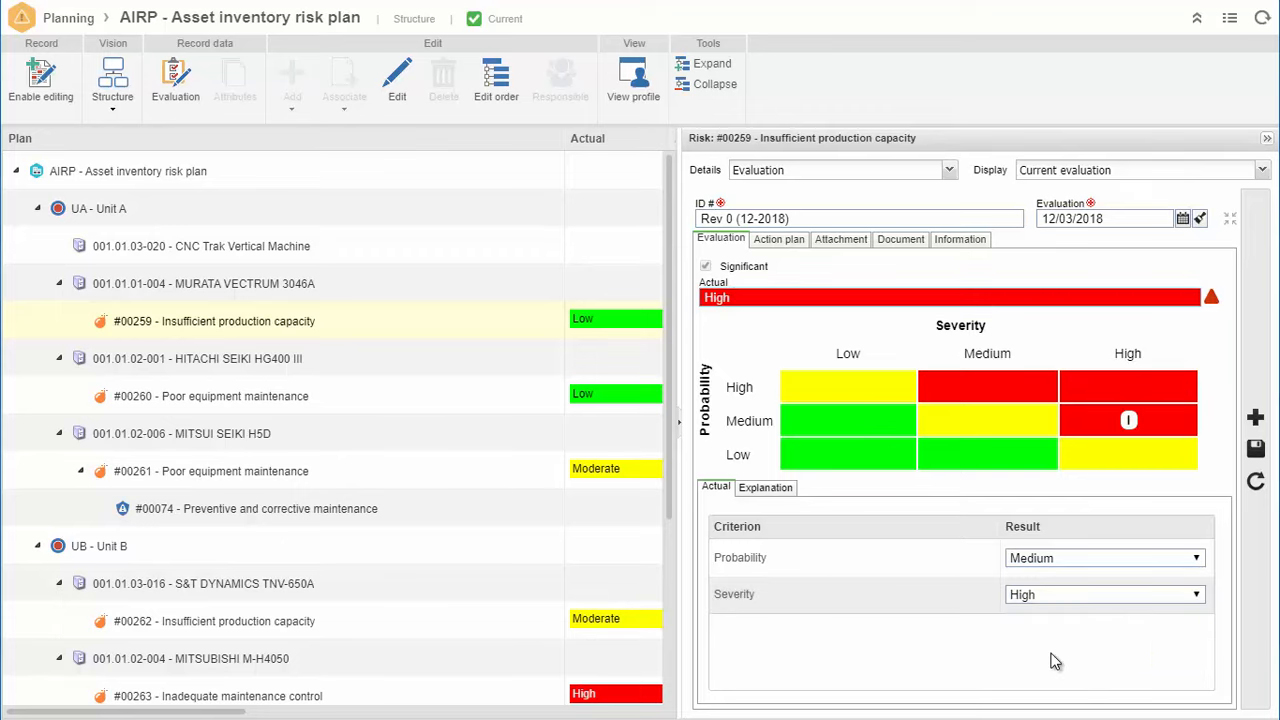
mouse_move(724, 316)
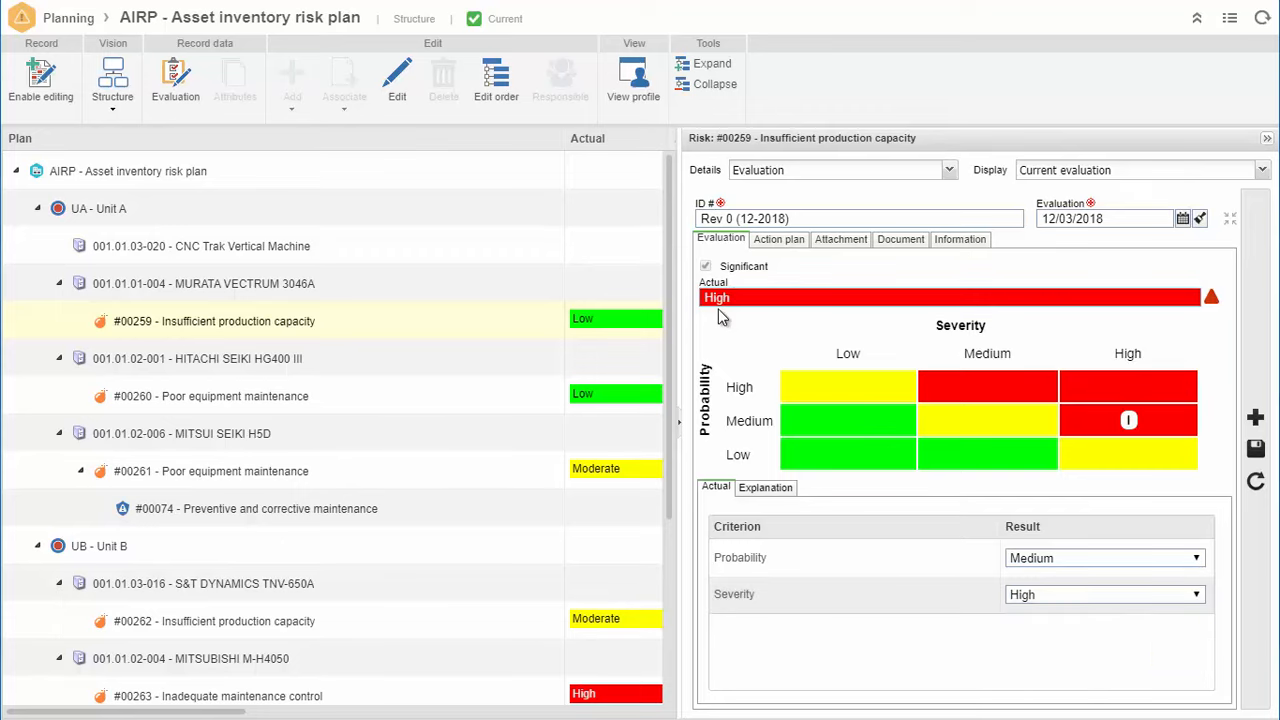
- Show the asset inventory risk plan as a probability-by-severity matrix in vertical layout
left_click(112, 80)
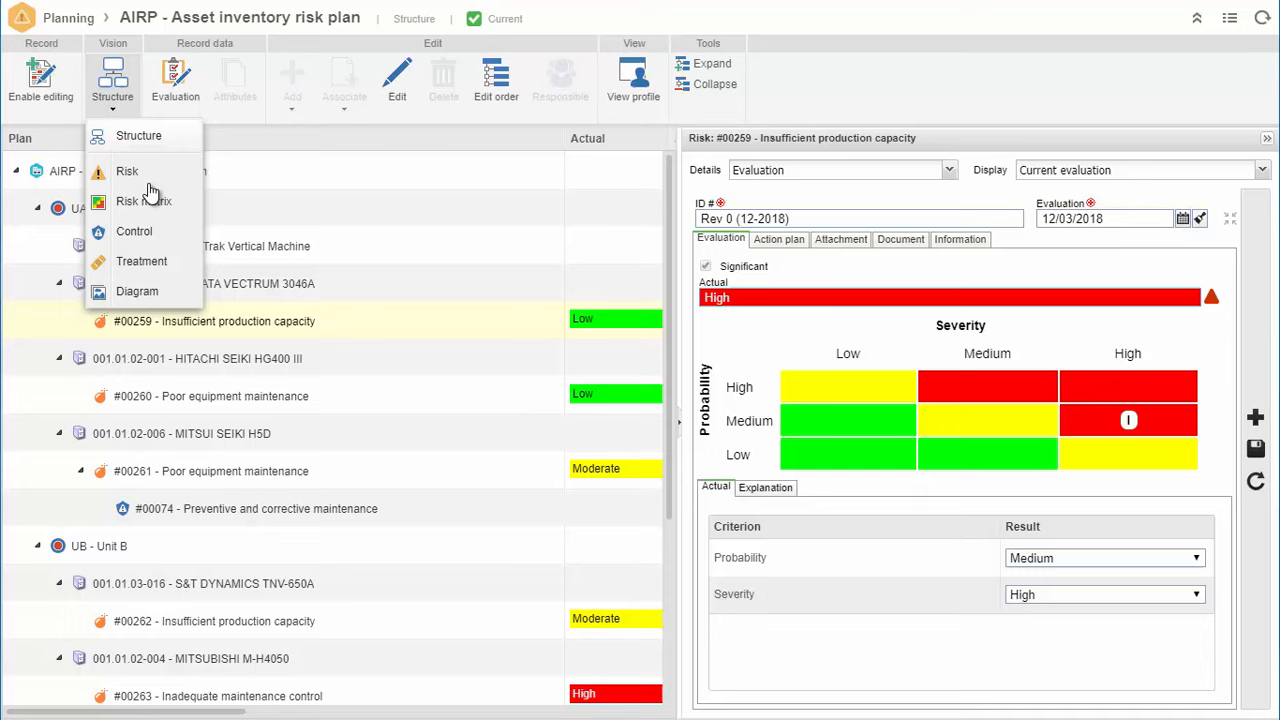
left_click(144, 200)
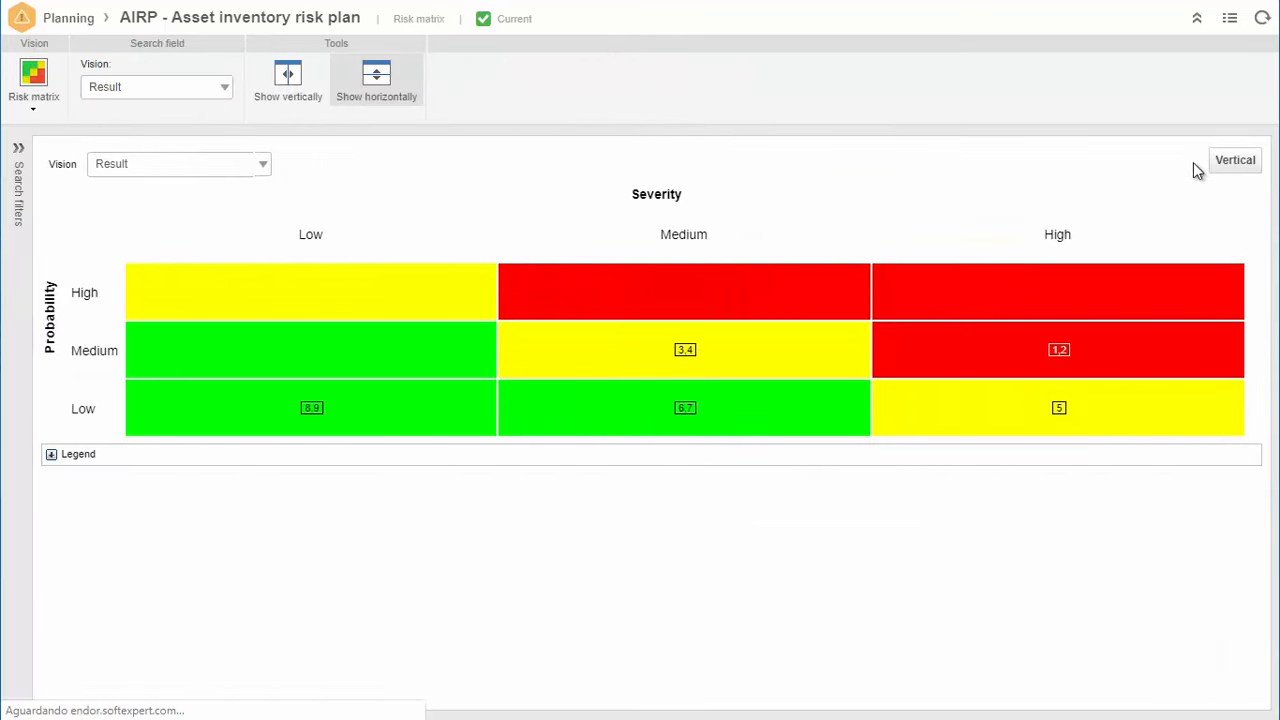
left_click(1236, 160)
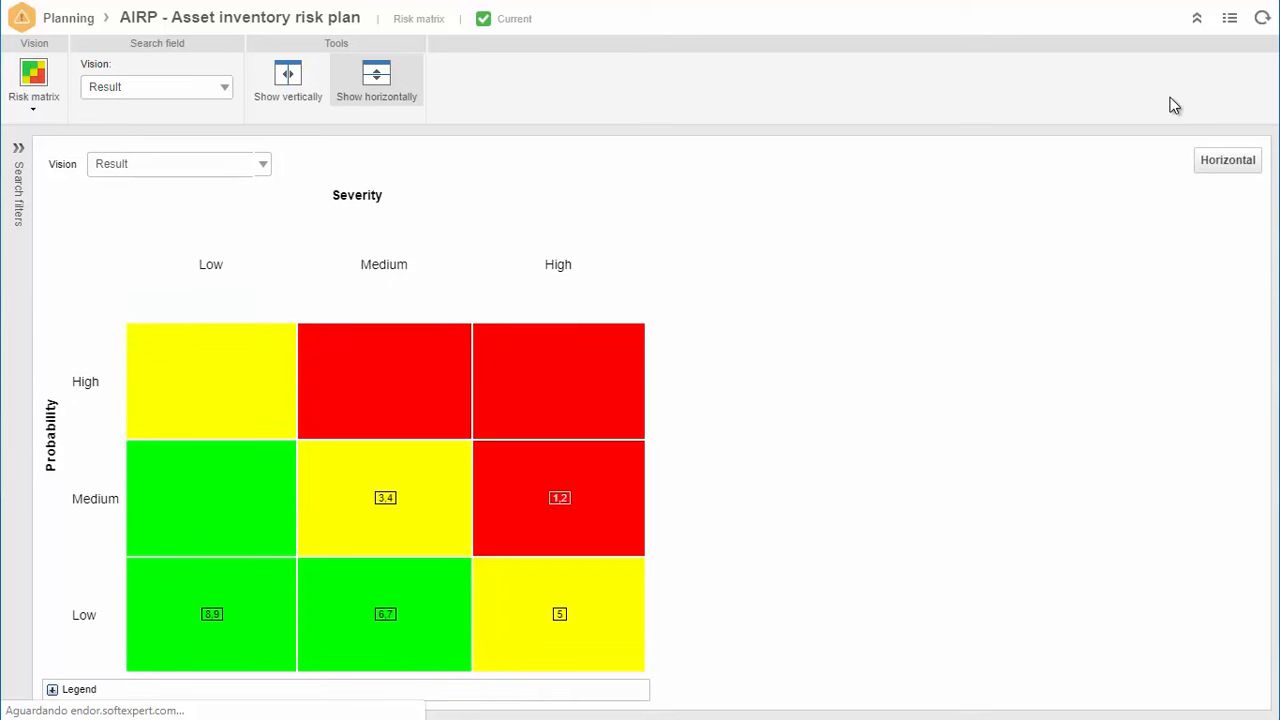
left_click(560, 498)
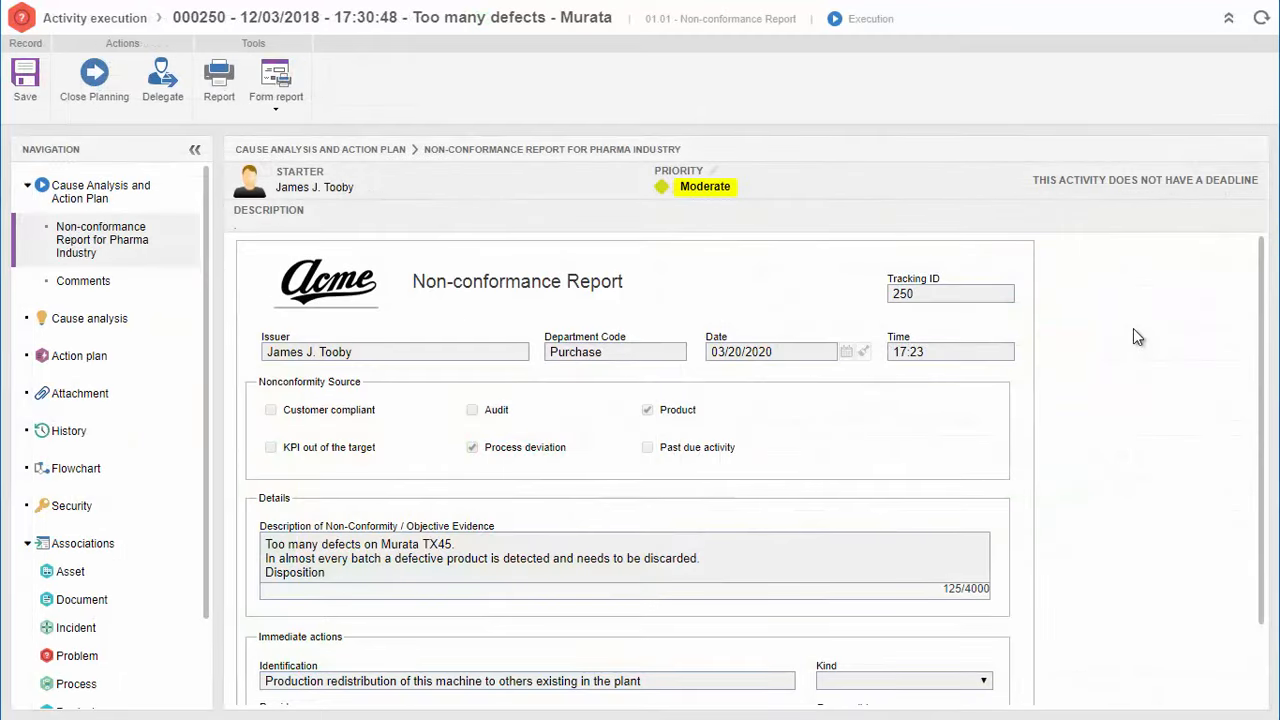
mouse_move(636, 348)
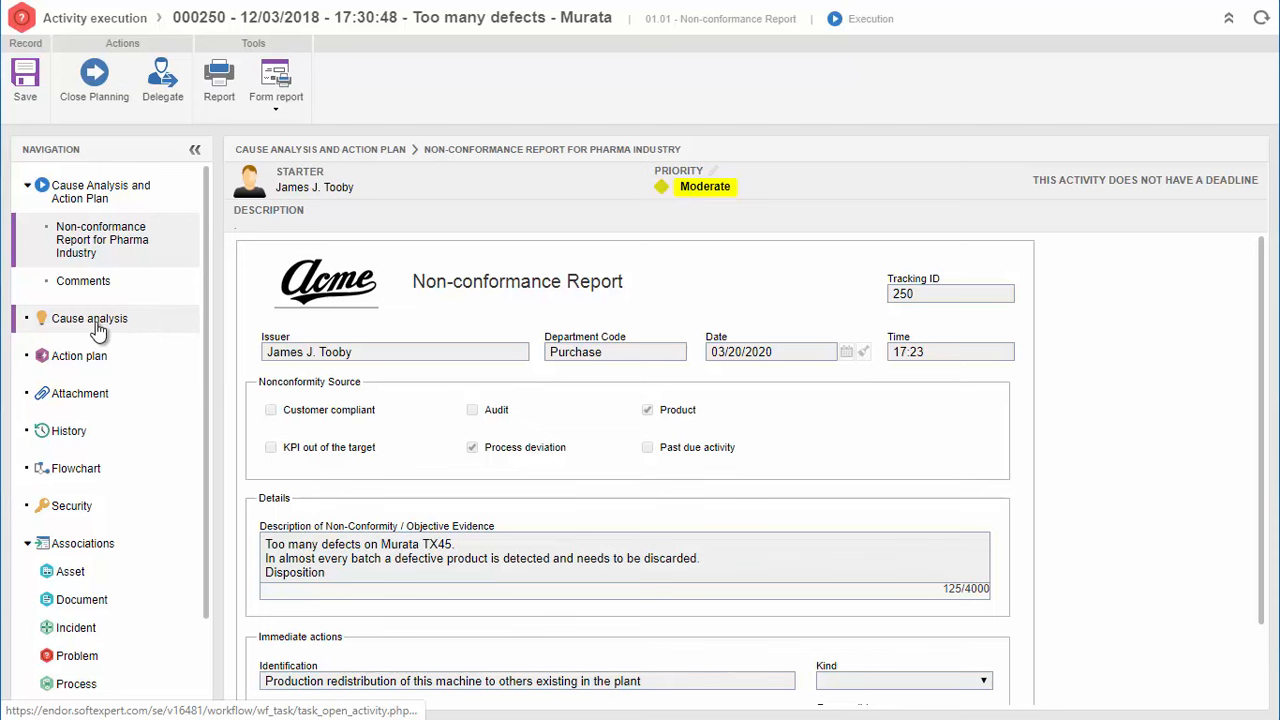
- Review the Murata non-conformance cause analysis, save its Ishikawa diagram as image, then show its flowchart
left_click(88, 318)
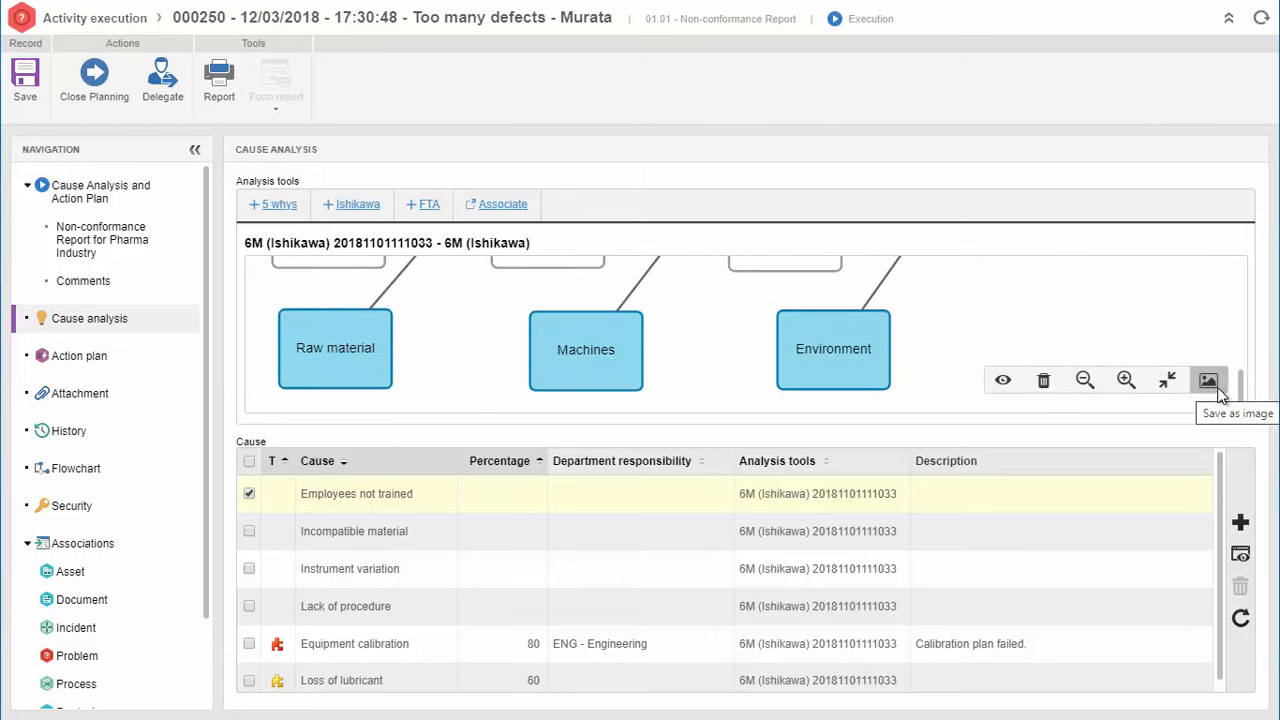
left_click(80, 356)
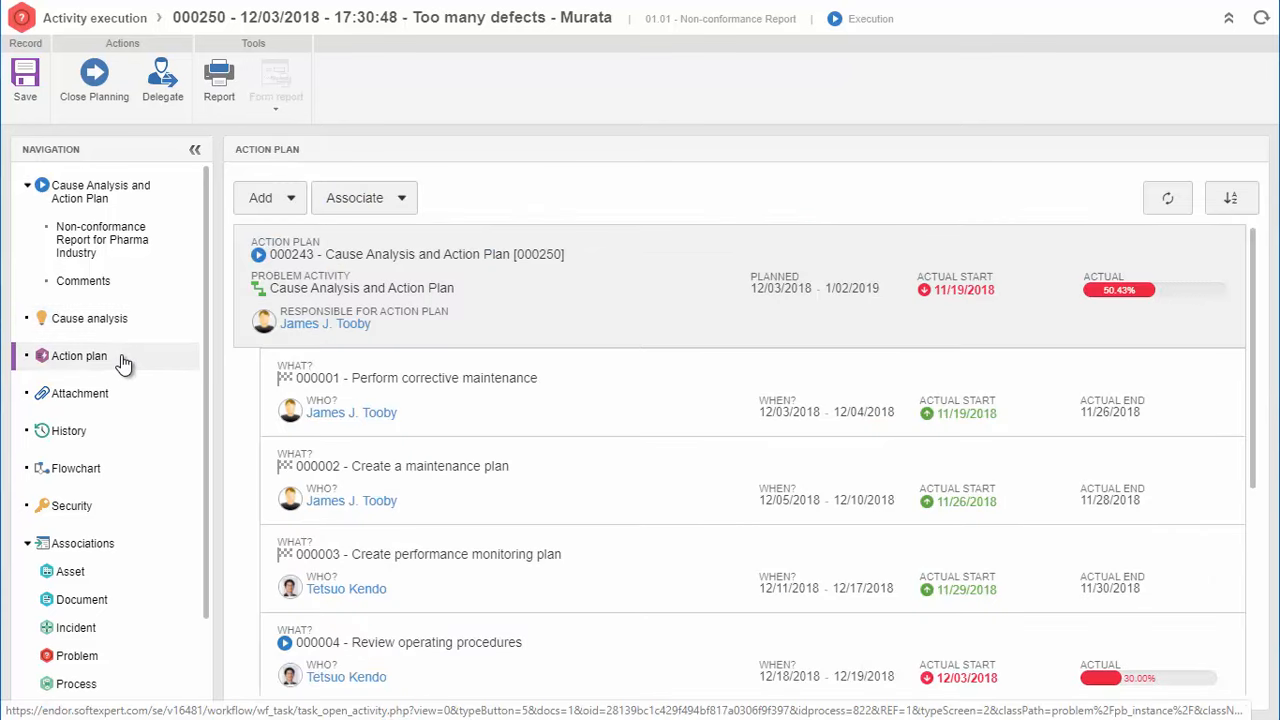
left_click(76, 468)
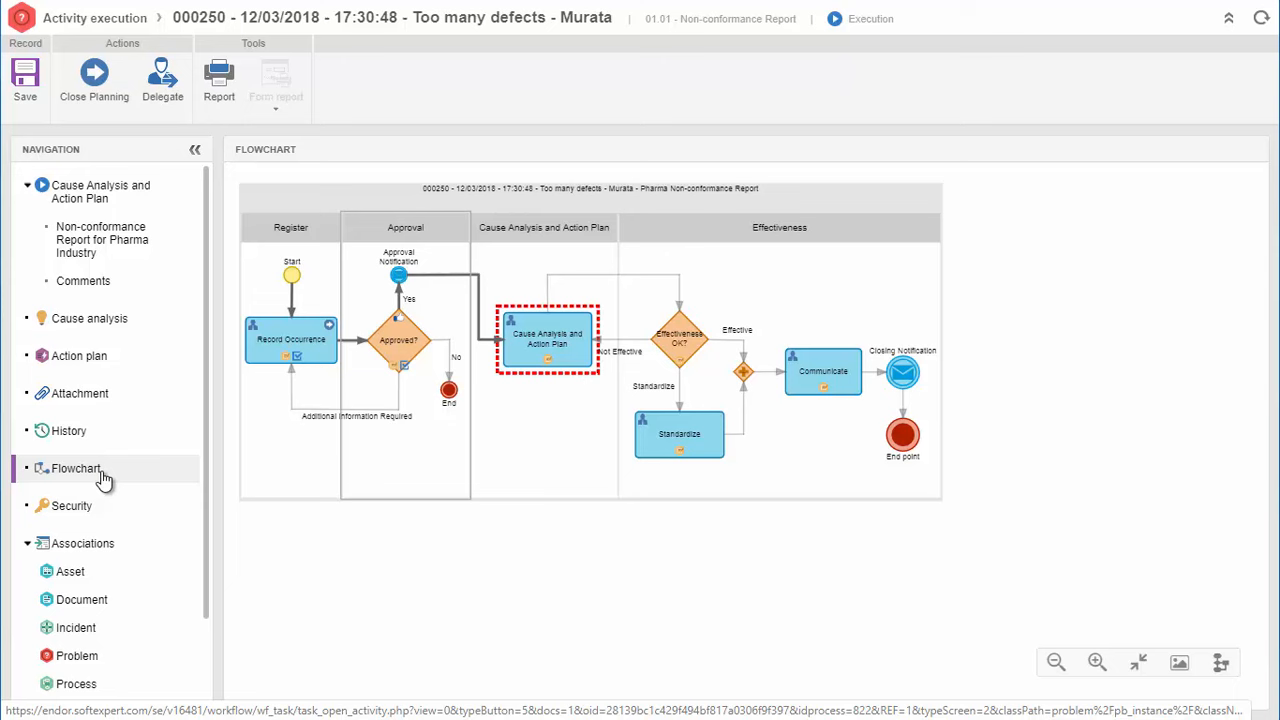
left_click(1096, 662)
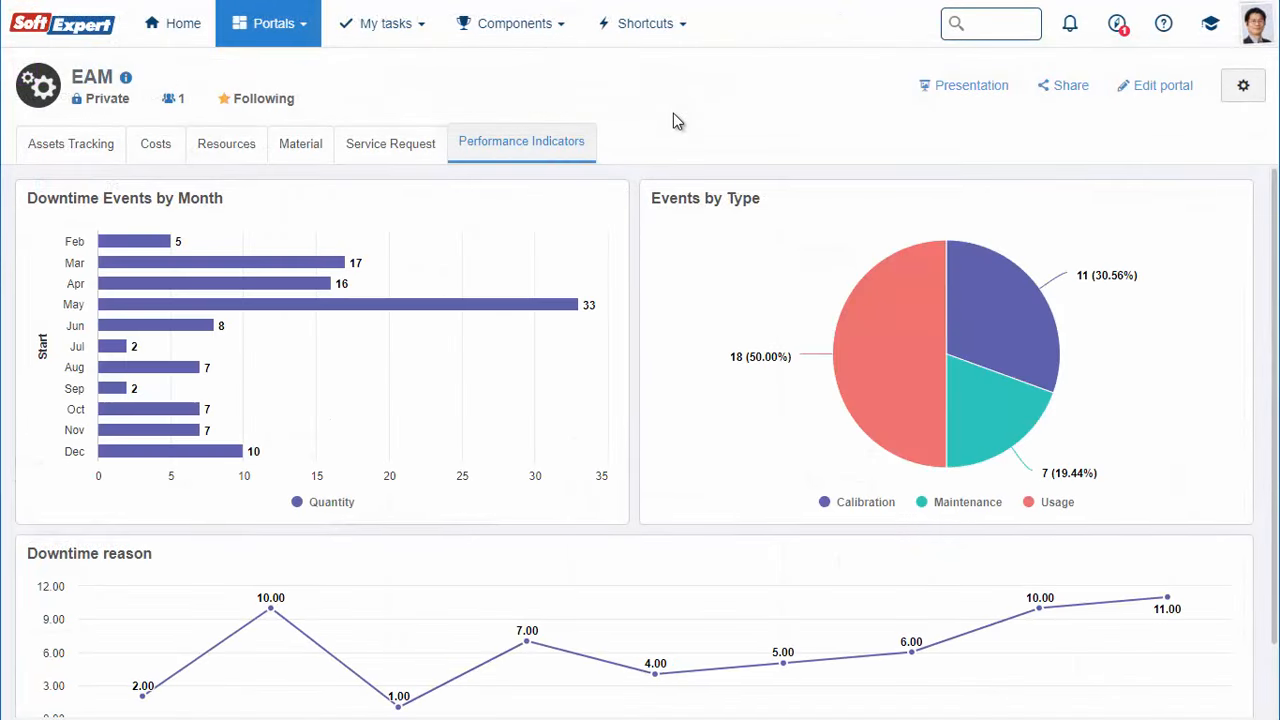
mouse_move(556, 304)
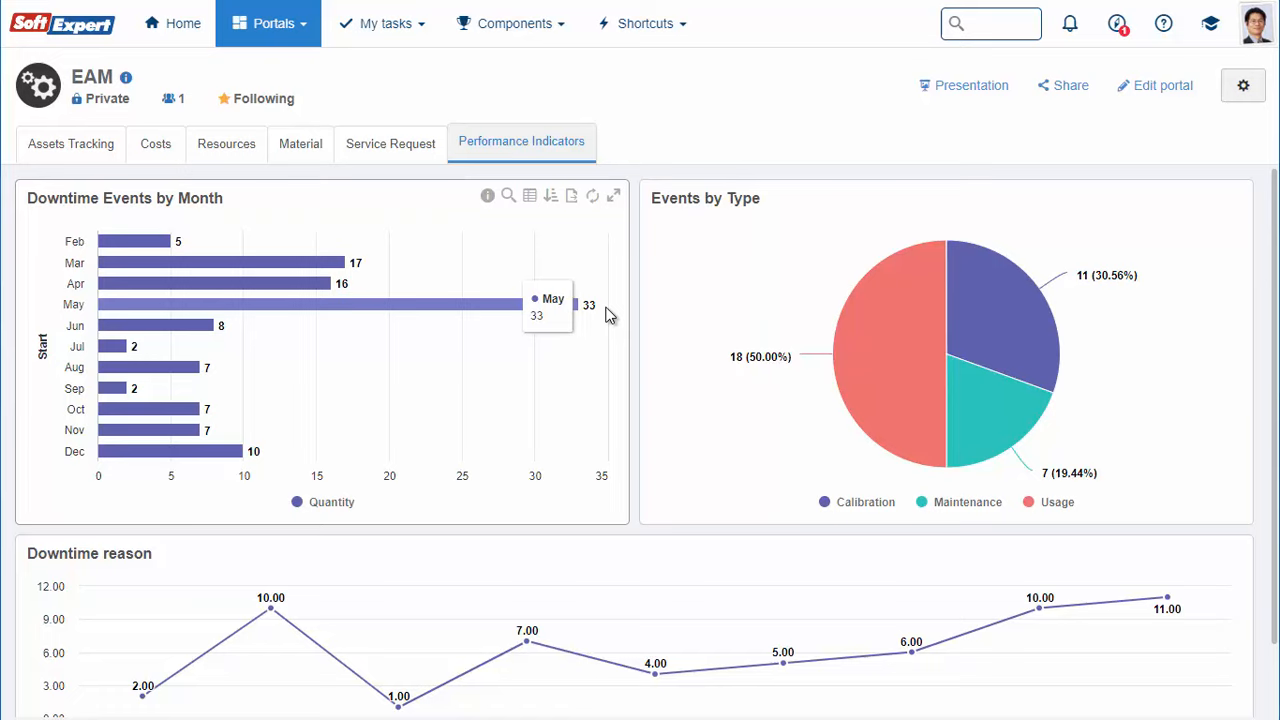
- Toggle Maintenance in Events by Type, leave Usage hidden (Calibration 61.11%, Maintenance 38.89%), and reach Downtime reason
left_click(968, 500)
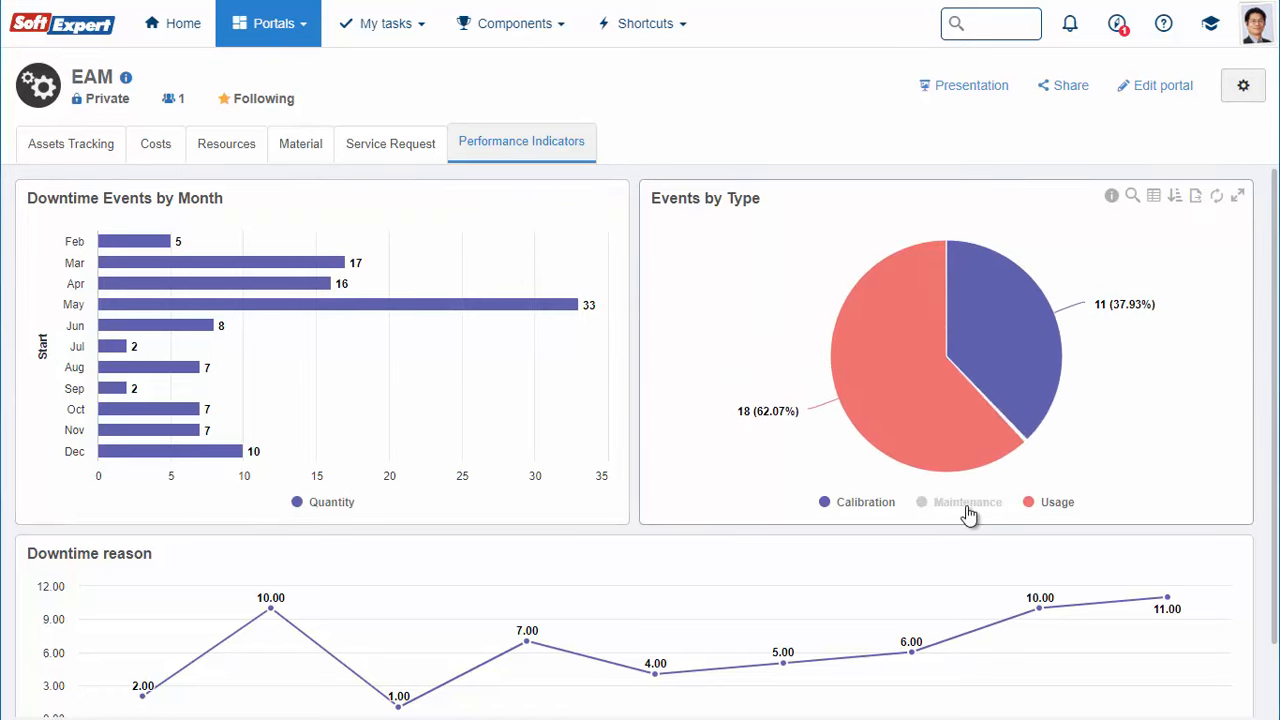
left_click(966, 502)
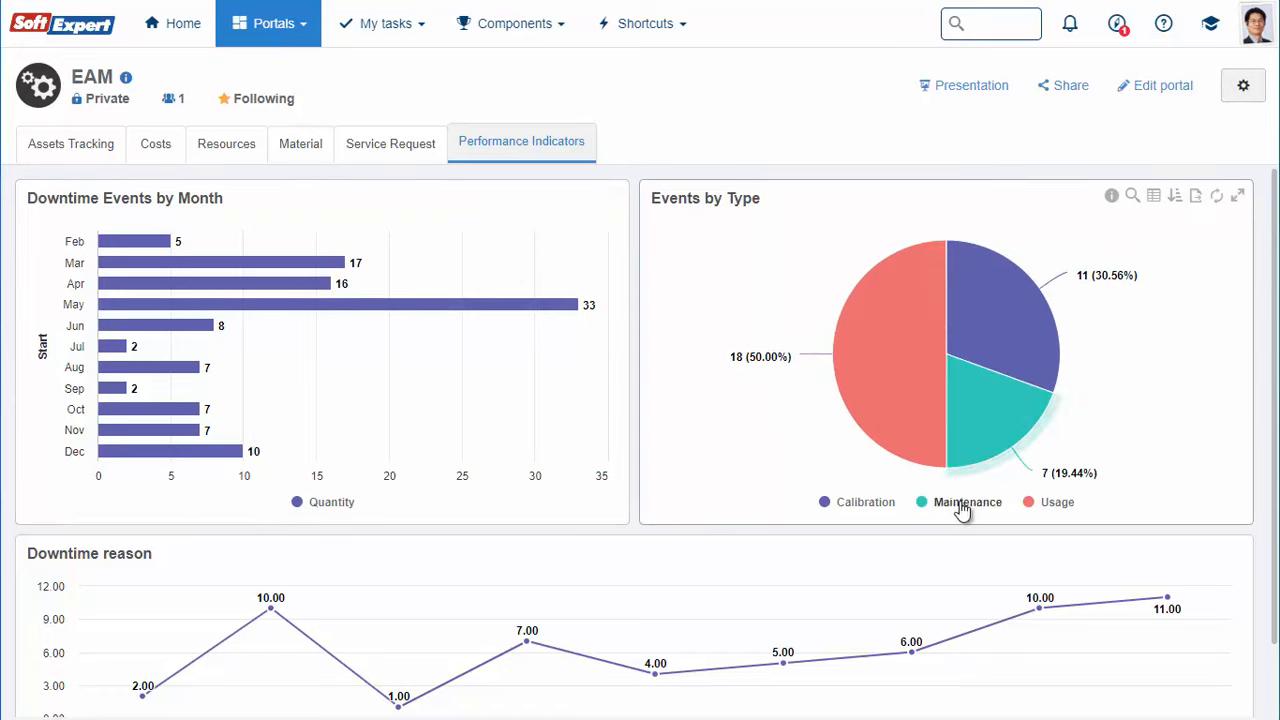
left_click(1056, 502)
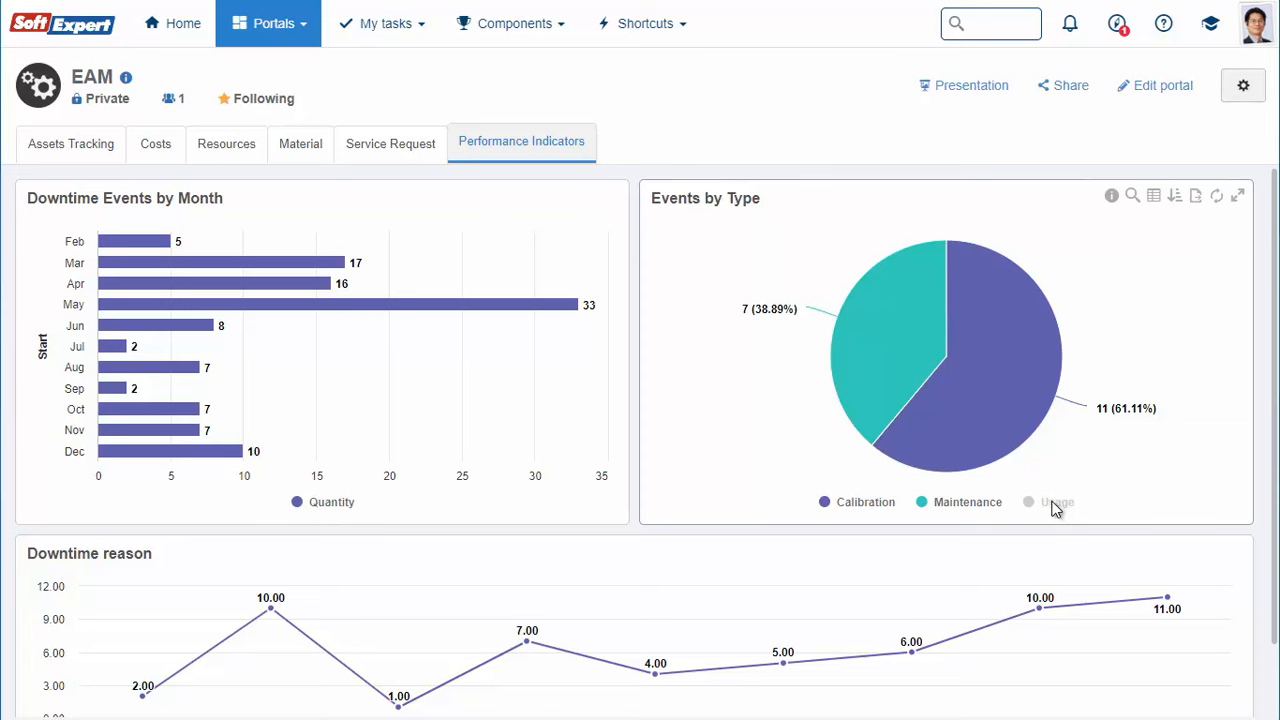
scroll("down", 3)
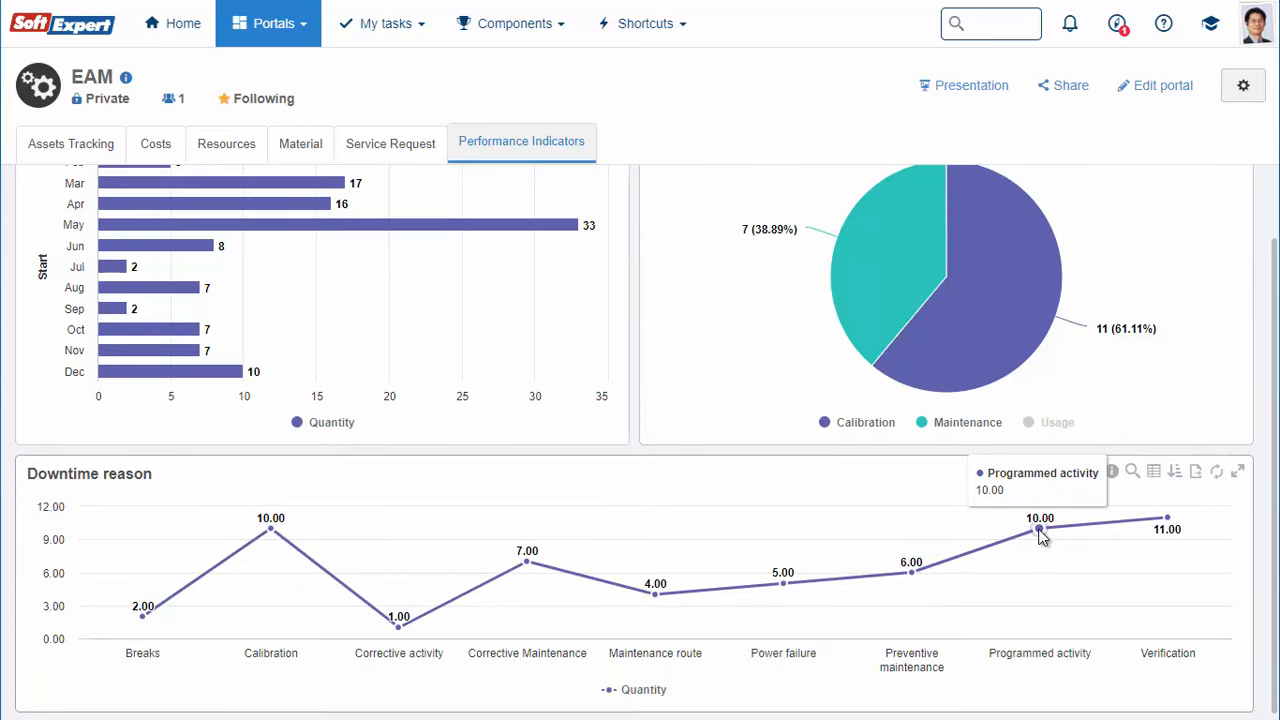